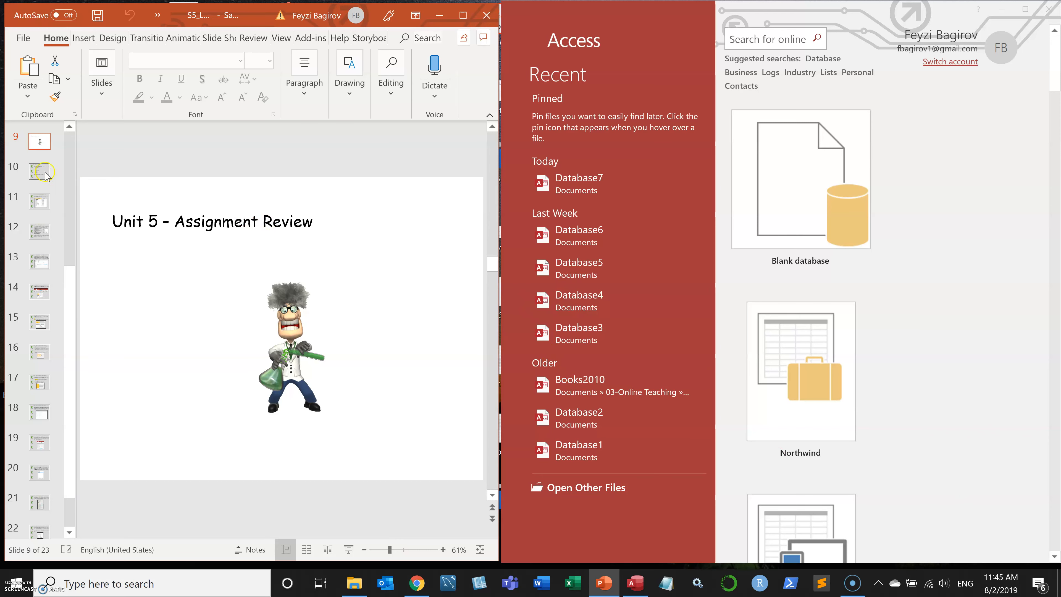
Step: Show the Unit 5 Assignment Goals slide listing the fields the form needs
left_click(39, 172)
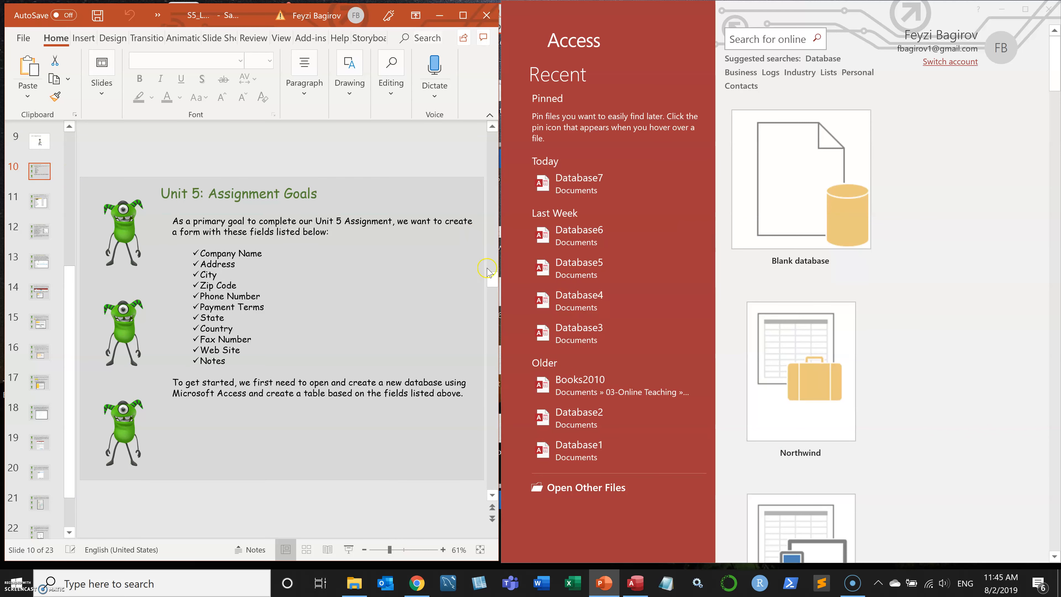
mouse_move(276, 243)
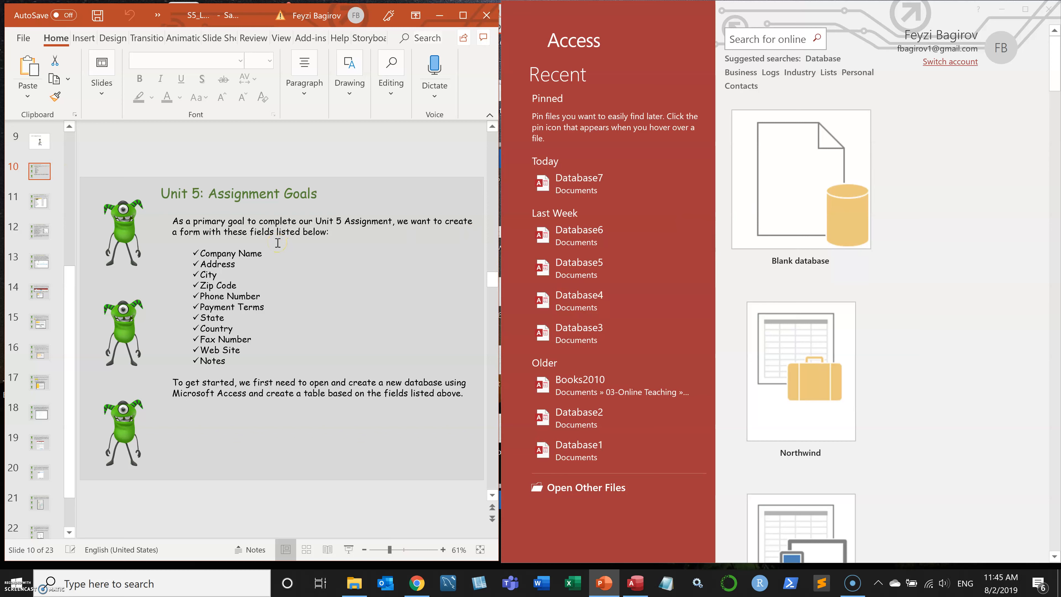
mouse_move(770, 159)
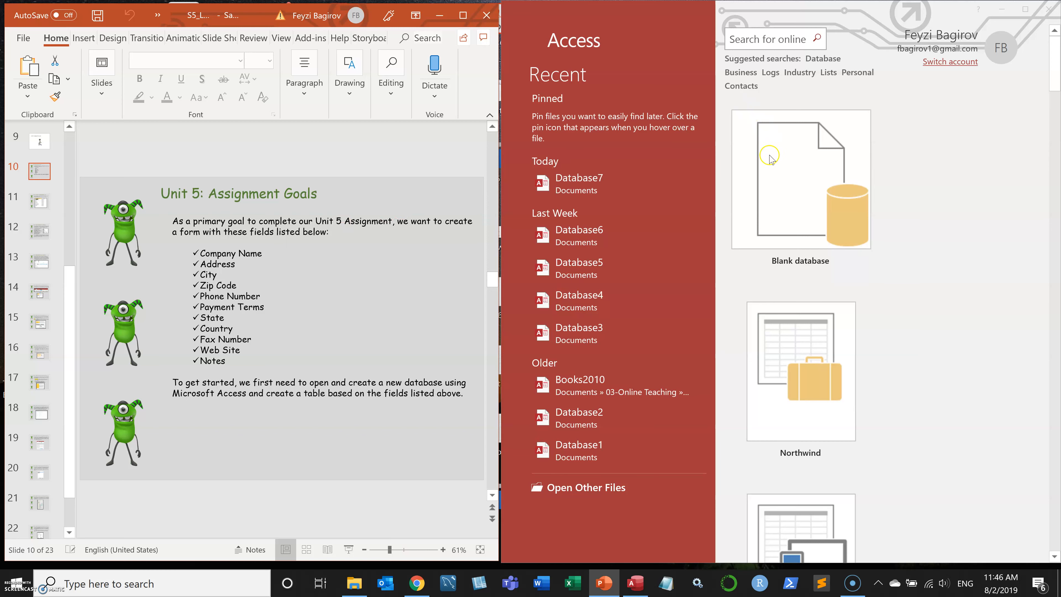
mouse_move(769, 176)
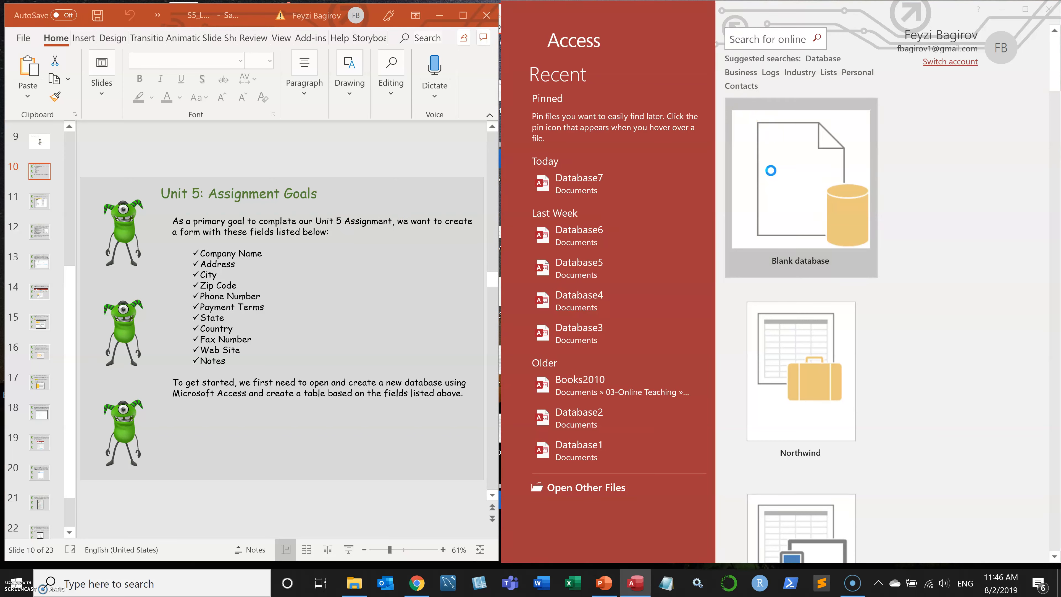
Step: Create a blank database and save its first table as T_Company_Data in Design view, hiding the Property Sheet
left_click(799, 187)
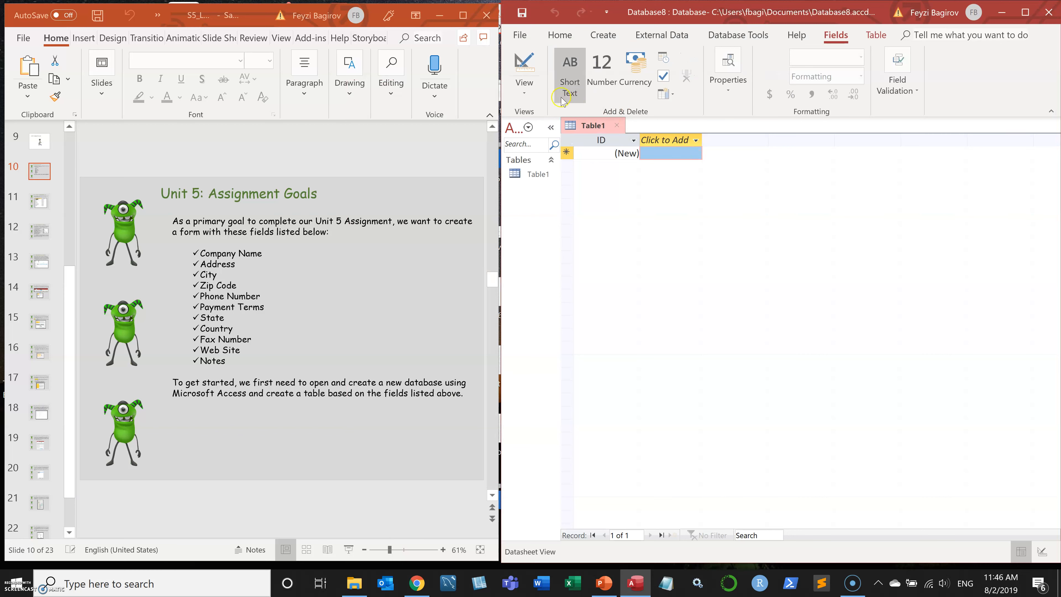
left_click(523, 73)
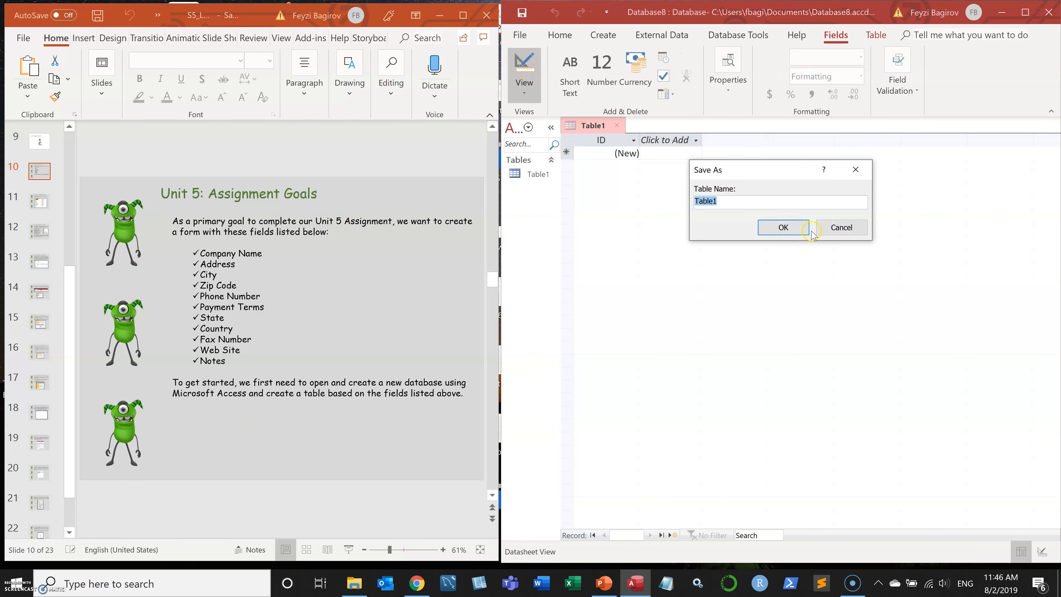
mouse_move(757, 196)
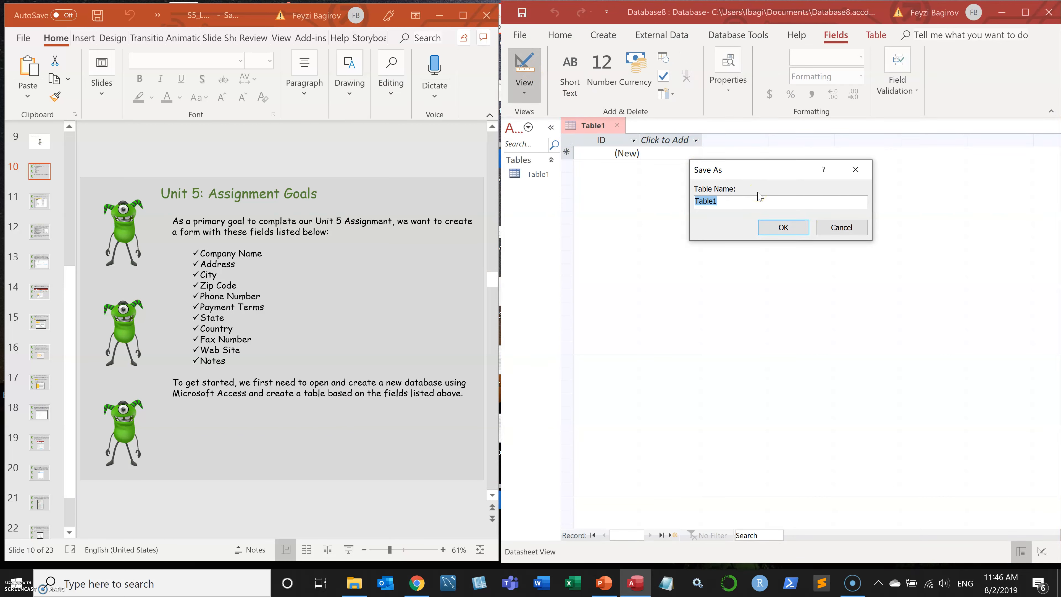
type("T_")
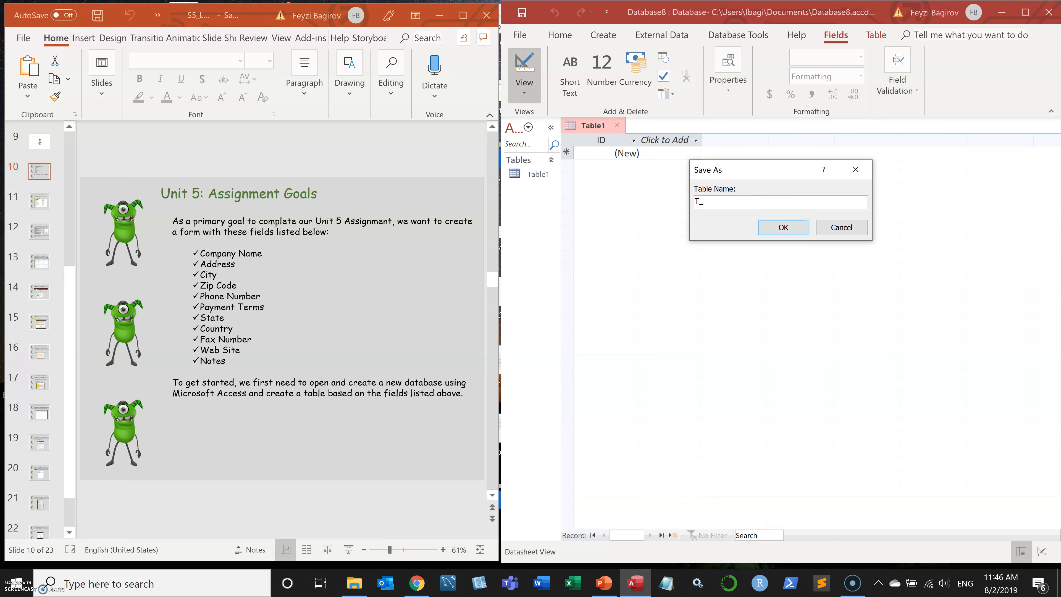
type("Company_")
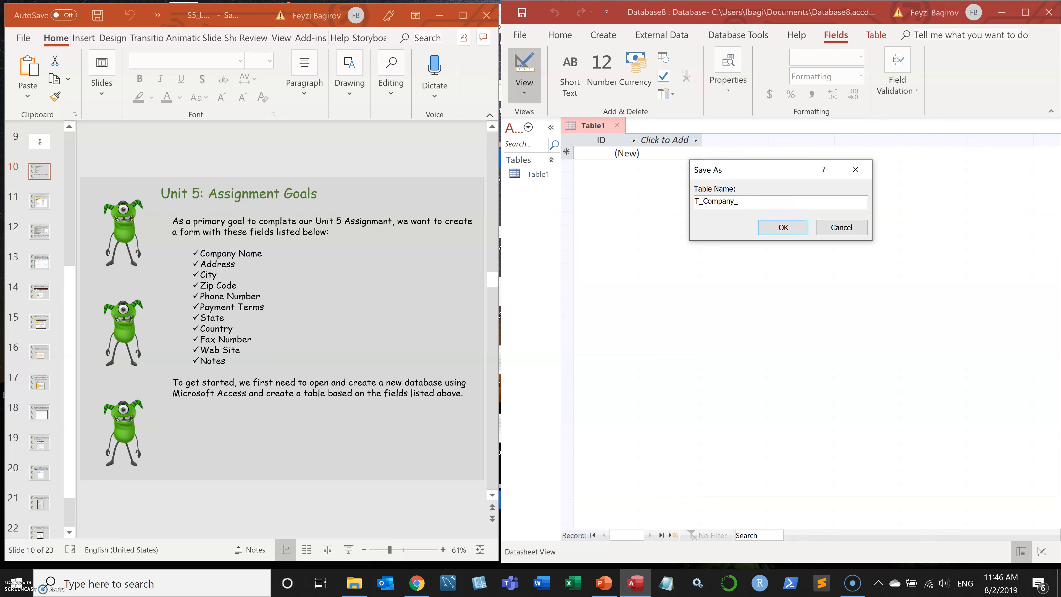
type("Inf")
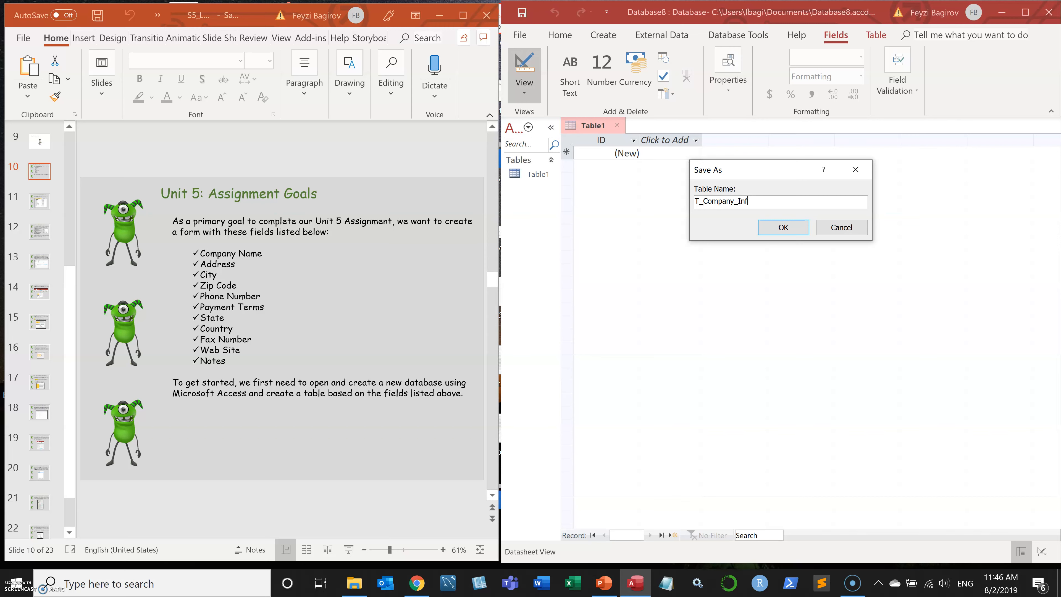
type("T_Company_Data")
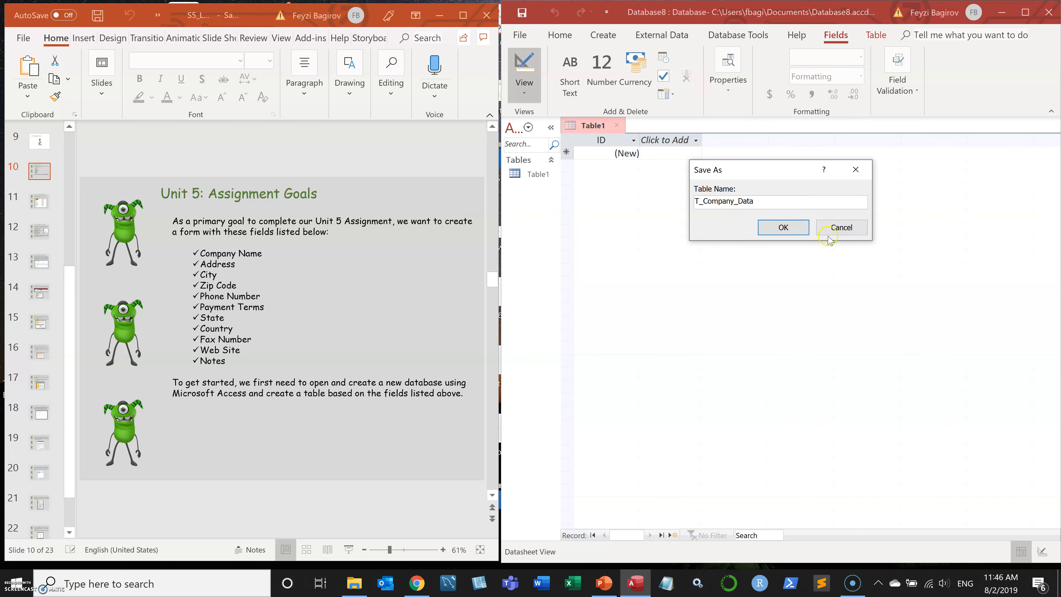
left_click(782, 227)
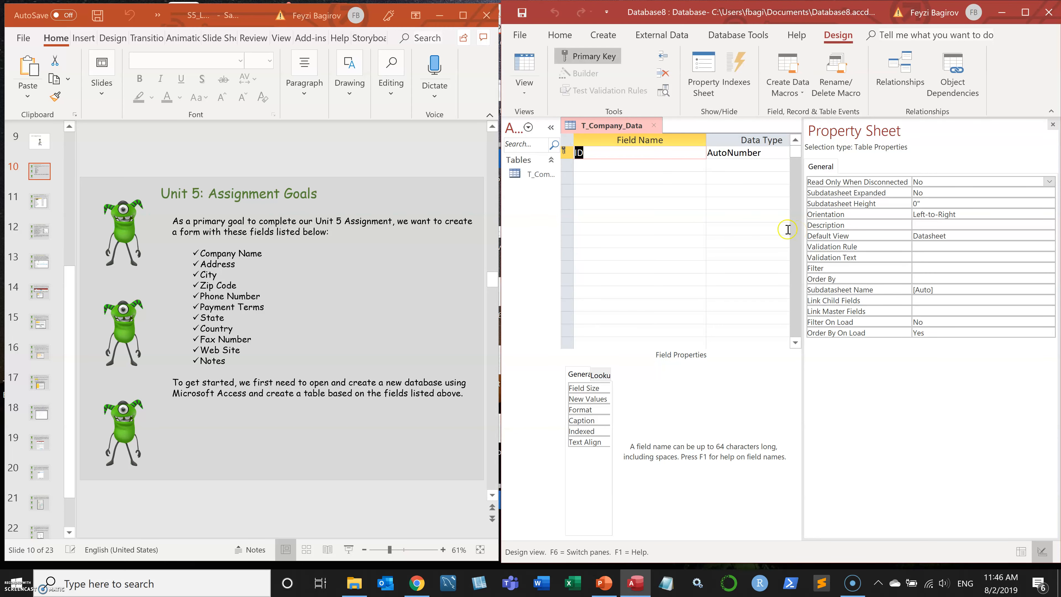
mouse_move(948, 161)
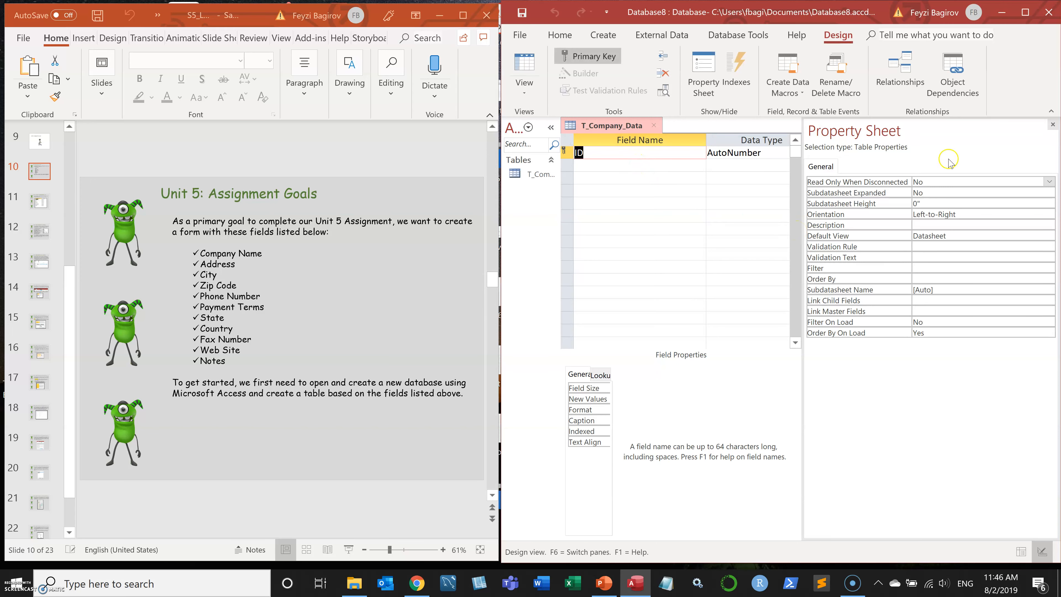
left_click(1051, 124)
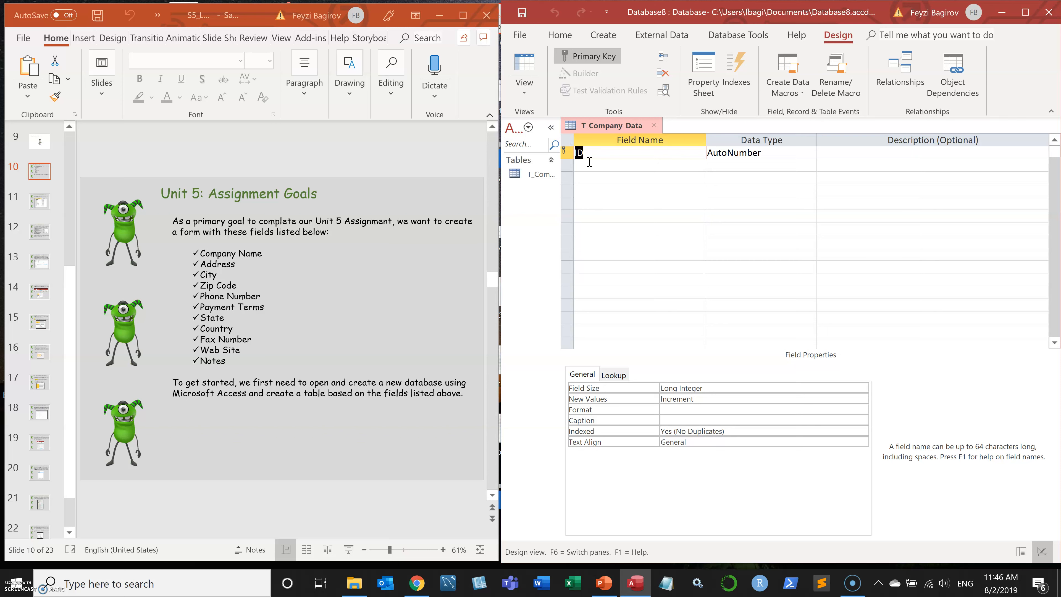
Step: Enter the field names Company_ID, Company_Name, City, Zip_Code, Phone_Number and Payment terms
type("Company_")
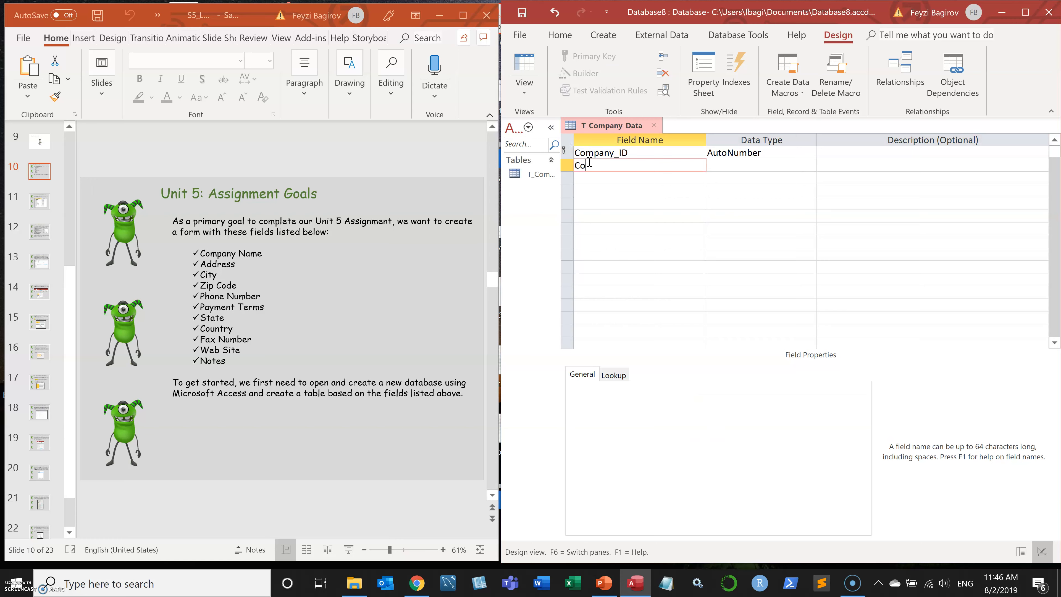
type("mpany_Name")
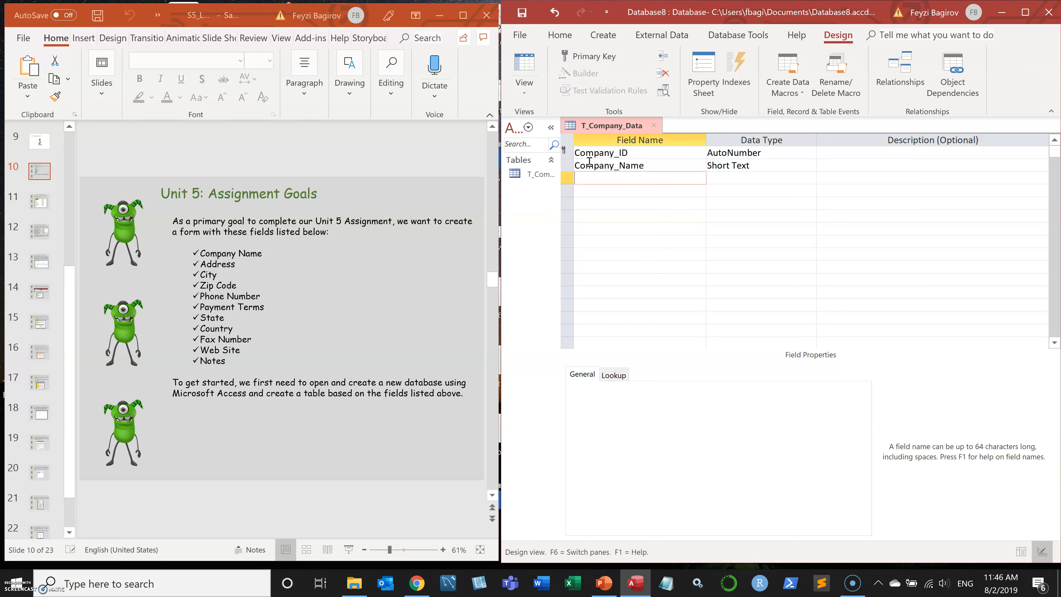
type("City")
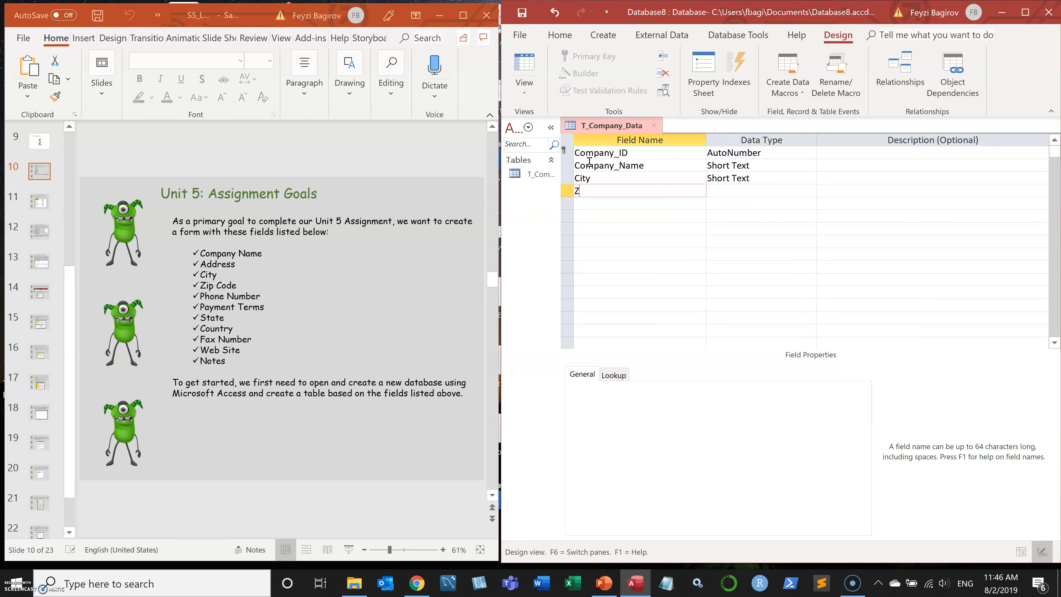
type("Zip_Code")
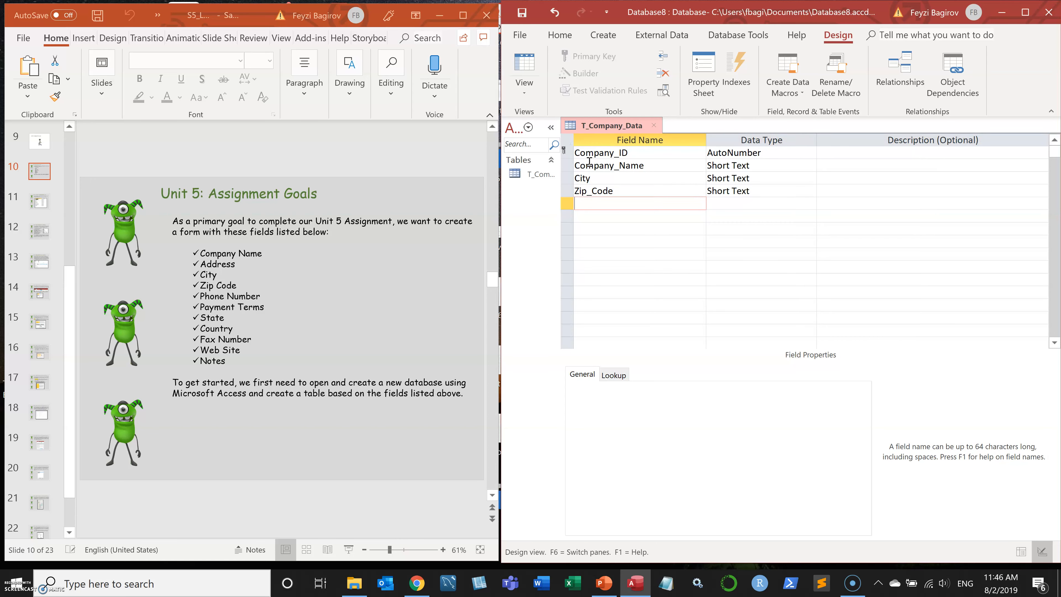
type("Phone_Number")
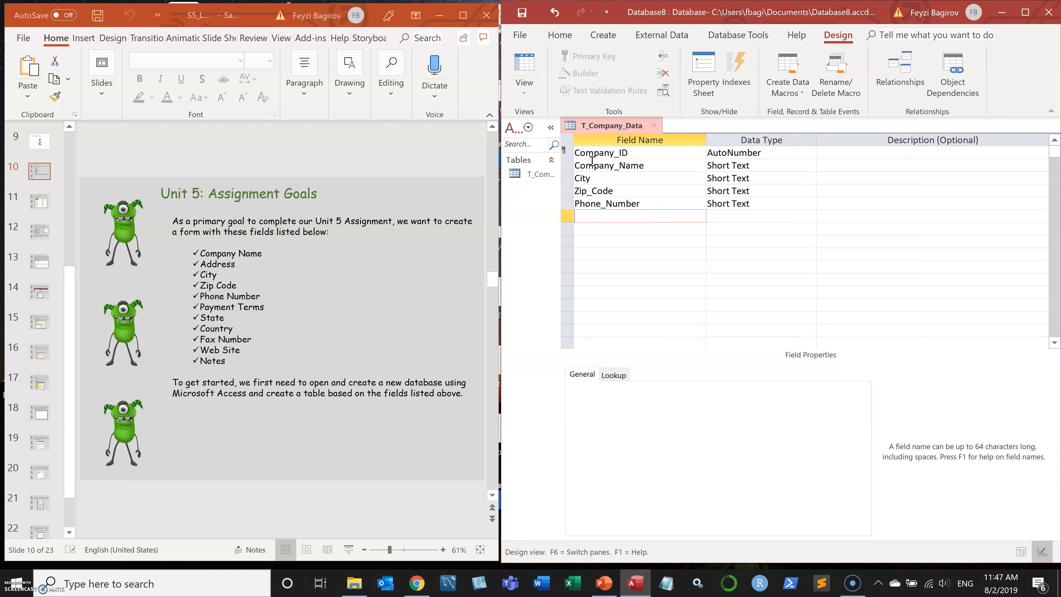
type("Pay")
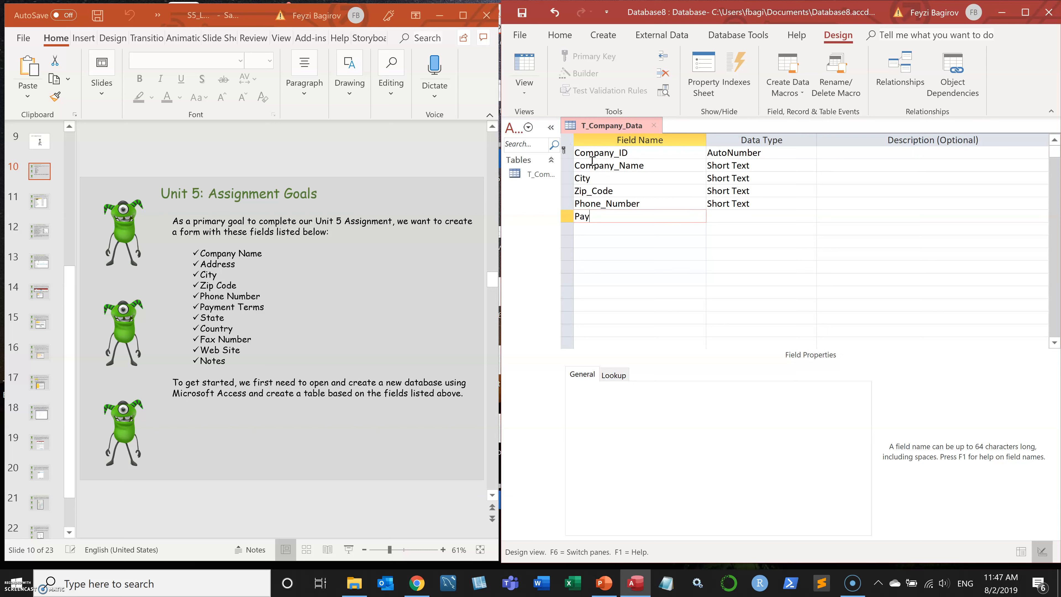
type("ment_Terms")
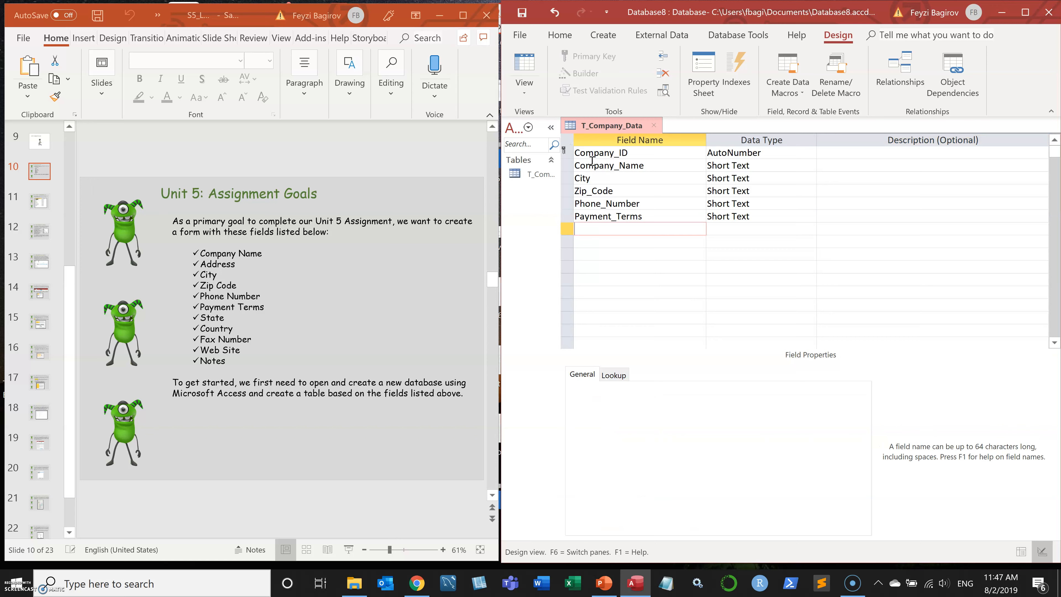
Step: Add State, Country, Fax_Number and Web_Site, making Web_Site a Hyperlink field
type("State")
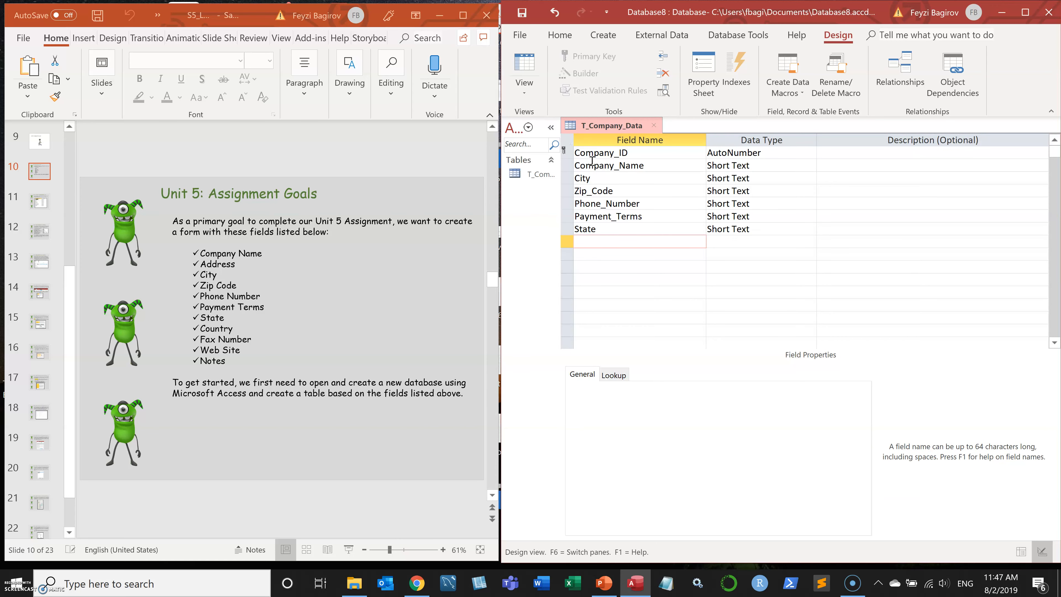
type("Country")
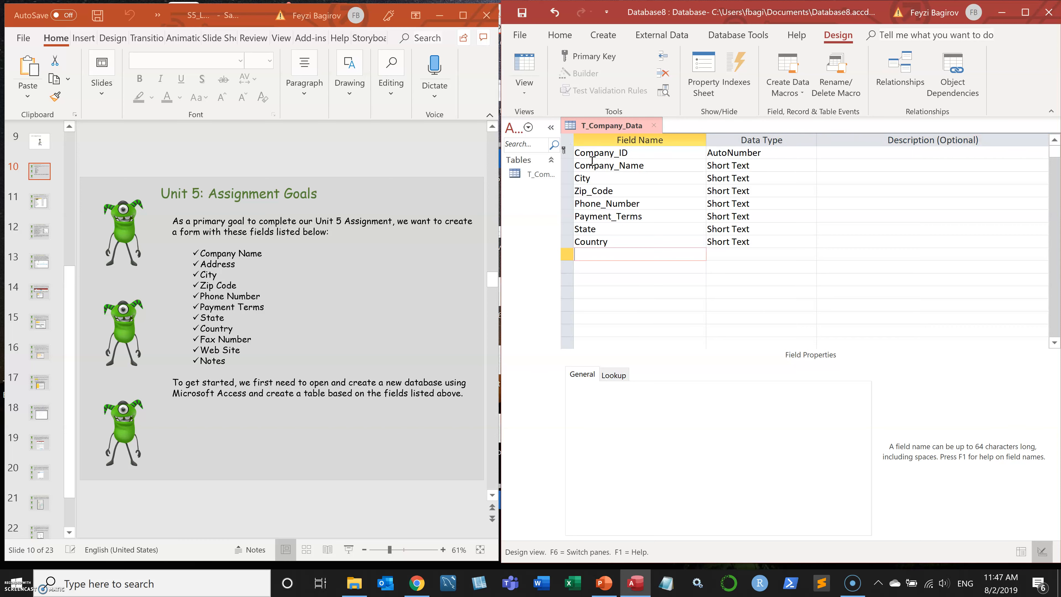
type("Fax_")
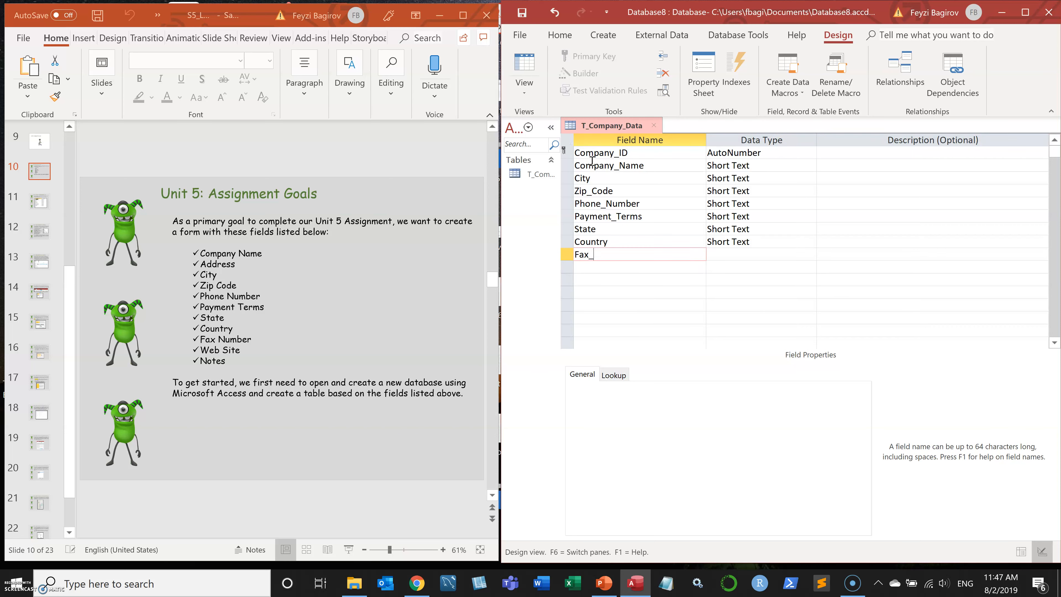
type("Number")
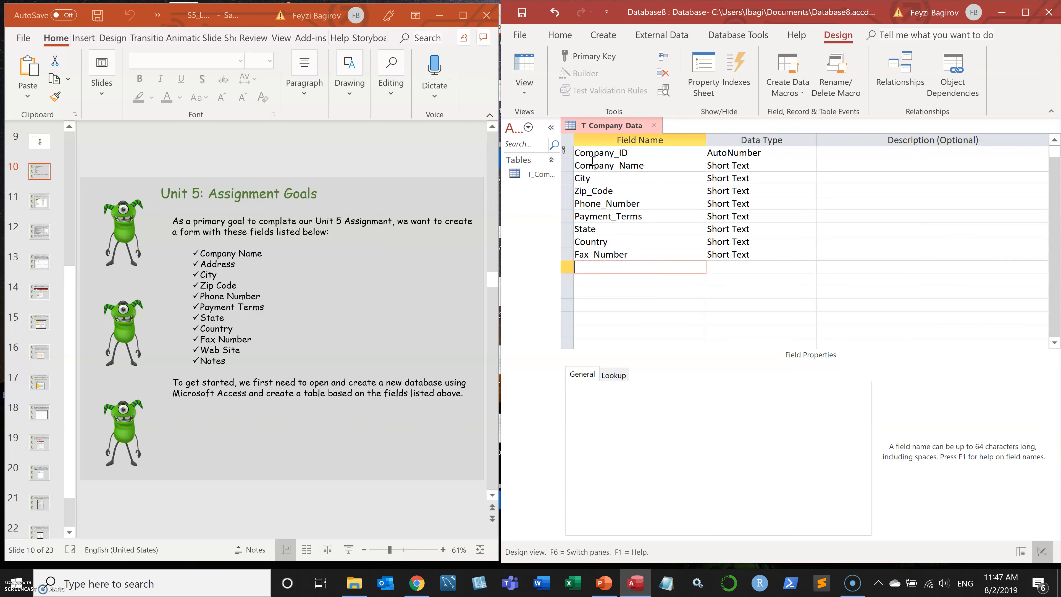
type("Web_Site")
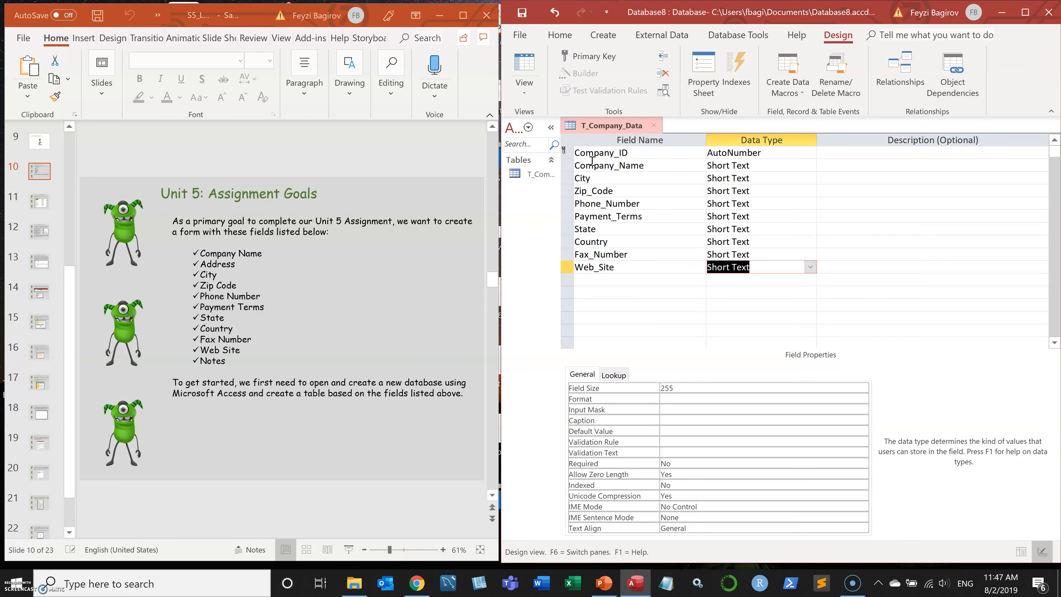
left_click(810, 265)
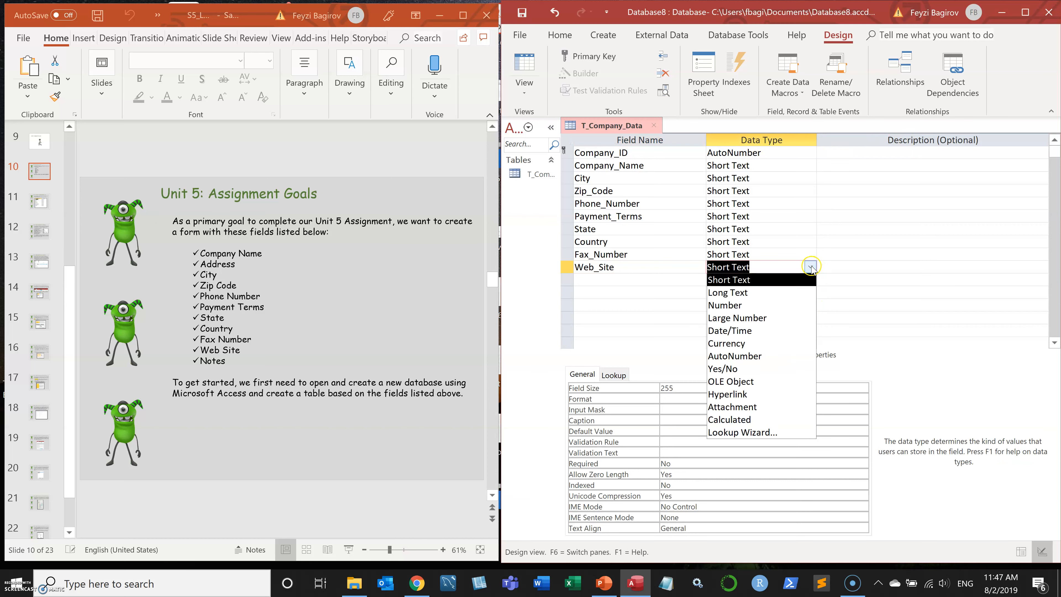
left_click(730, 394)
type("Notes")
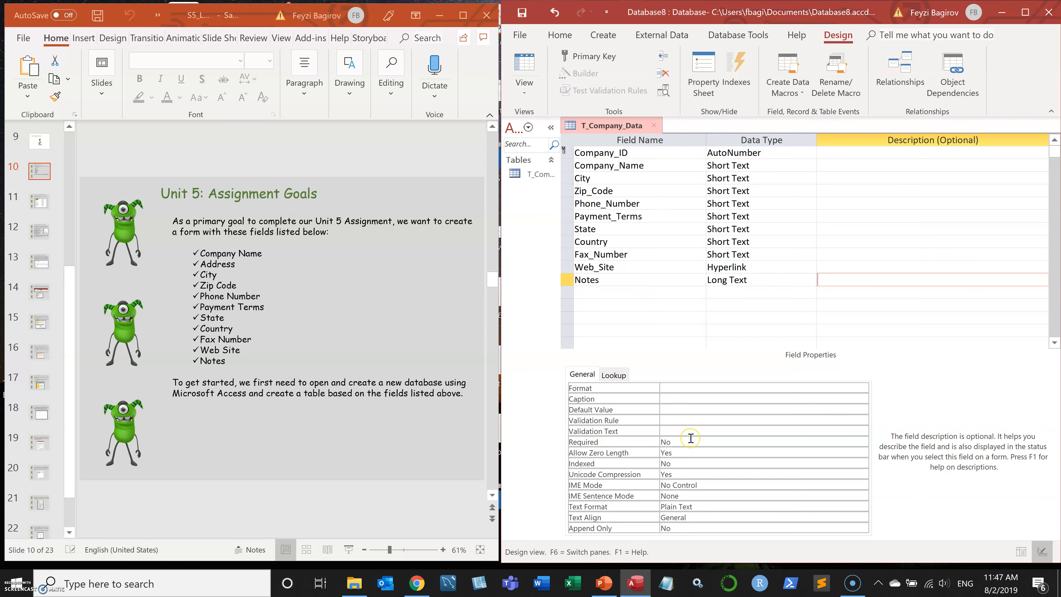
mouse_move(7, 127)
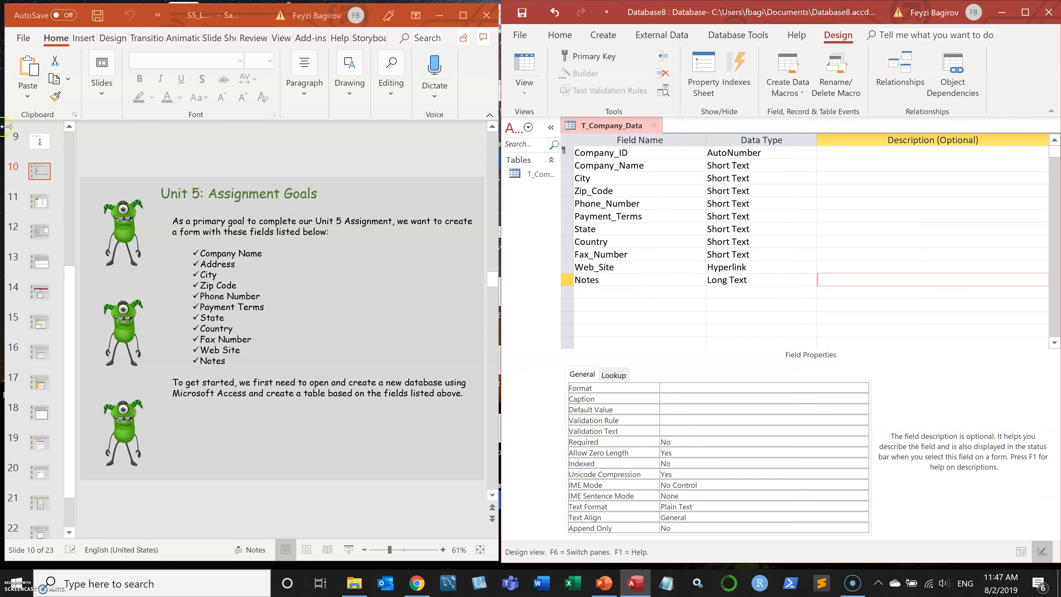
Step: Show the slide of suggested field sizes and select Company_Name in the table design
left_click(38, 201)
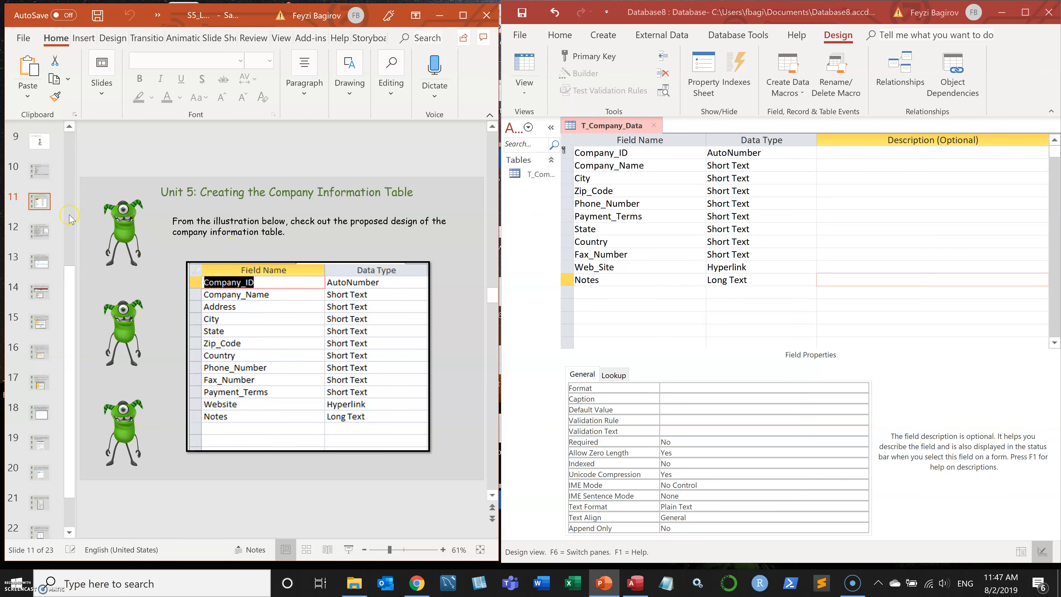
left_click(38, 233)
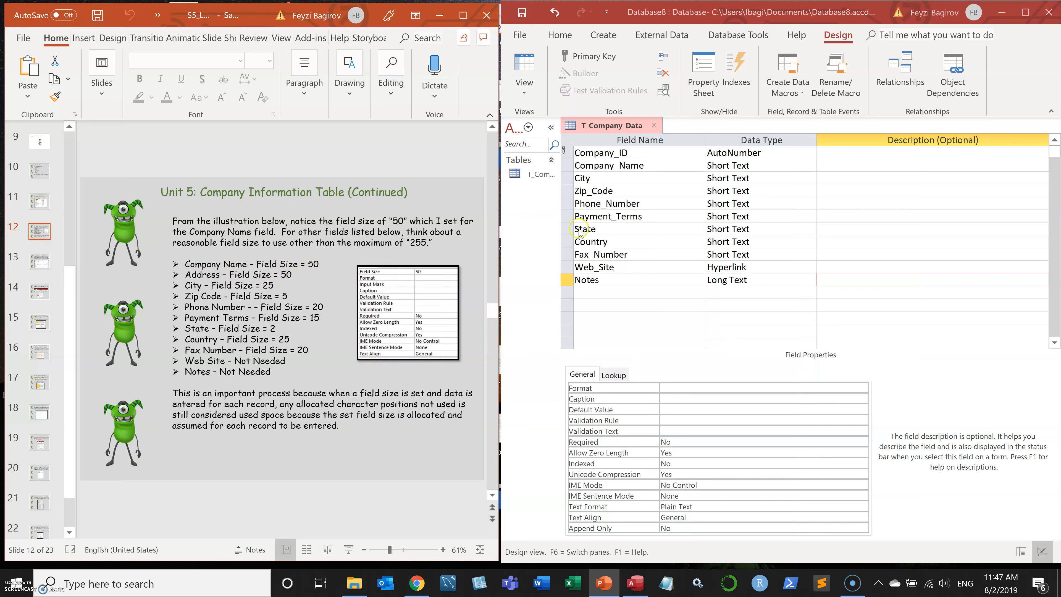
left_click(609, 166)
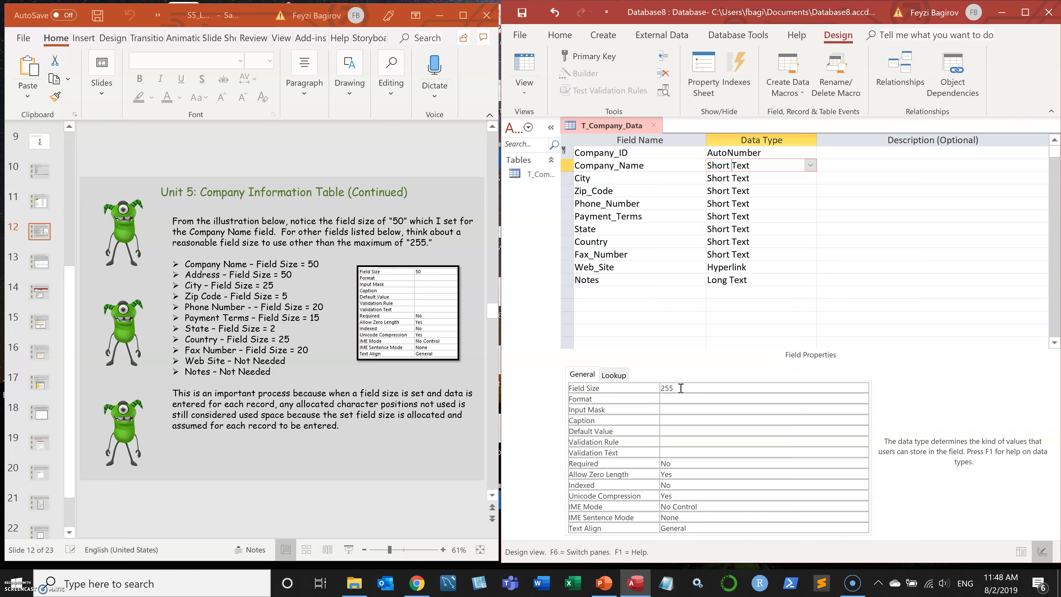
Step: Set Company_Name to 50, trim the City and Zip_Code sizes, and set Phone_Number to 20
type("50")
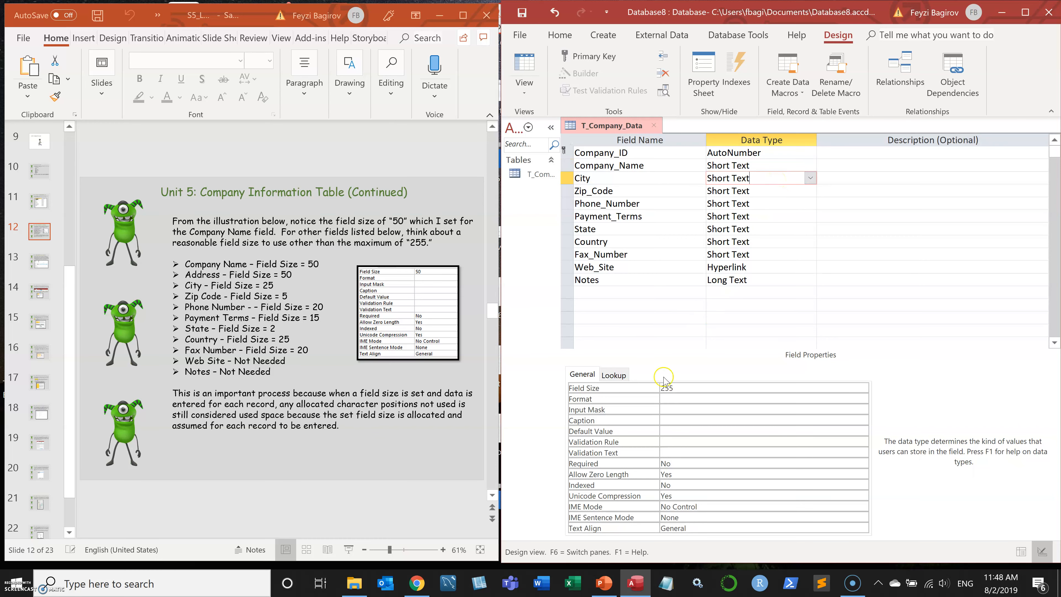
left_click(666, 388)
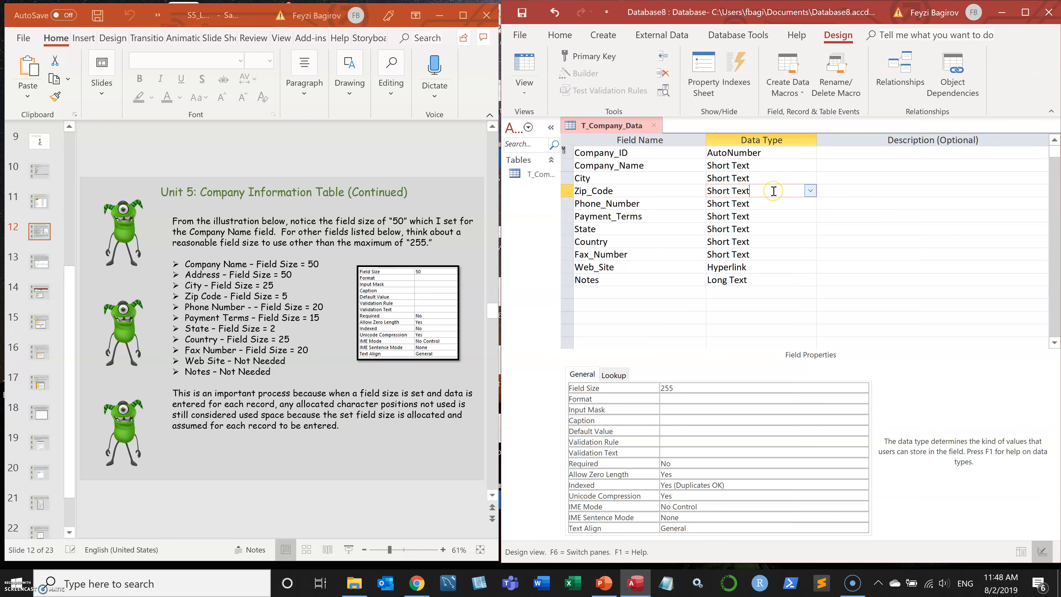
mouse_move(718, 292)
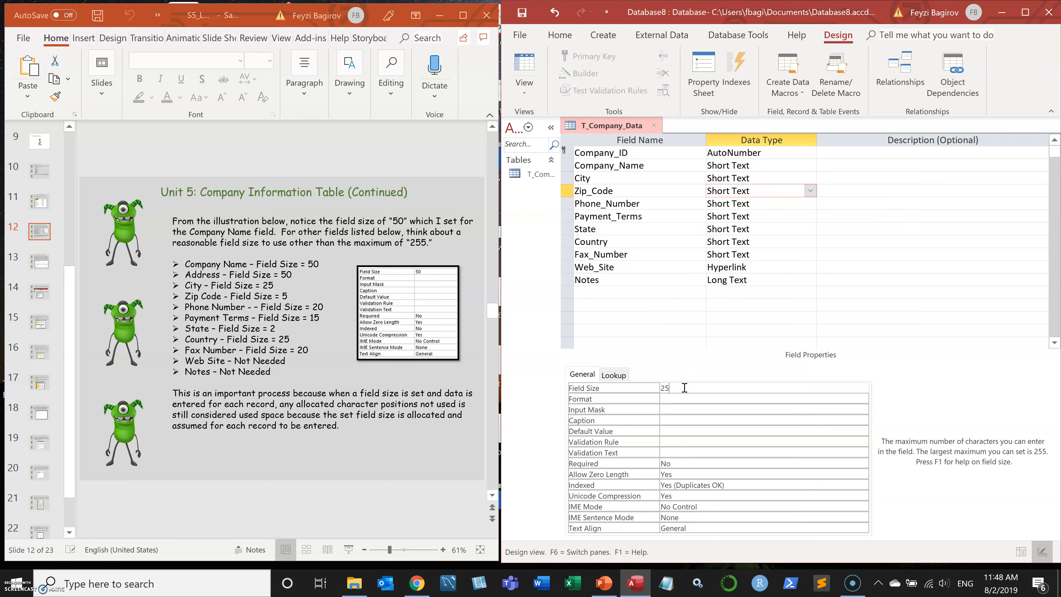
key("Backspace")
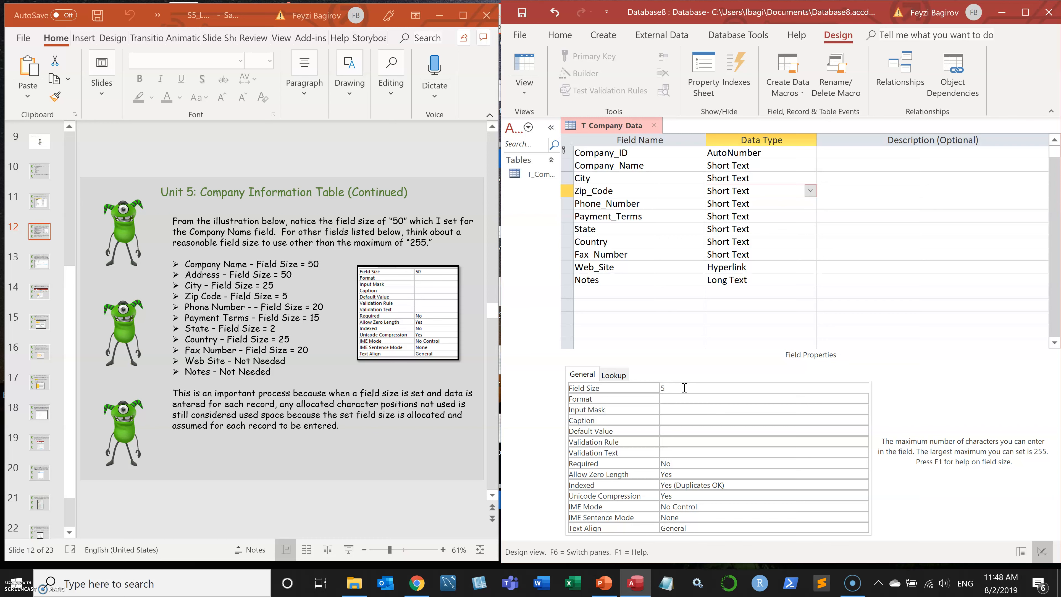
left_click(608, 203)
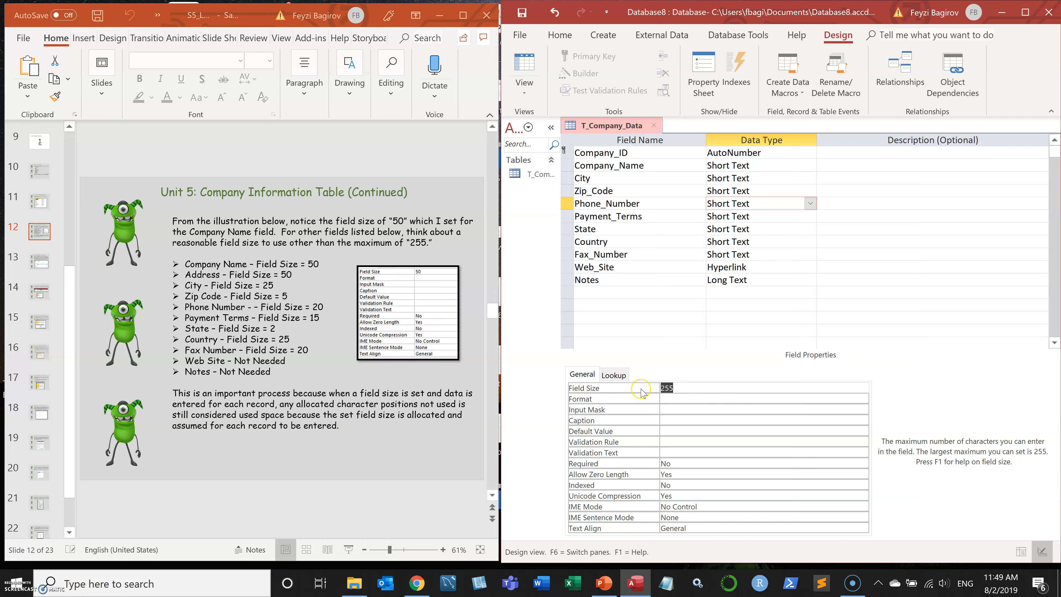
type("20")
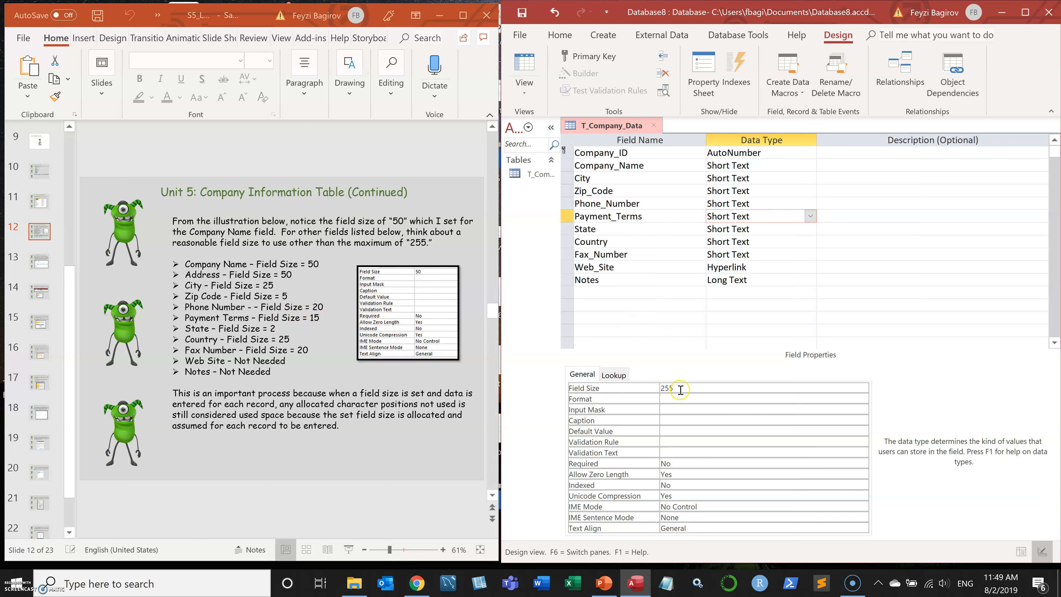
Step: Set State to size 2 and Country to 20
triple_click(666, 388)
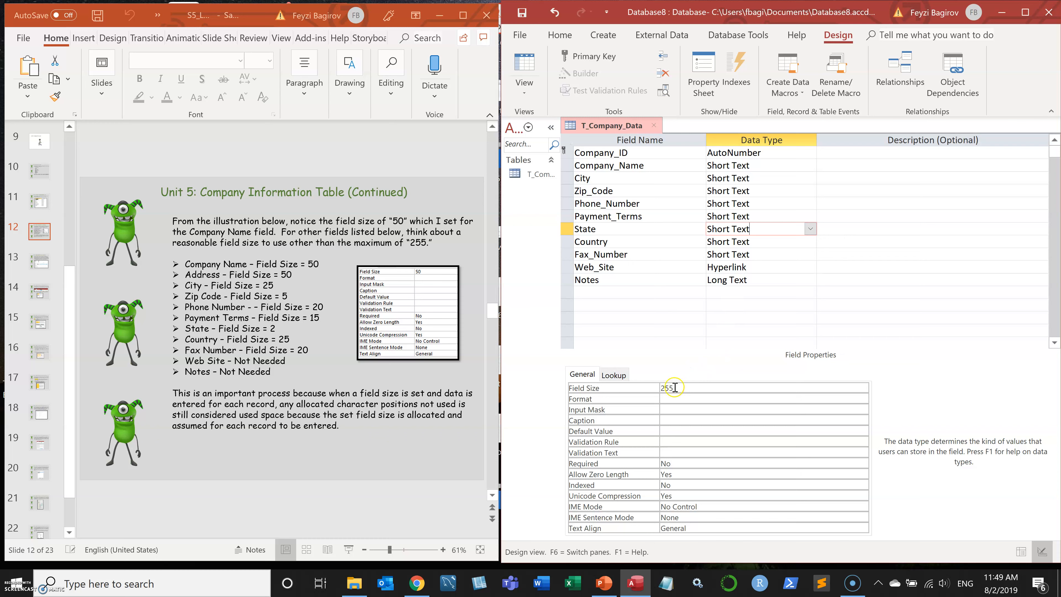
type("2")
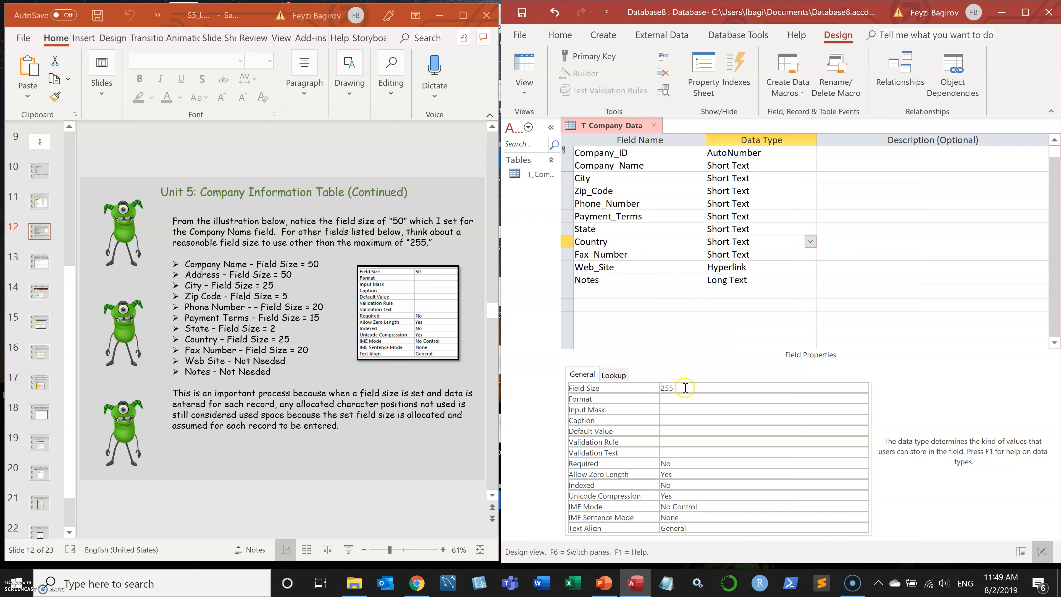
left_click(680, 388)
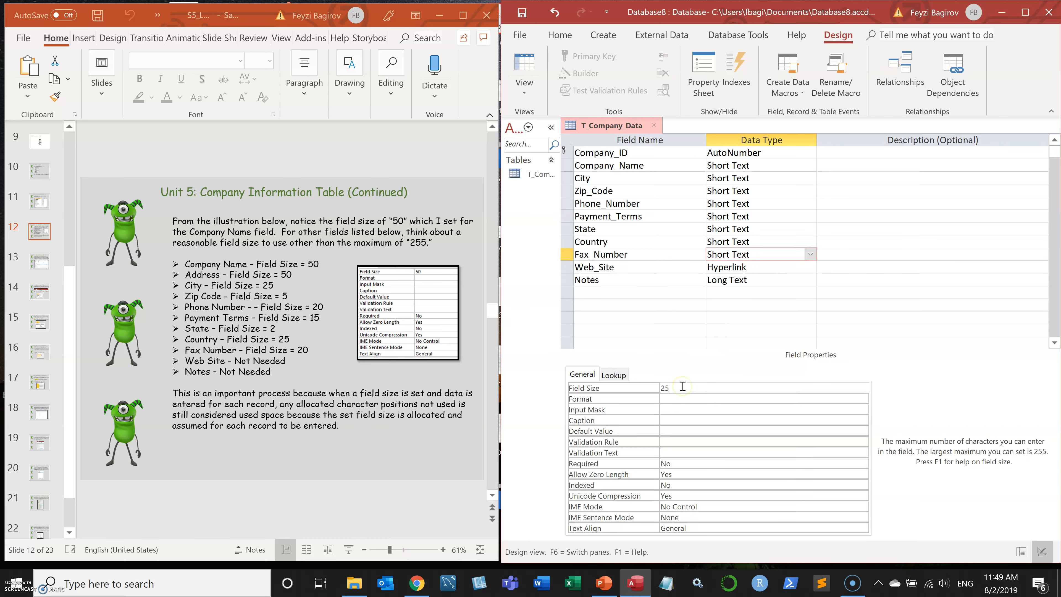
type("20")
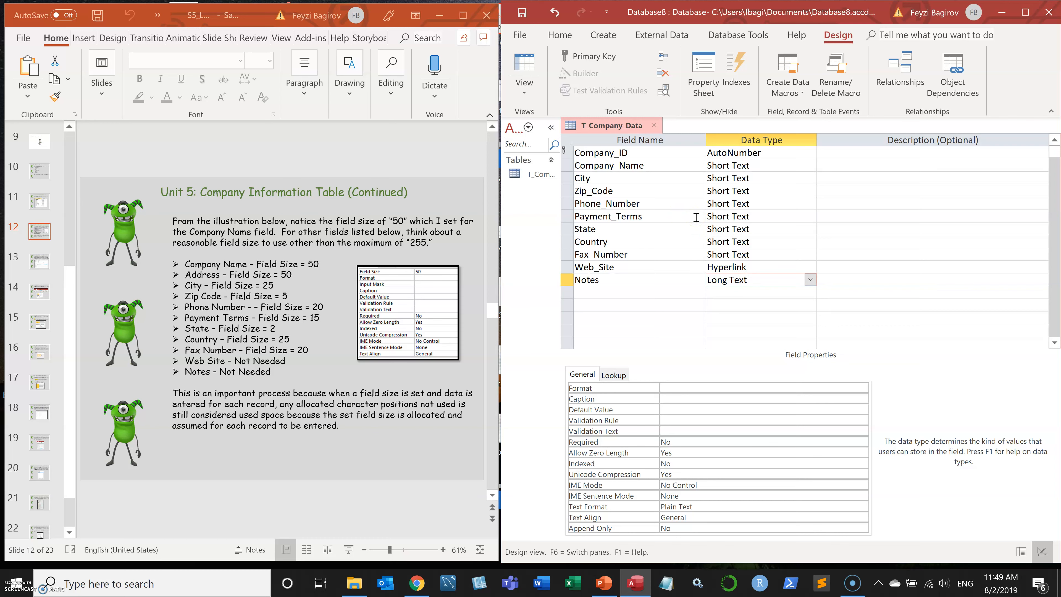
mouse_move(772, 204)
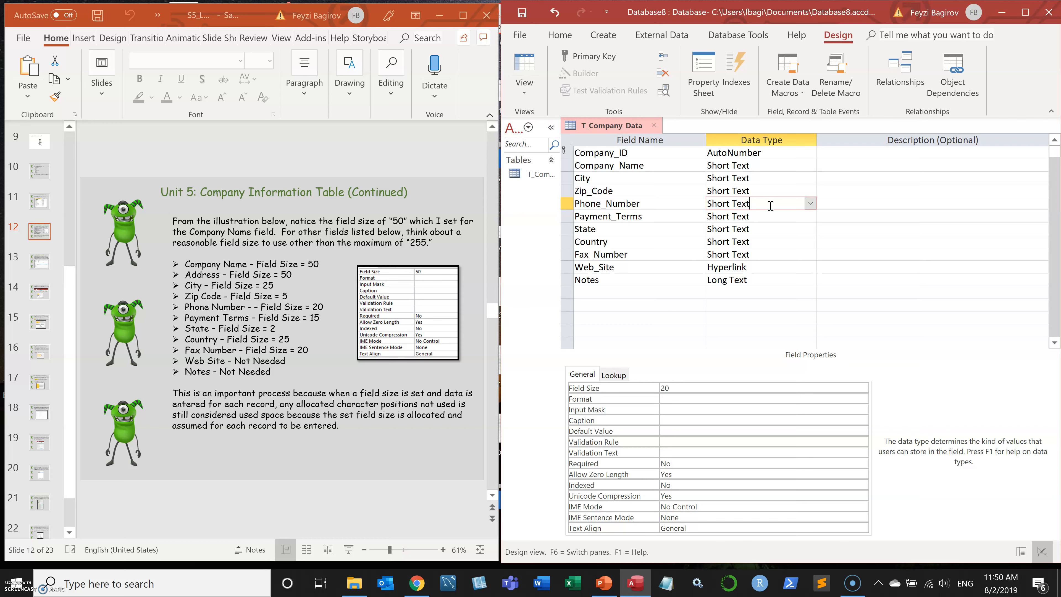
mouse_move(876, 252)
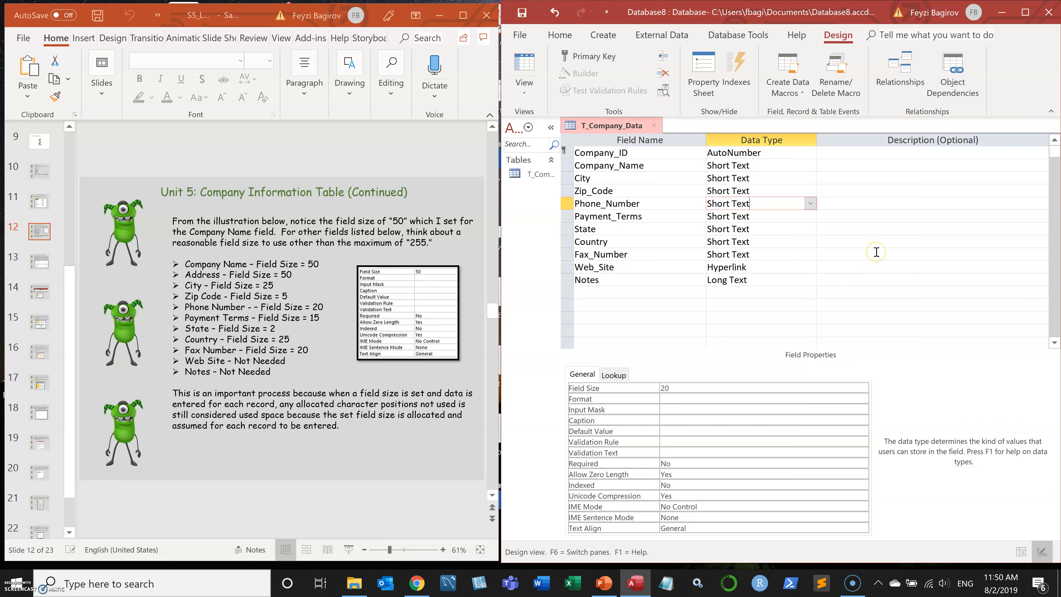
mouse_move(847, 244)
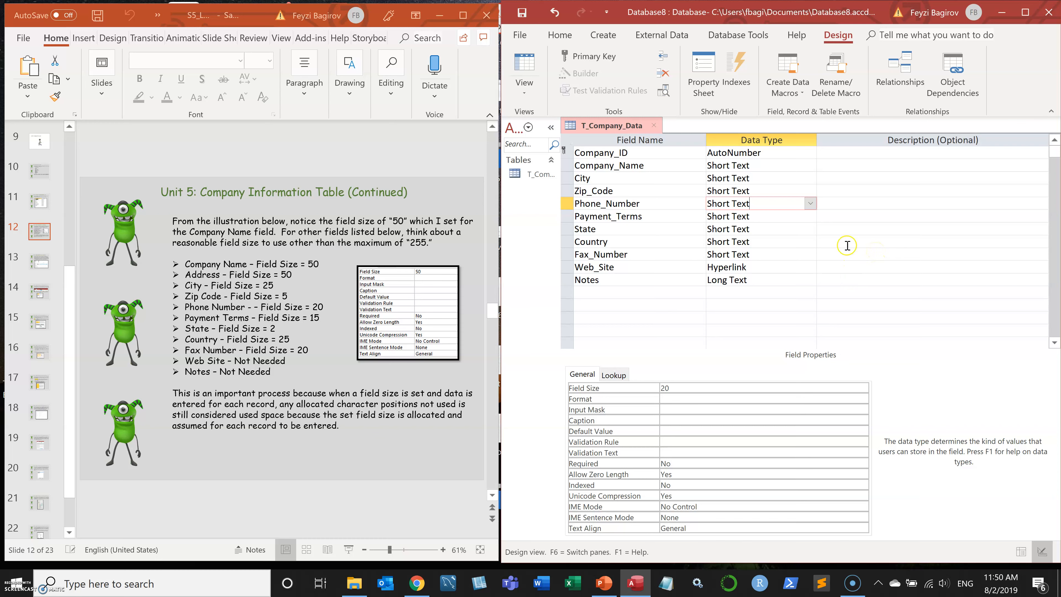
mouse_move(675, 203)
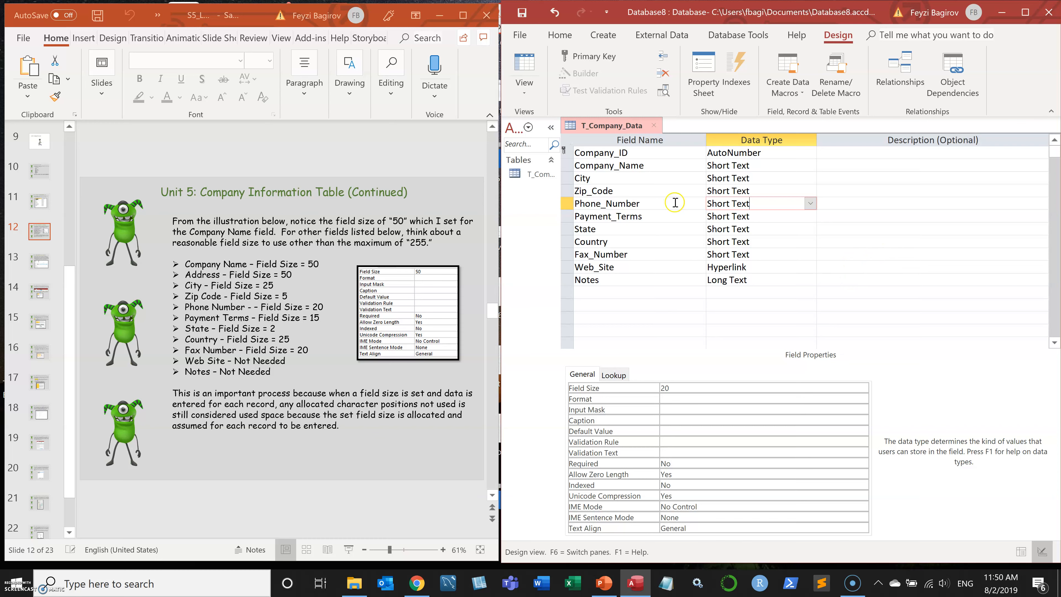
mouse_move(850, 217)
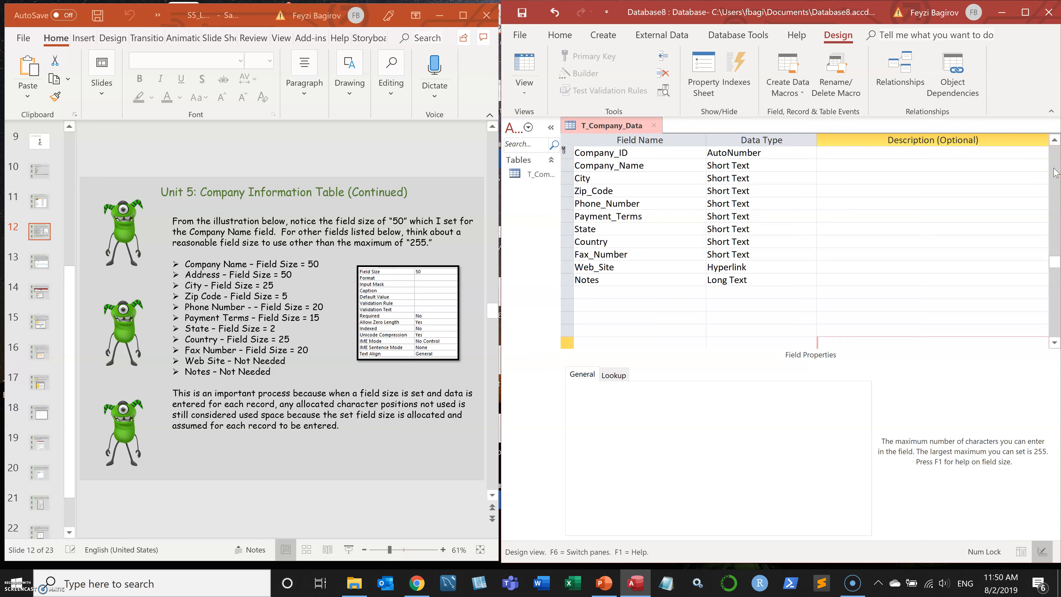
mouse_move(838, 219)
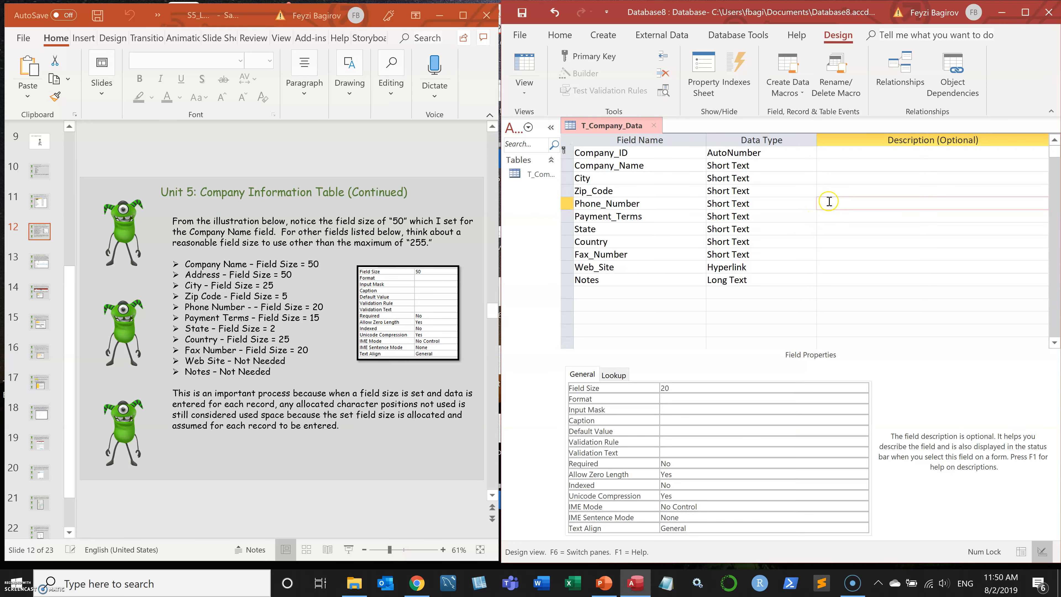
type("123")
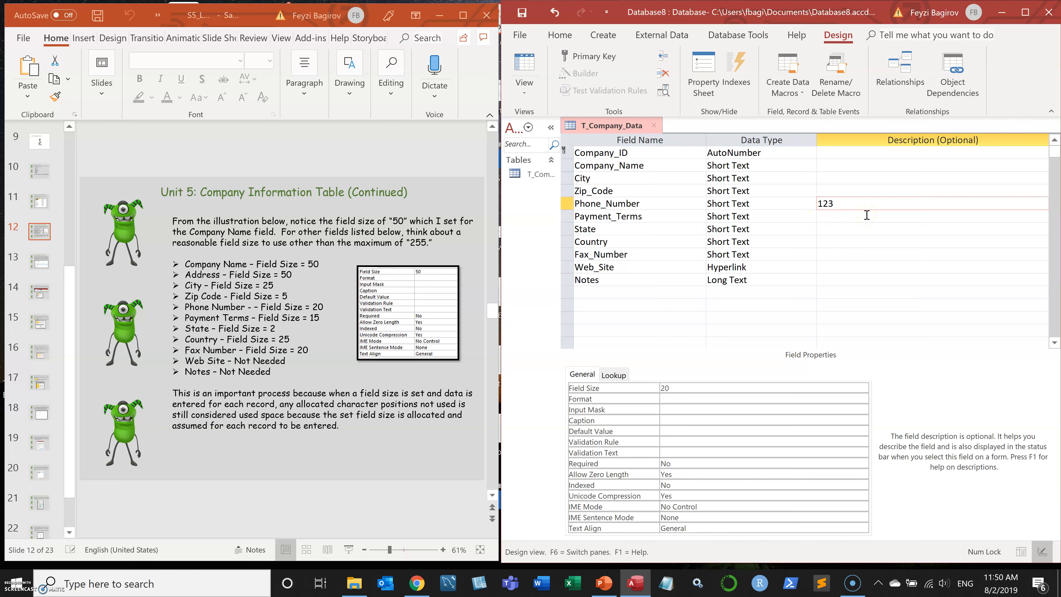
type("456")
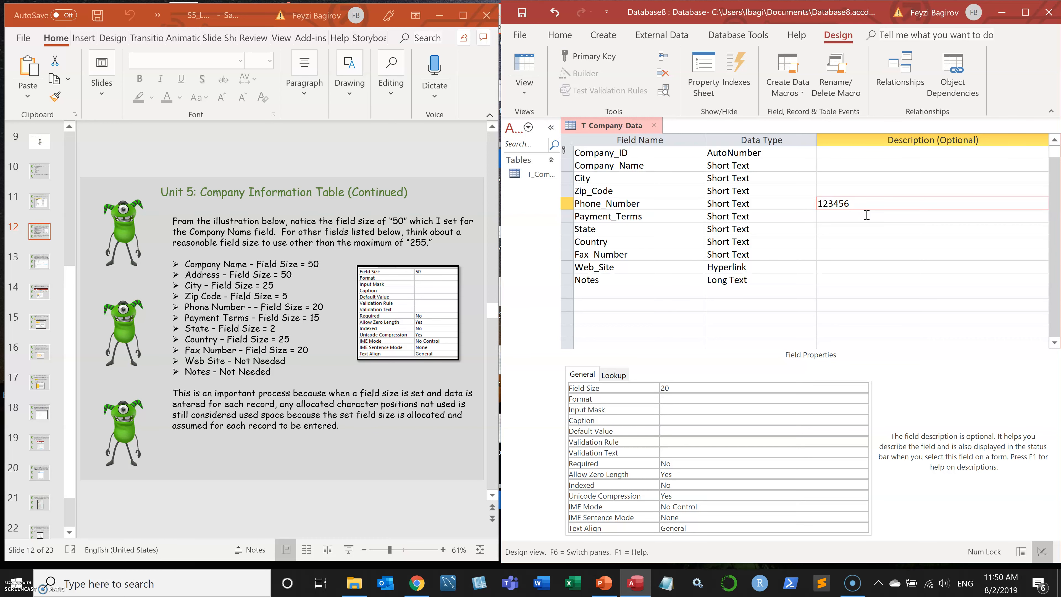
type("7894")
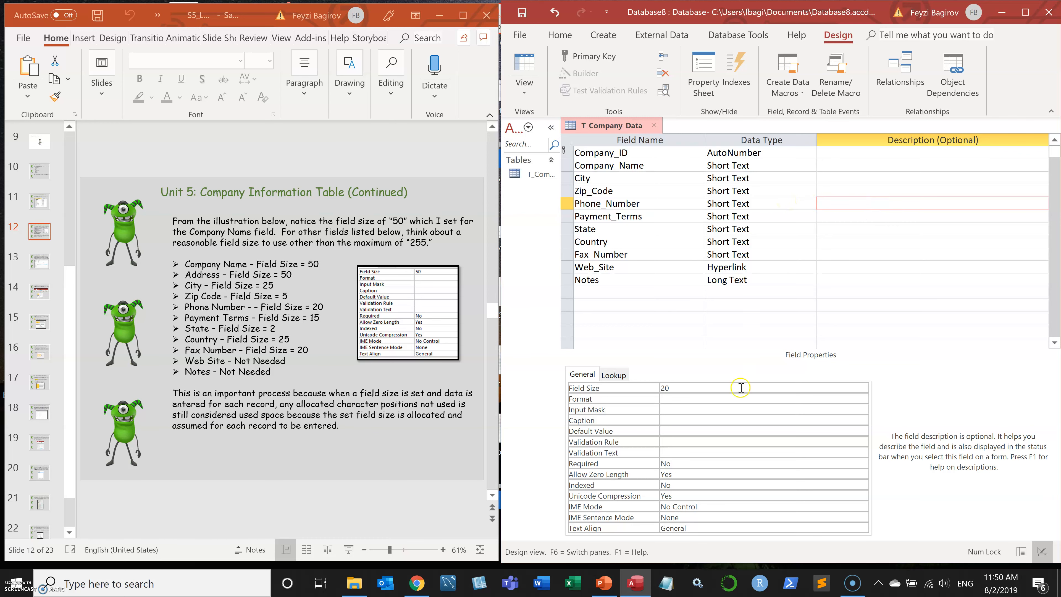
mouse_move(805, 290)
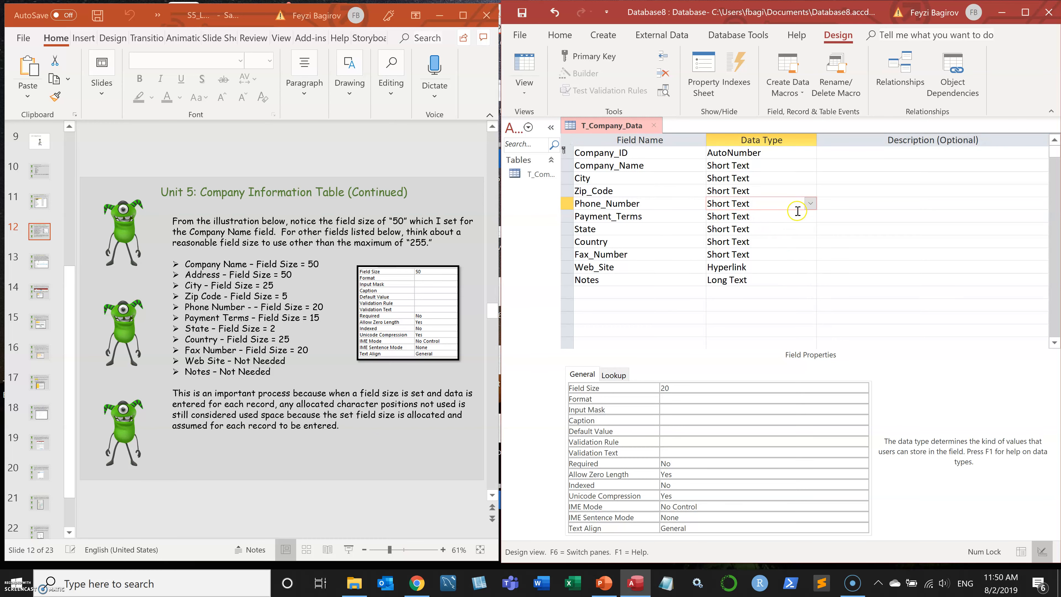
mouse_move(798, 340)
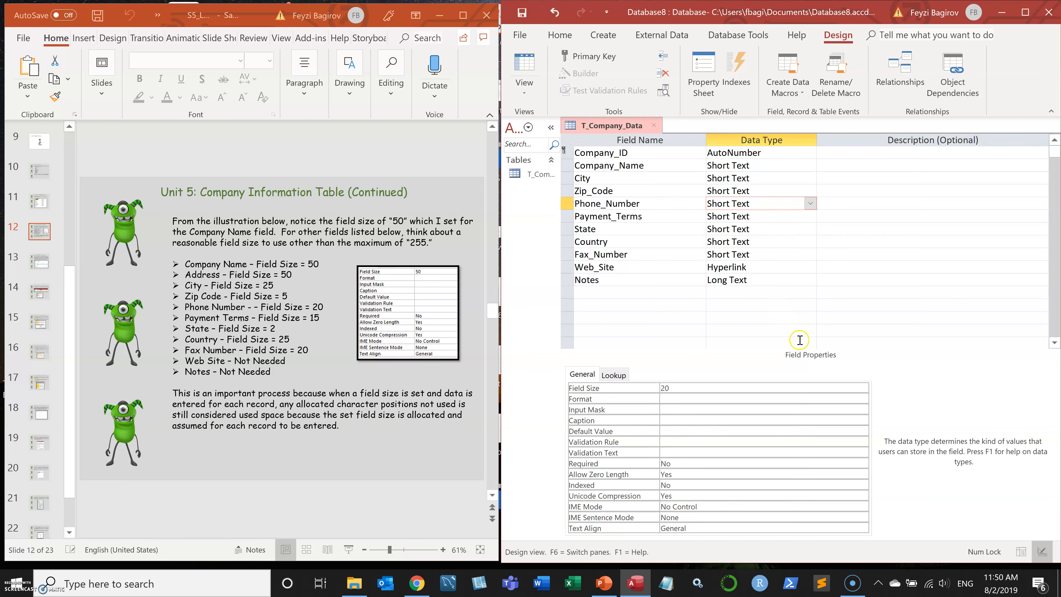
mouse_move(793, 368)
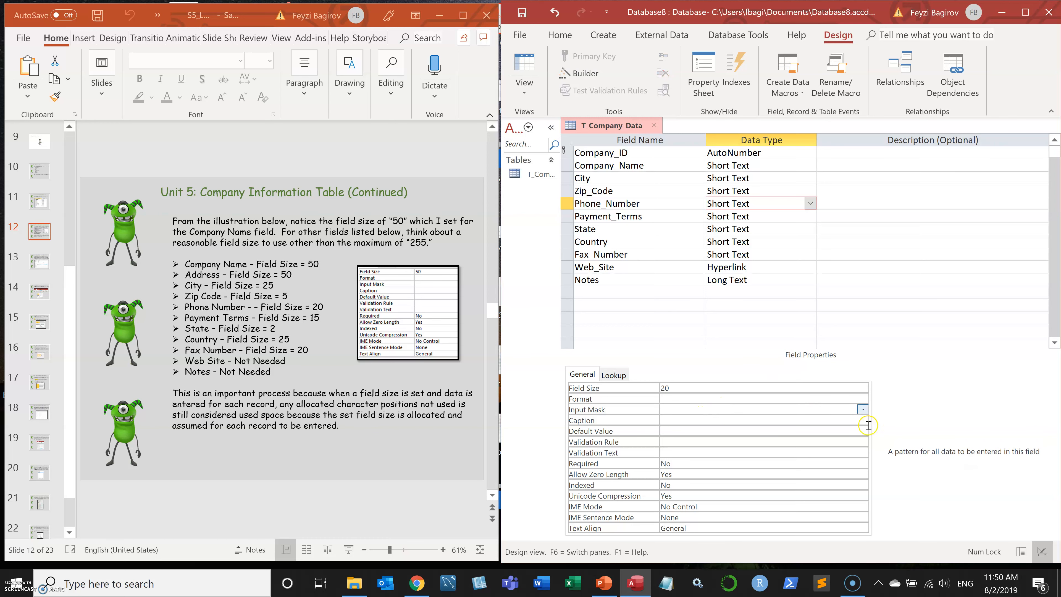
mouse_move(863, 413)
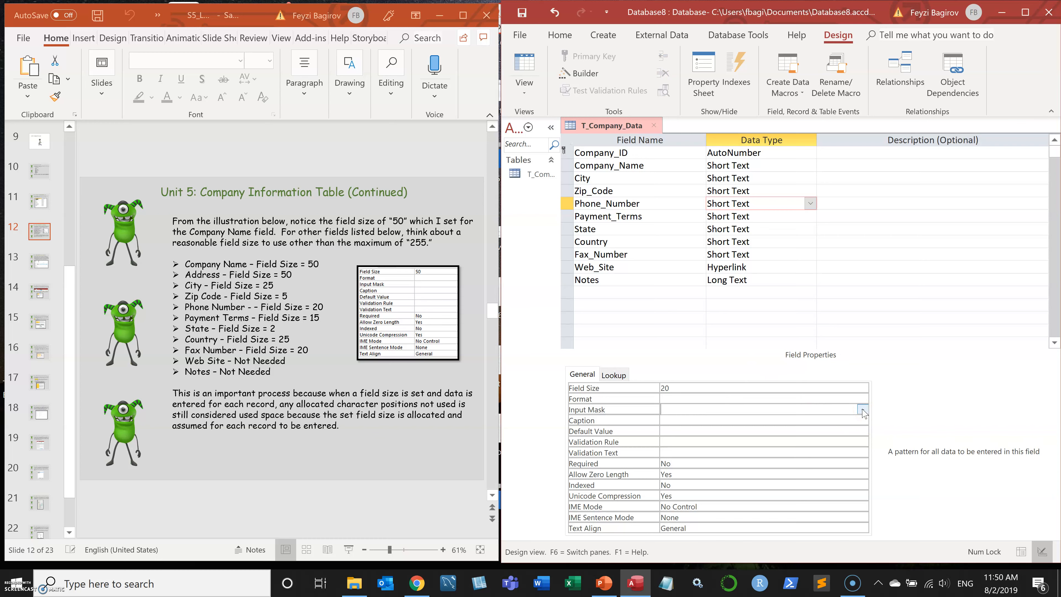
Step: Launch the Input Mask Wizard for Phone_Number, allowing it past the warning and saving the table
left_click(862, 409)
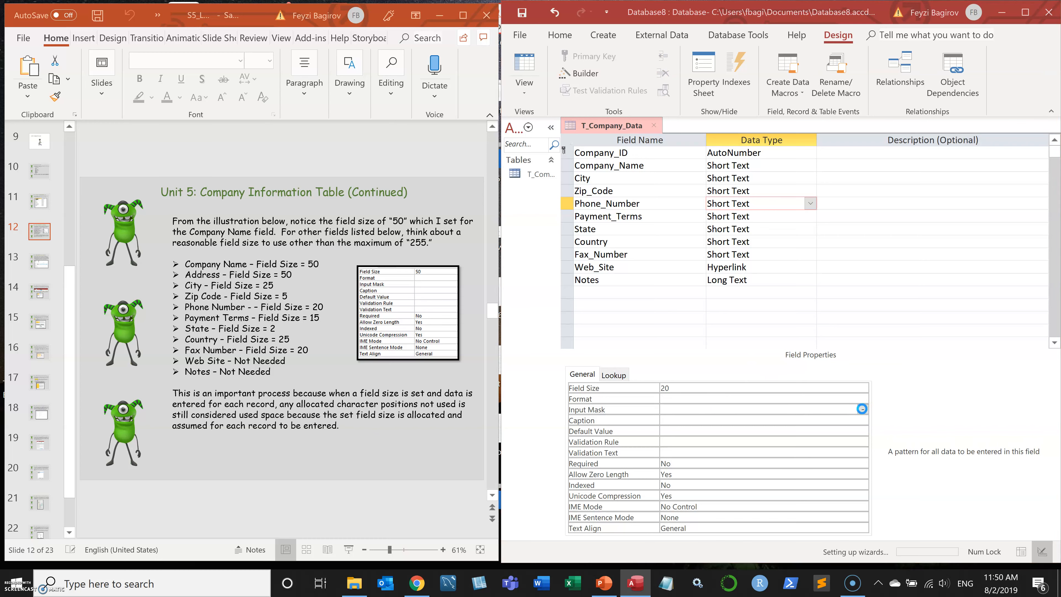
left_click(861, 408)
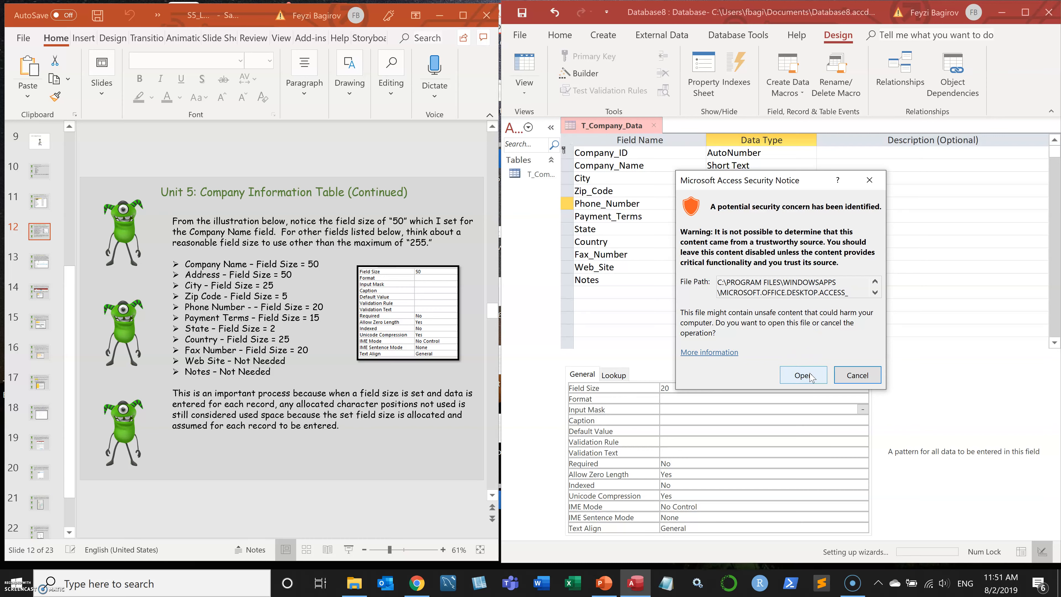
left_click(803, 375)
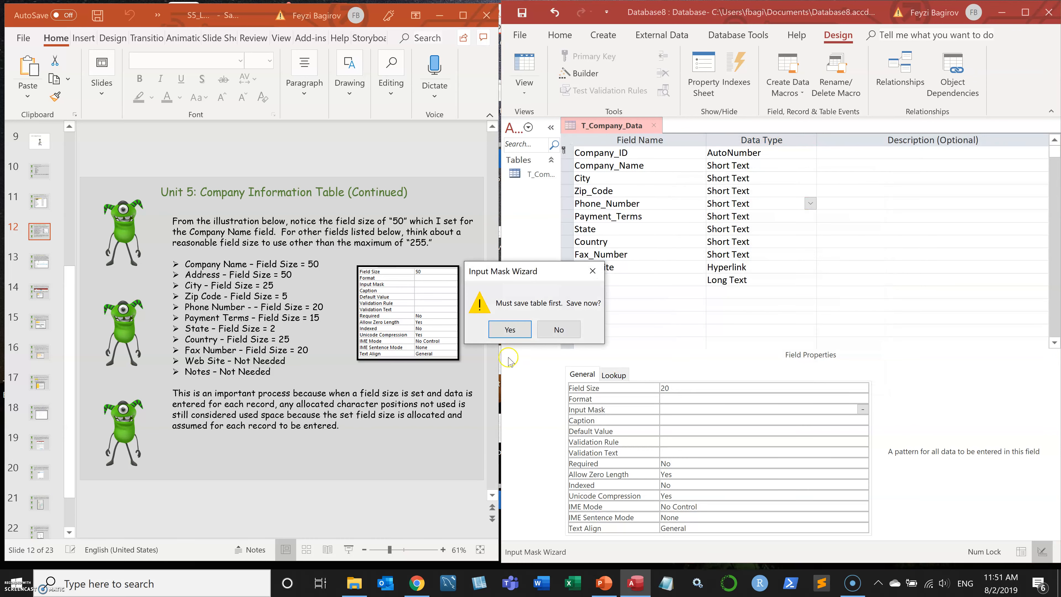
left_click(509, 329)
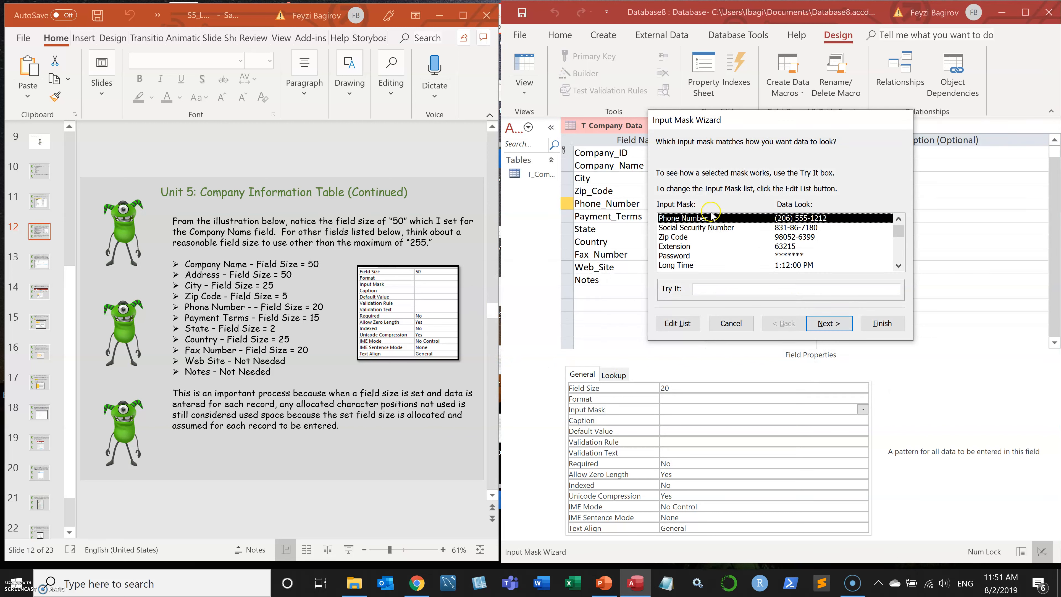
mouse_move(679, 194)
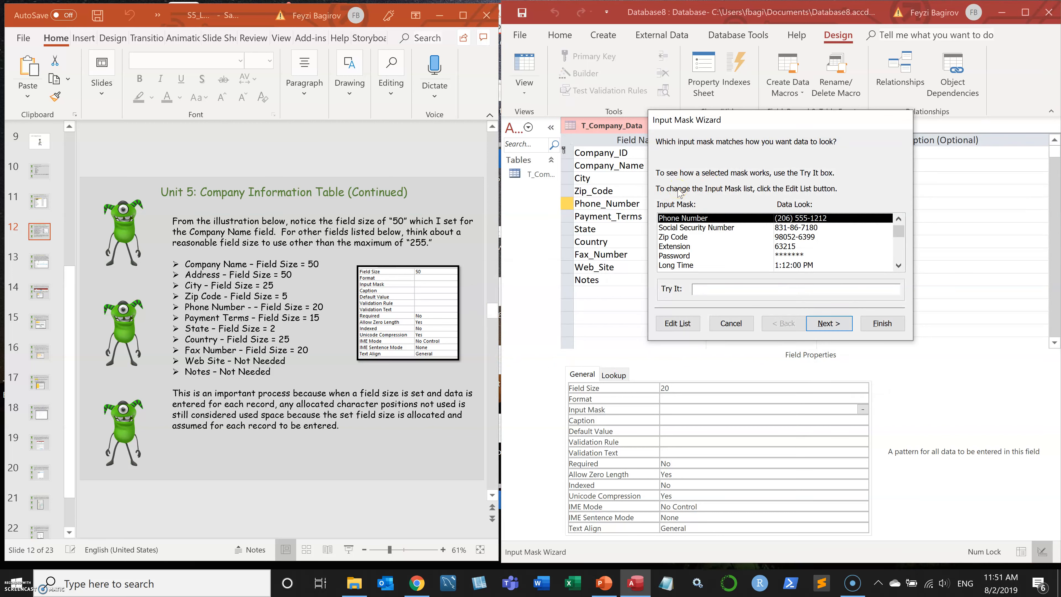
mouse_move(766, 115)
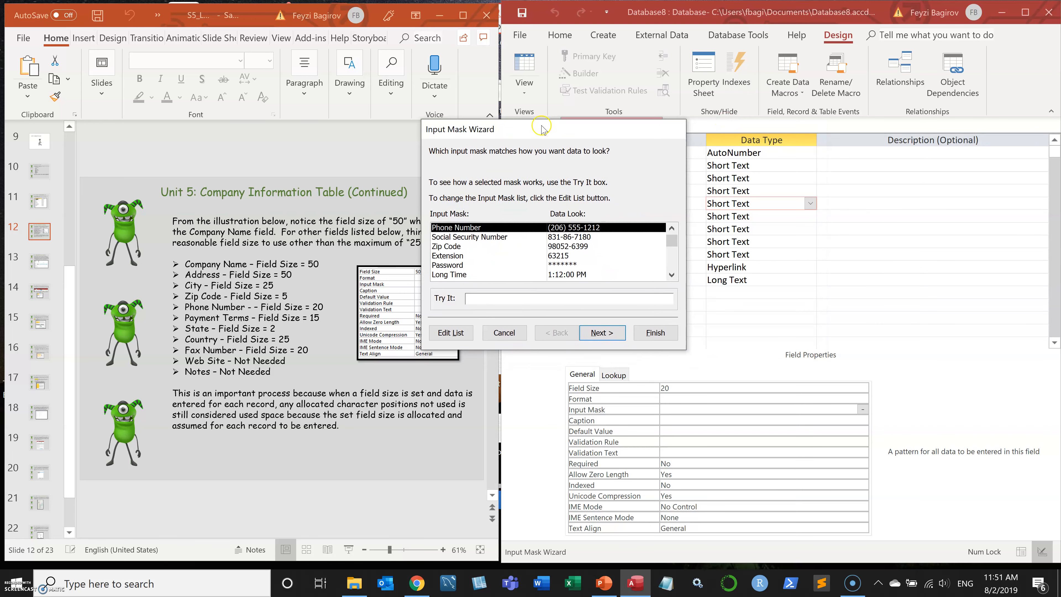
left_click_drag(542, 129, 389, 124)
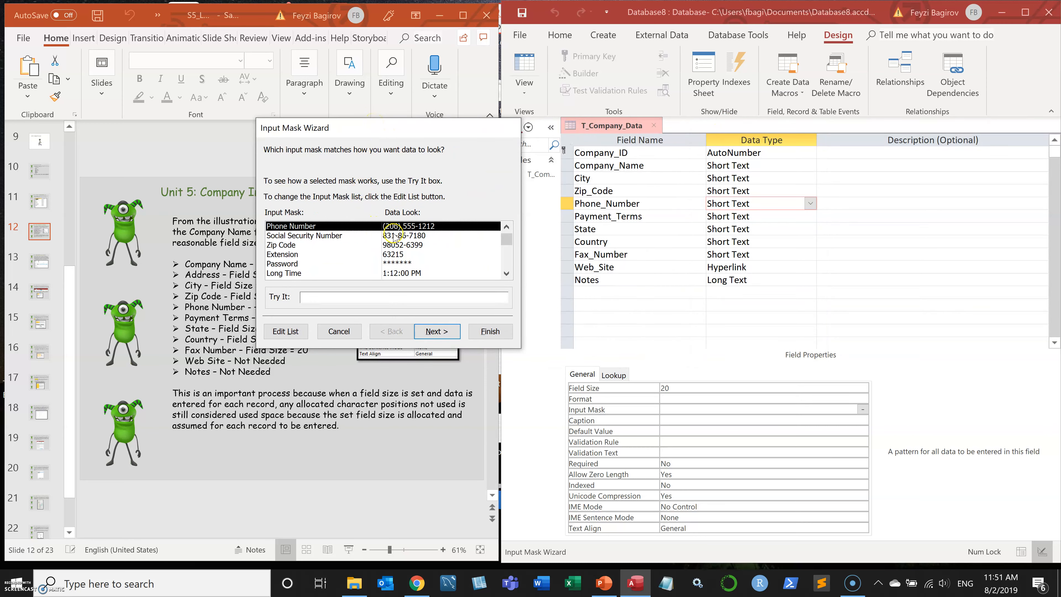
mouse_move(419, 244)
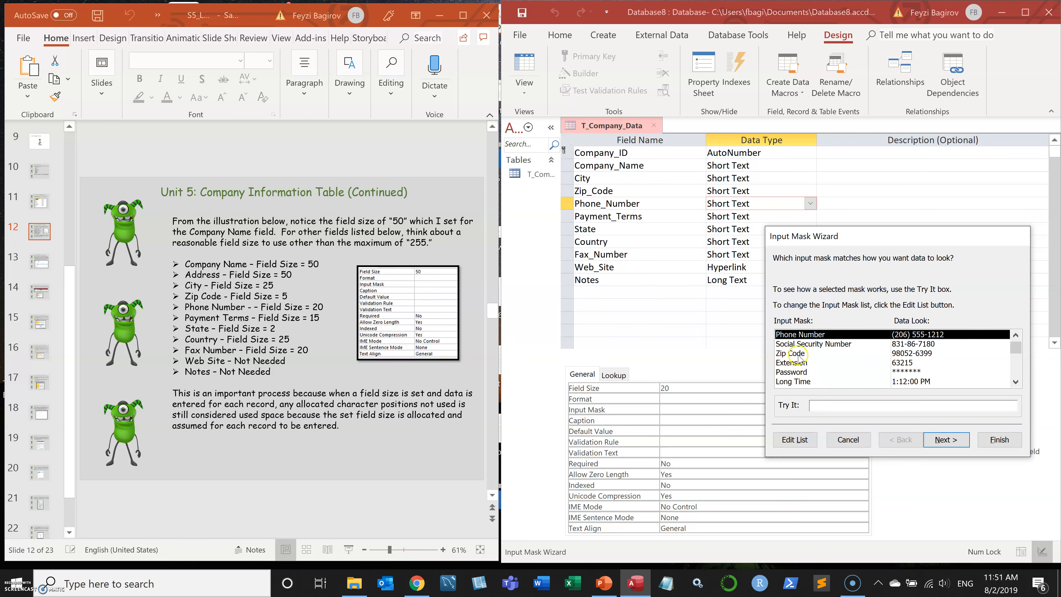
mouse_move(820, 352)
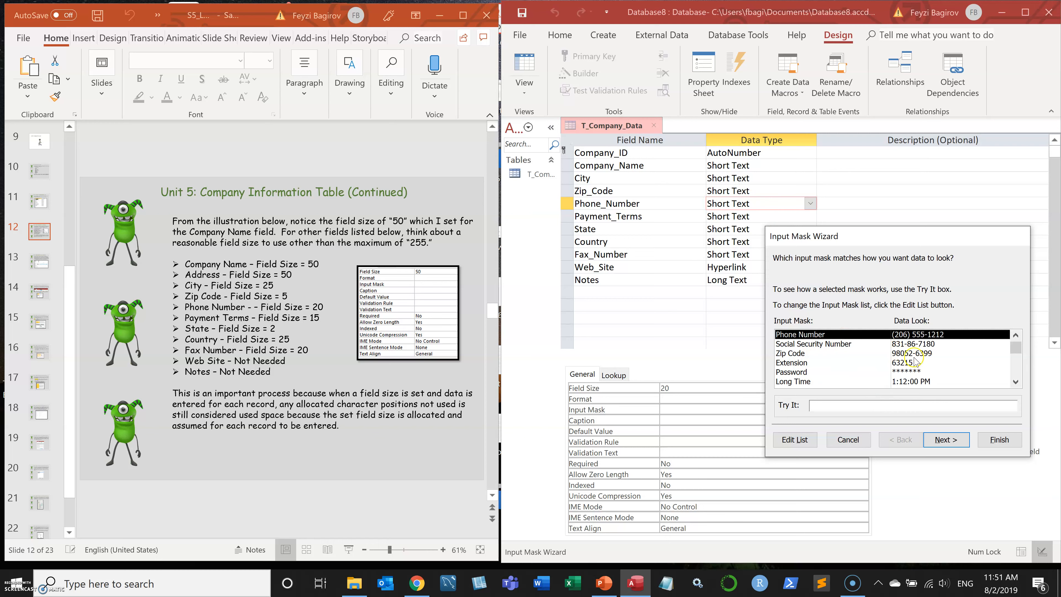
mouse_move(910, 335)
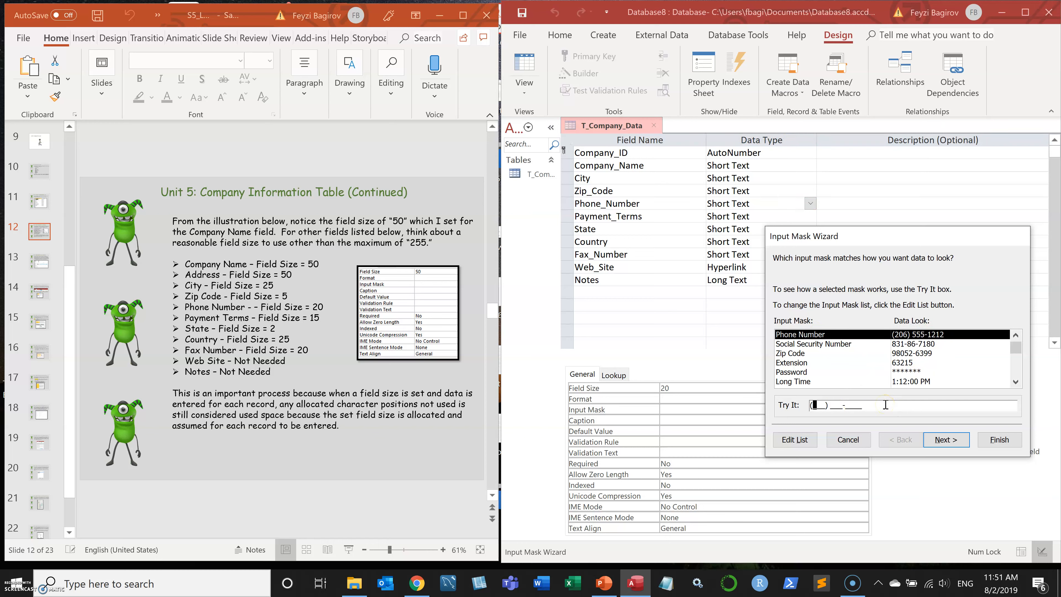
Step: With the Phone Number mask chosen, test it with a sample number and continue to editing the mask
type("301) 222-")
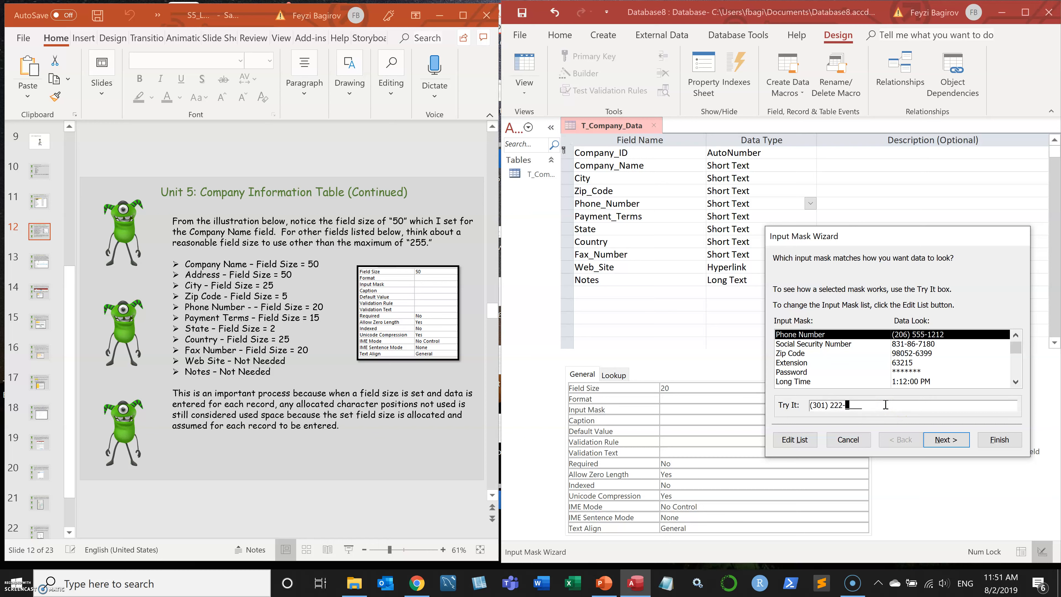
type("5767")
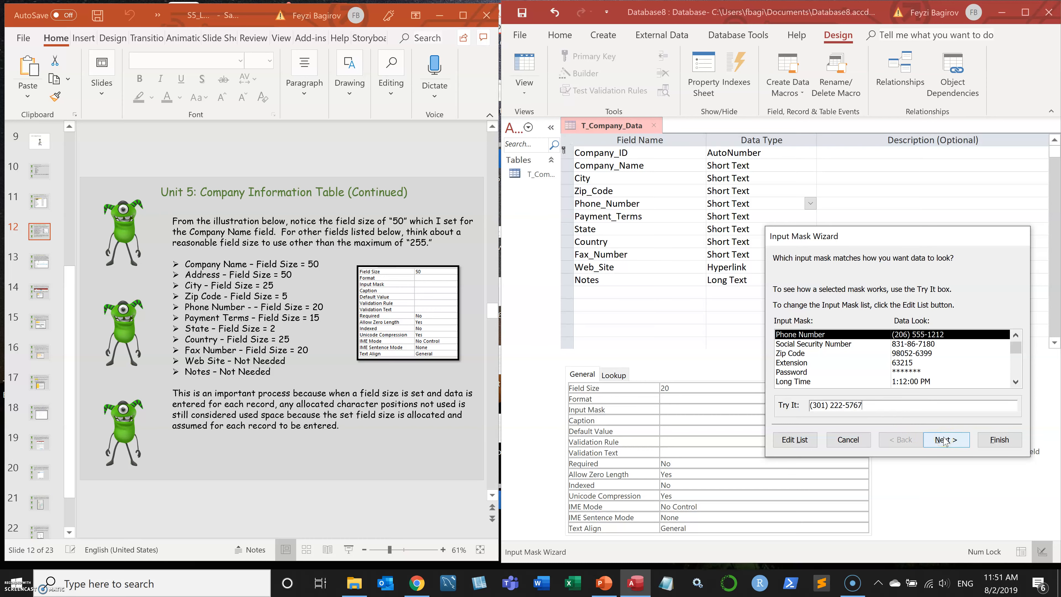
left_click(945, 439)
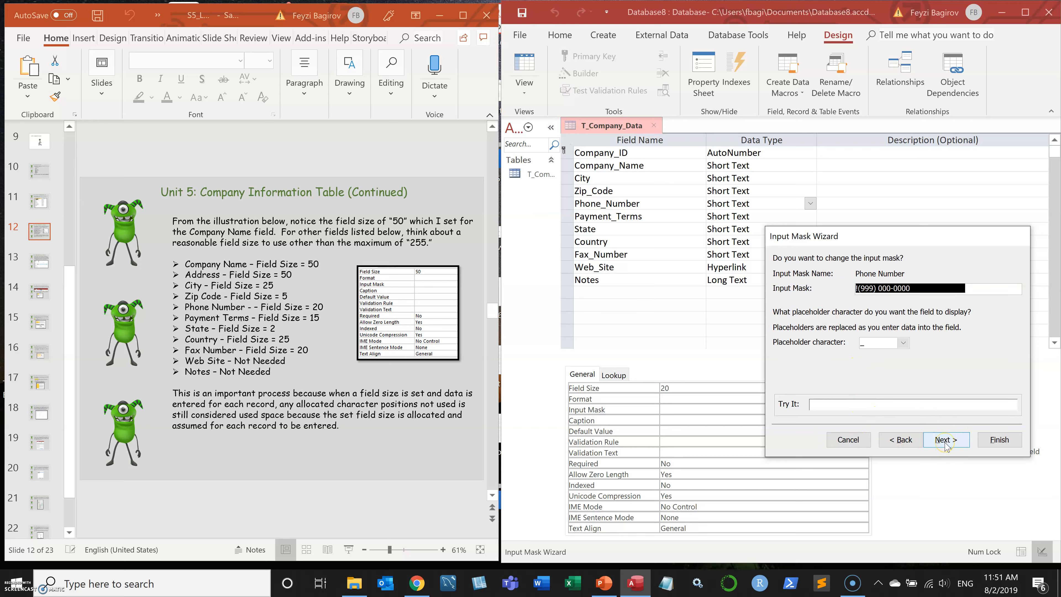
Step: Keep the default mask and placeholder, store numbers with the mask symbols, and finish the wizard
left_click(945, 439)
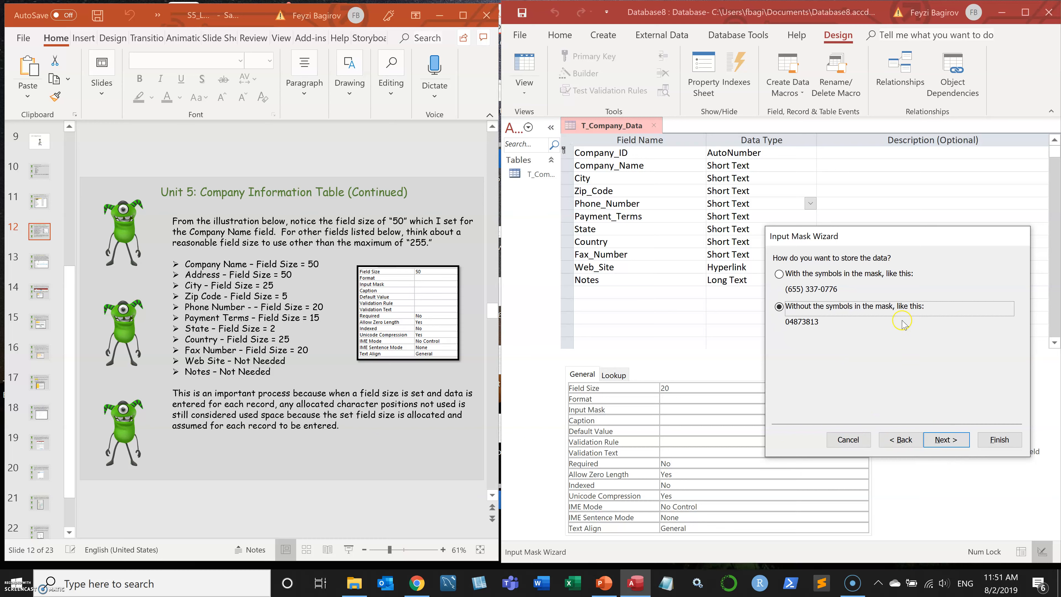
mouse_move(883, 298)
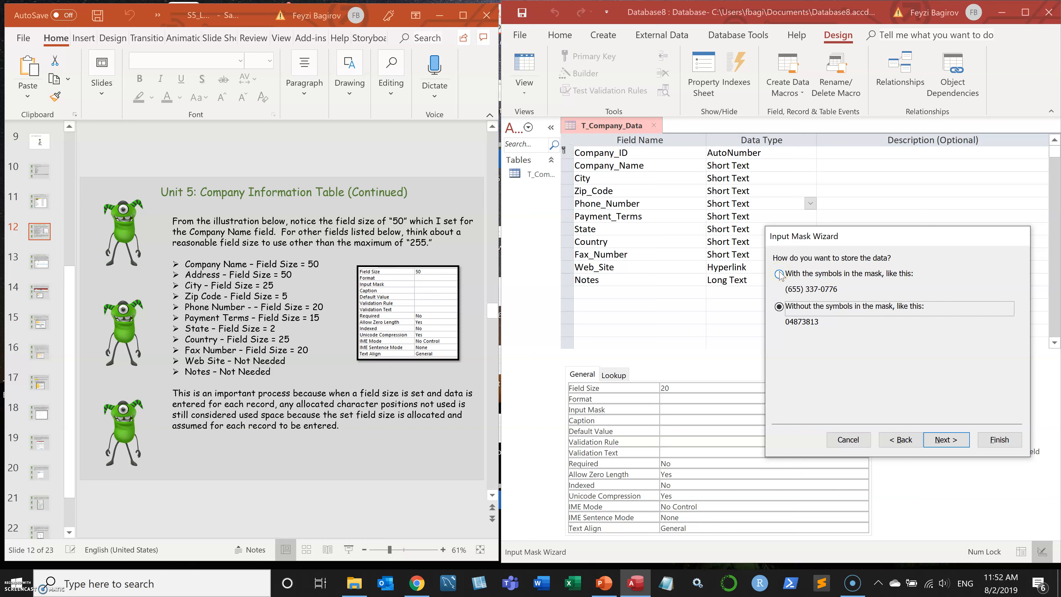
left_click(779, 274)
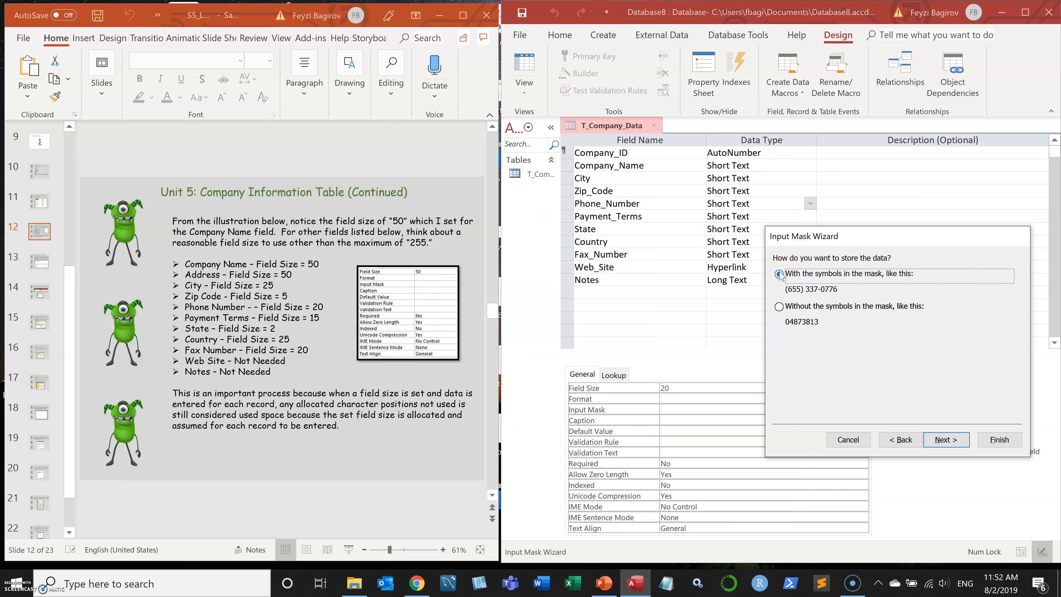
left_click(780, 274)
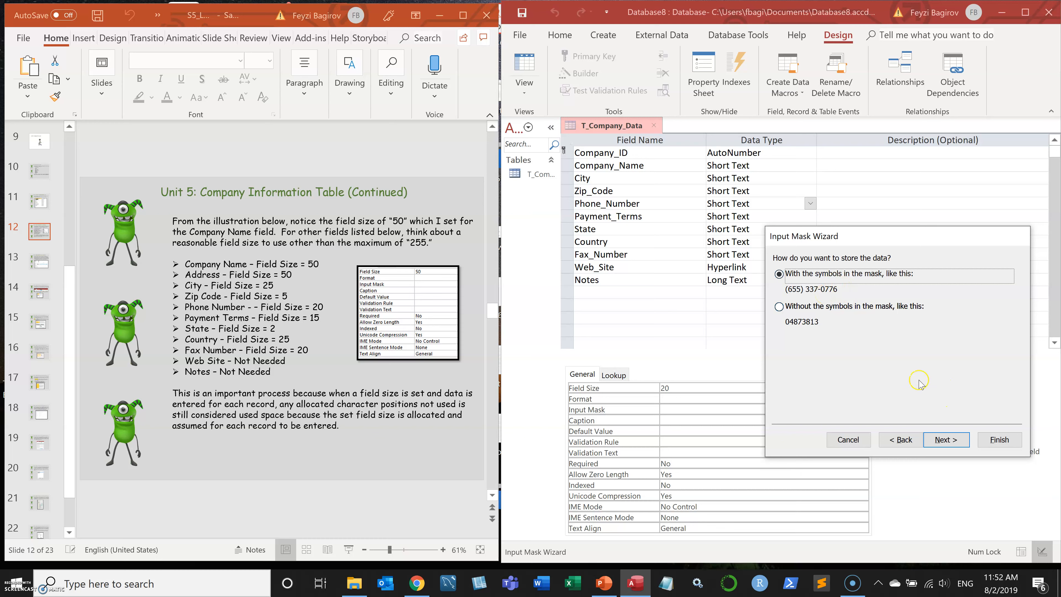
left_click(945, 439)
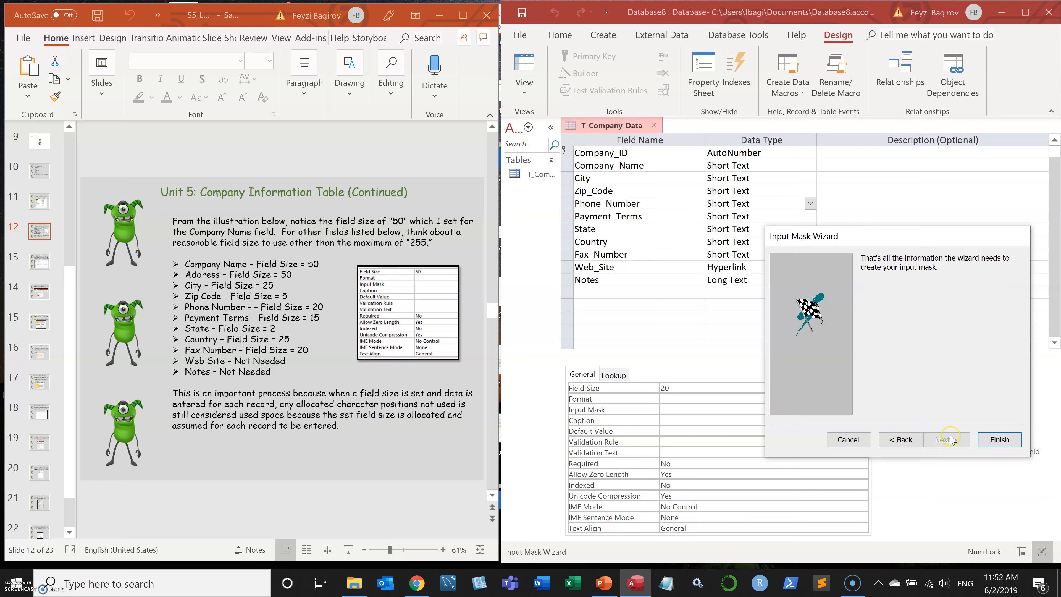
left_click(998, 440)
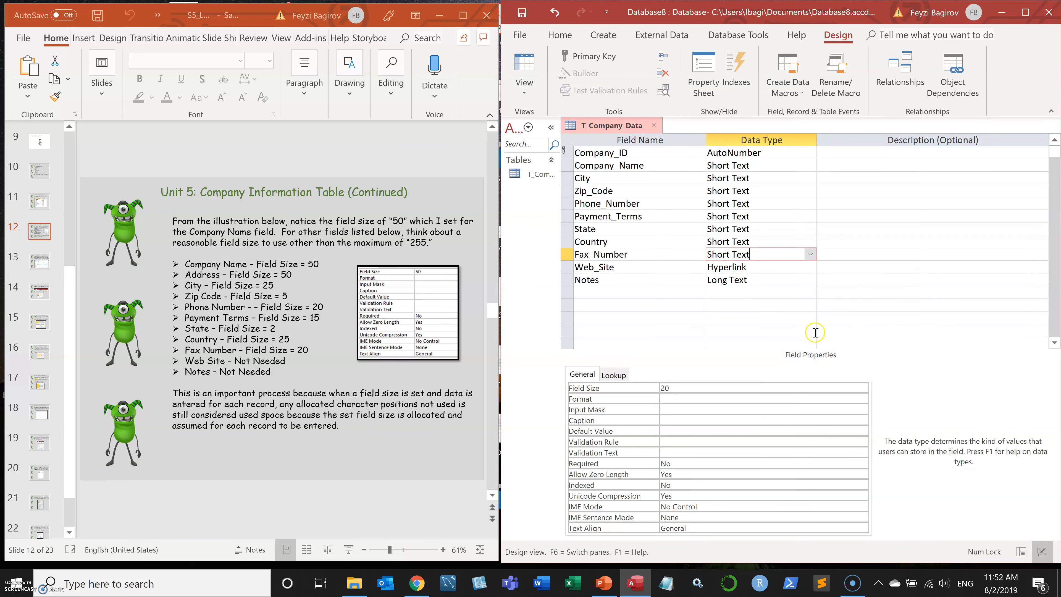
mouse_move(864, 411)
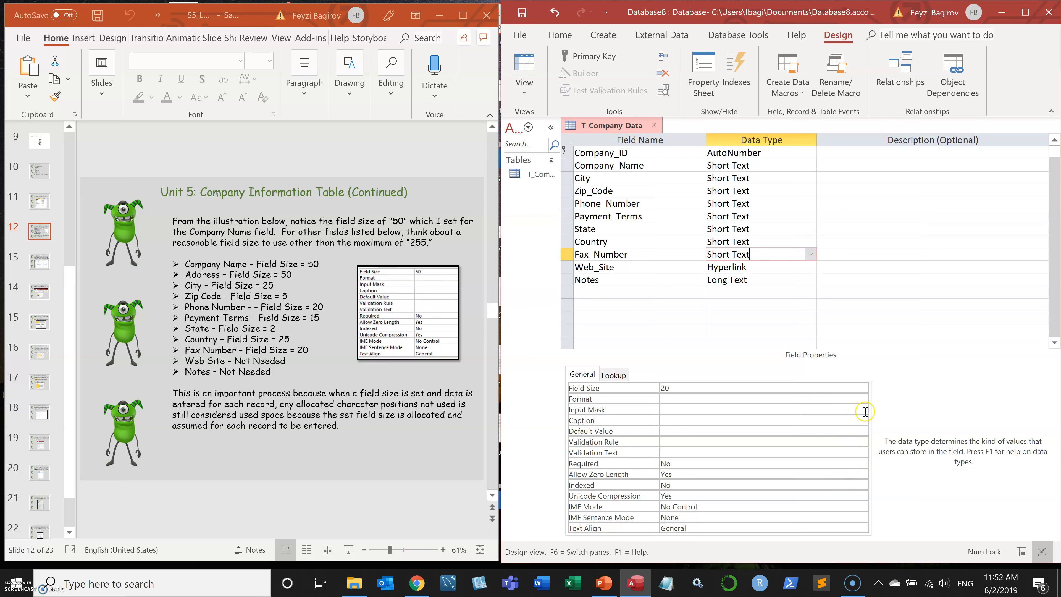
Step: Save the table and give Fax_Number the Phone Number input mask, then advance the lesson slide
left_click(864, 411)
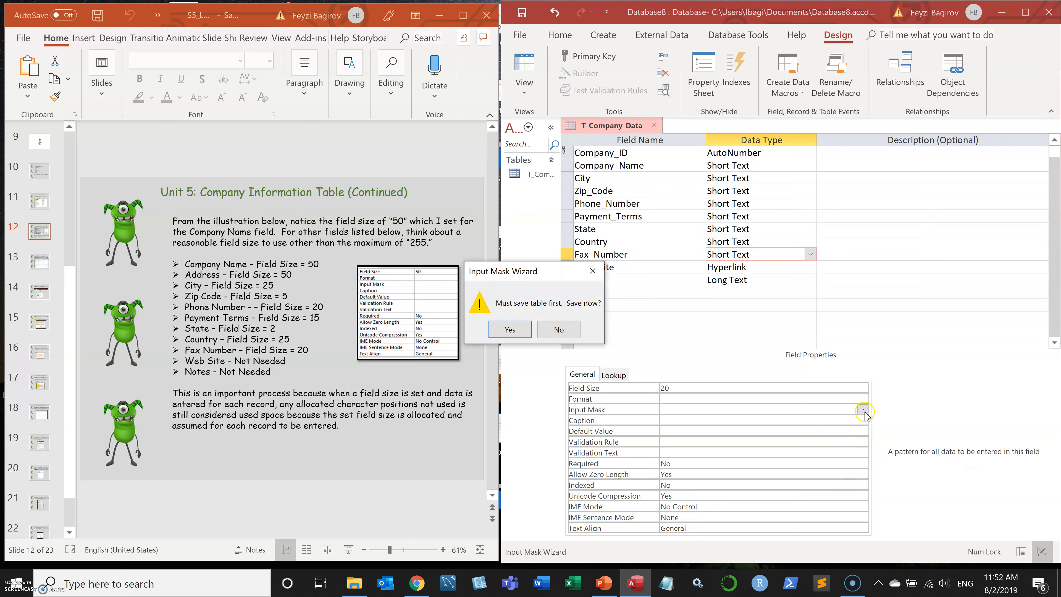
left_click(509, 329)
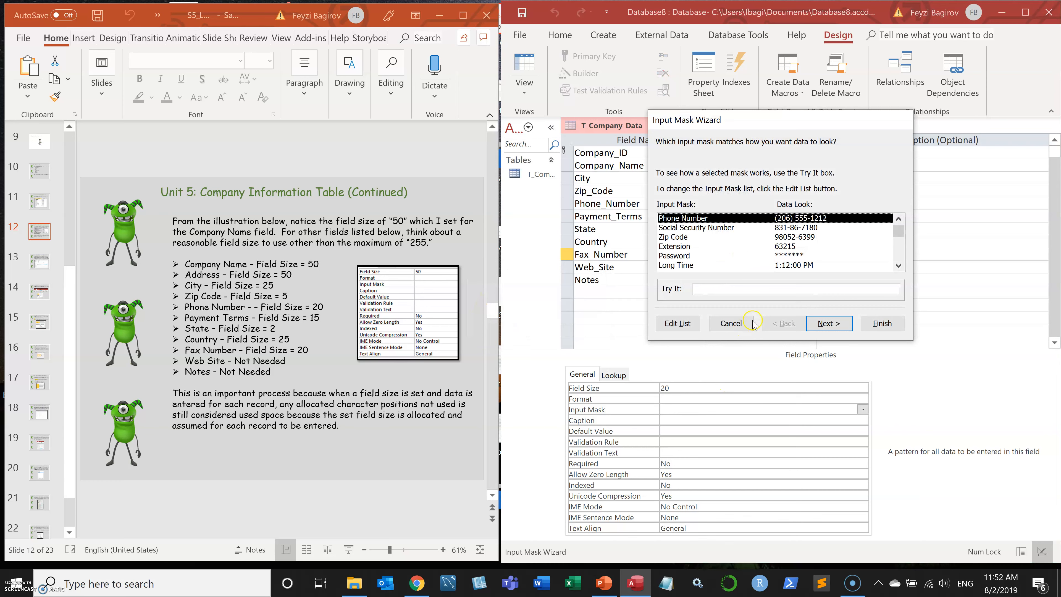
left_click(828, 323)
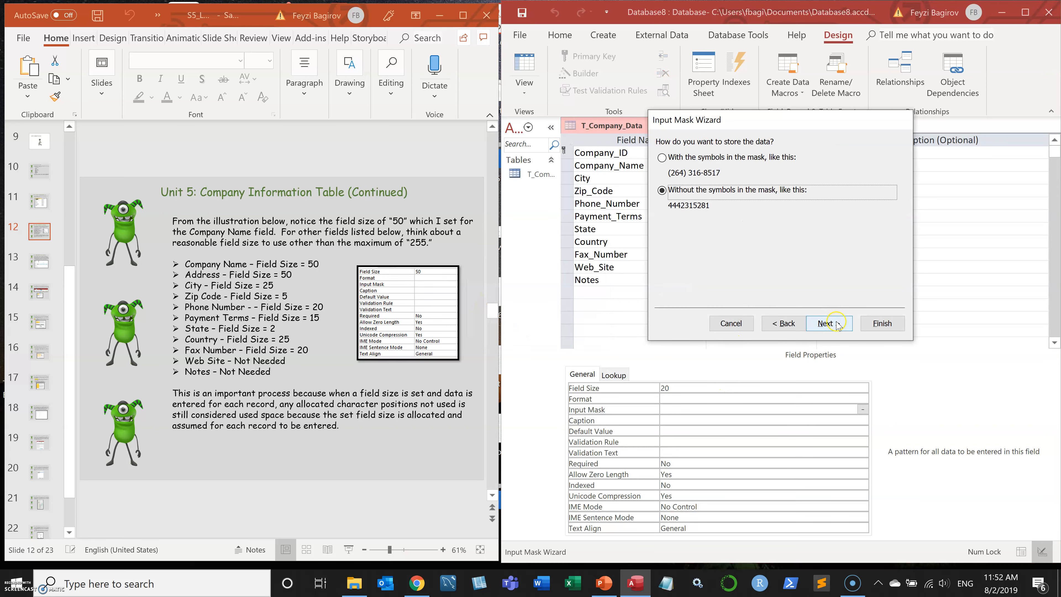
left_click(663, 157)
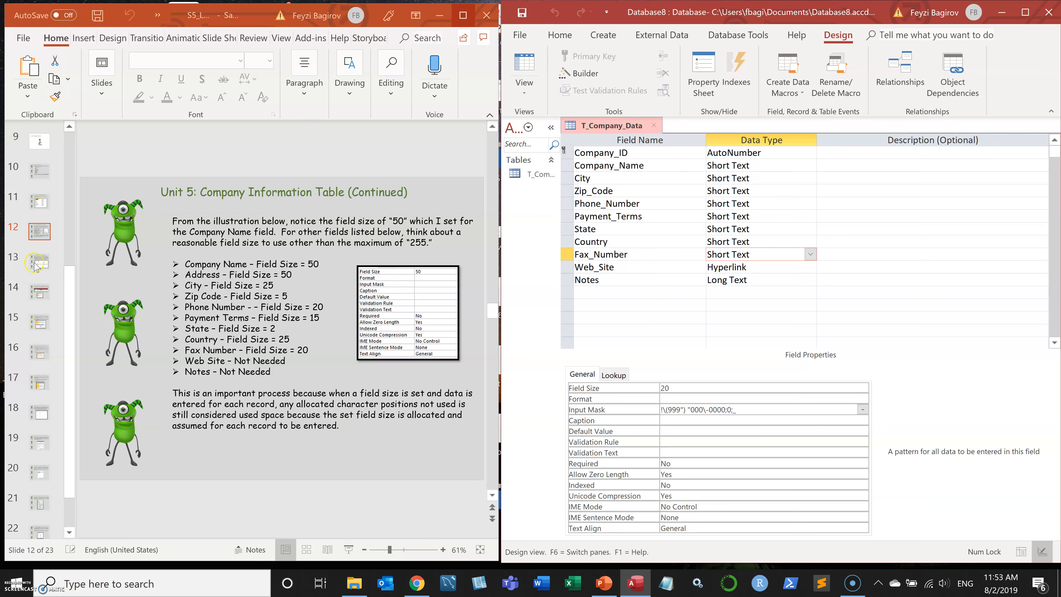
left_click(39, 261)
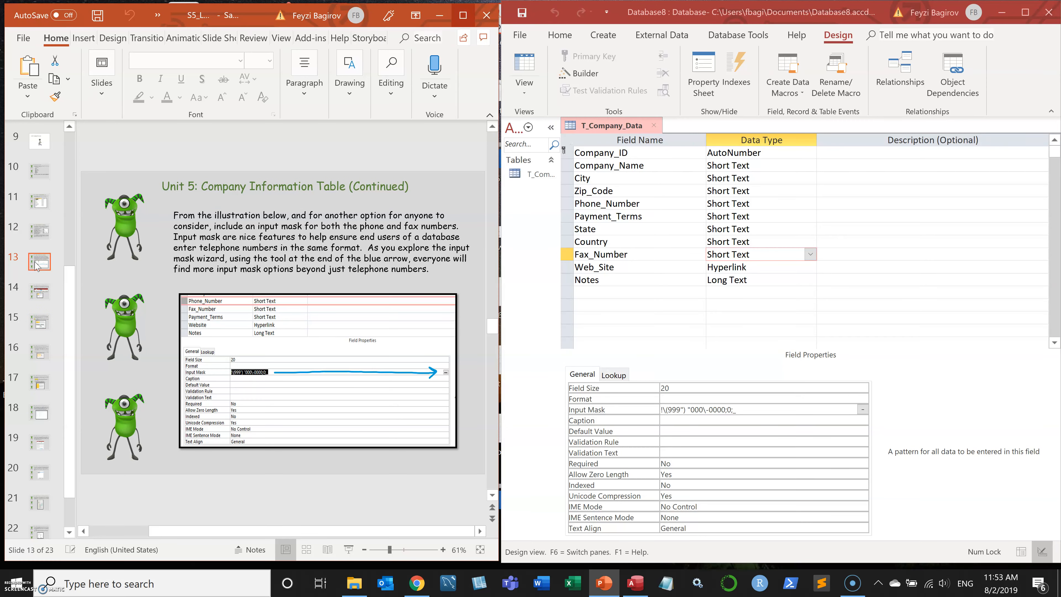
Step: Reach the Create Form Step 1 slide and show Access's Create ribbon commands
left_click(39, 291)
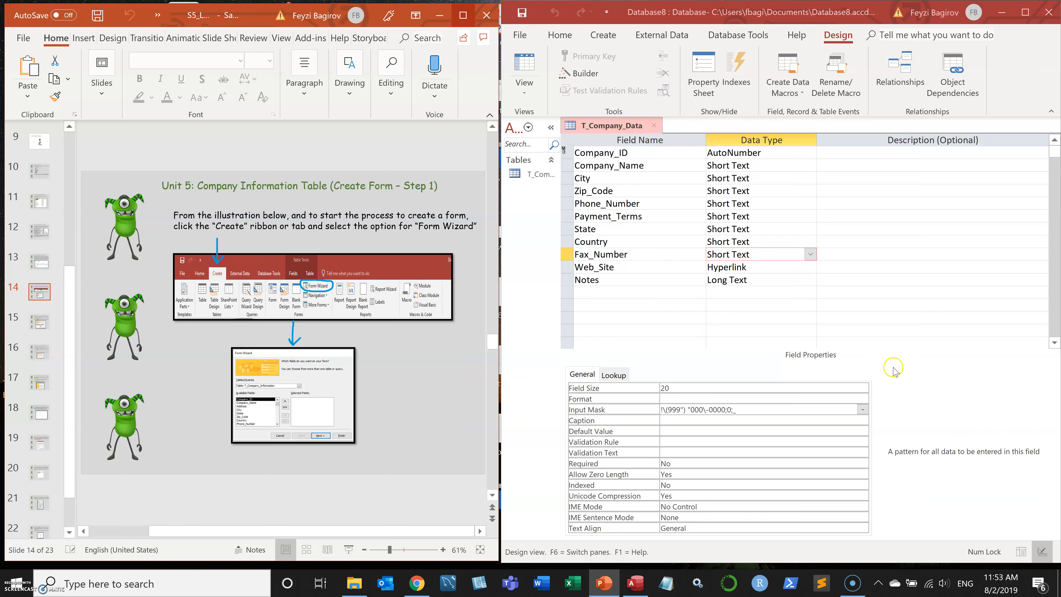
mouse_move(675, 78)
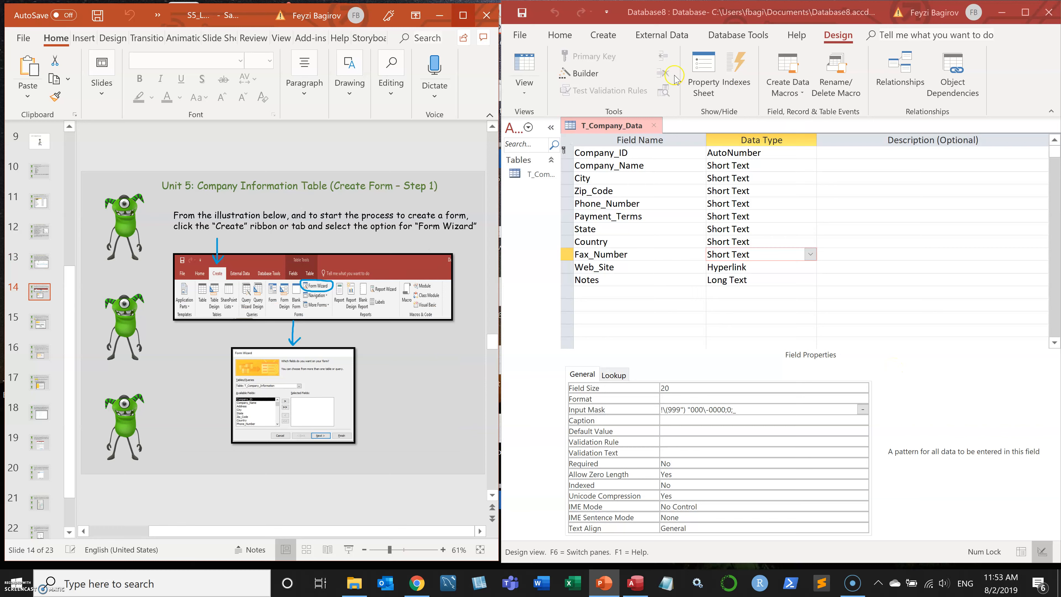
mouse_move(606, 36)
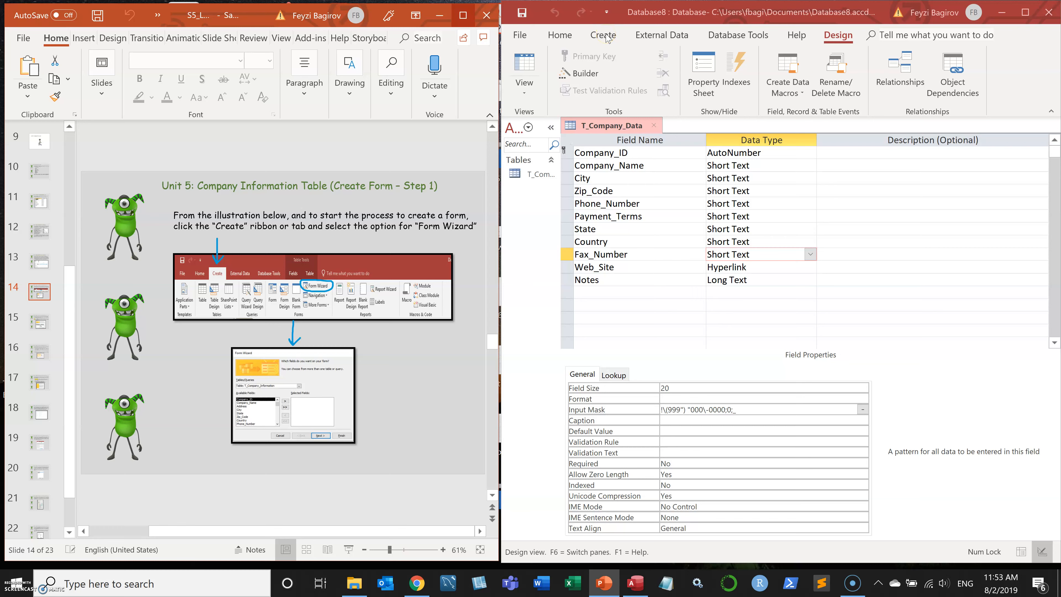
left_click(602, 35)
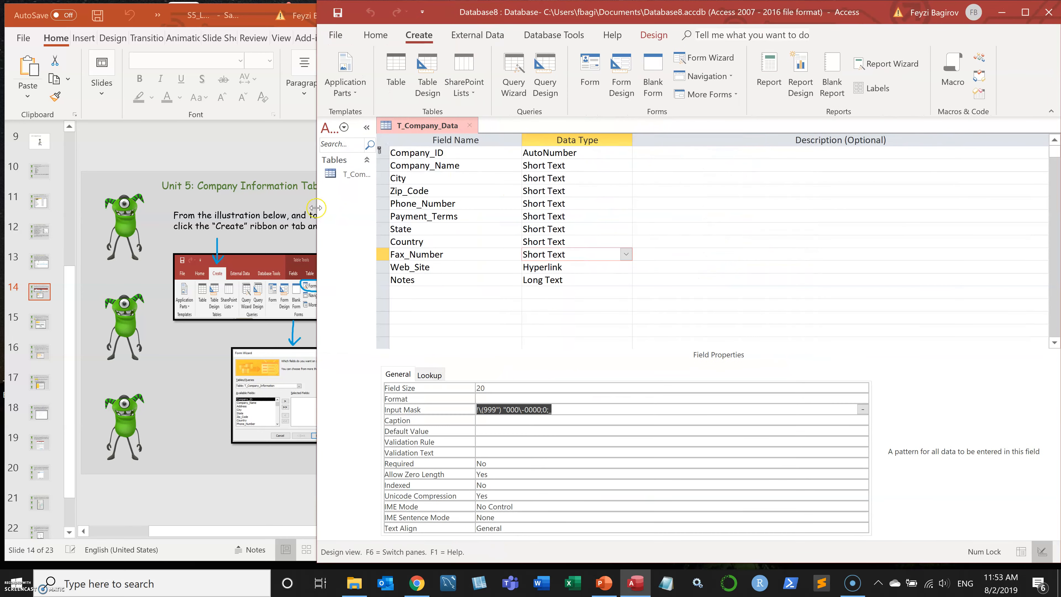
mouse_move(704, 58)
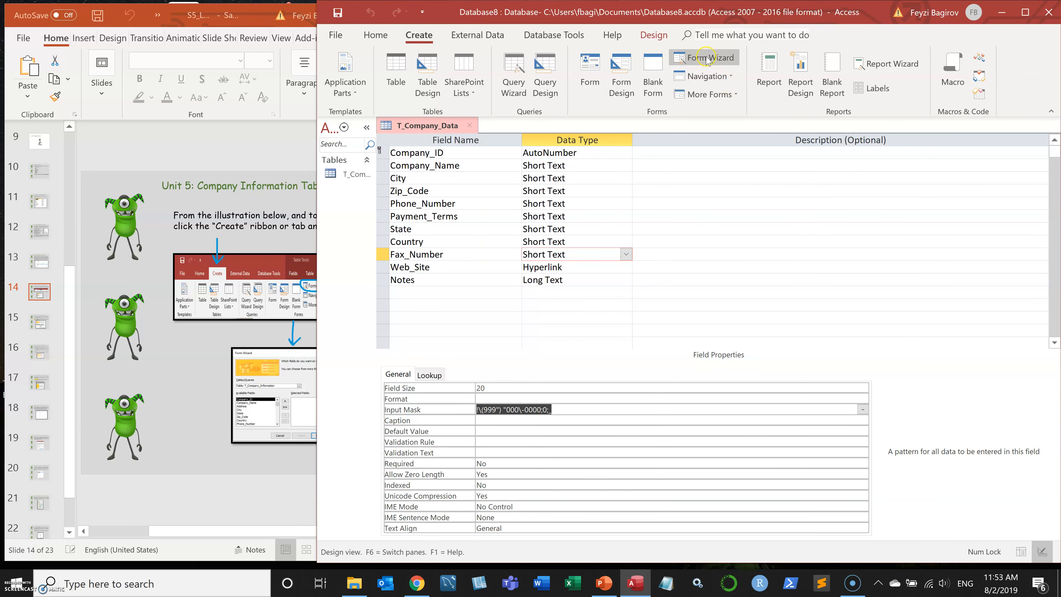
mouse_move(705, 57)
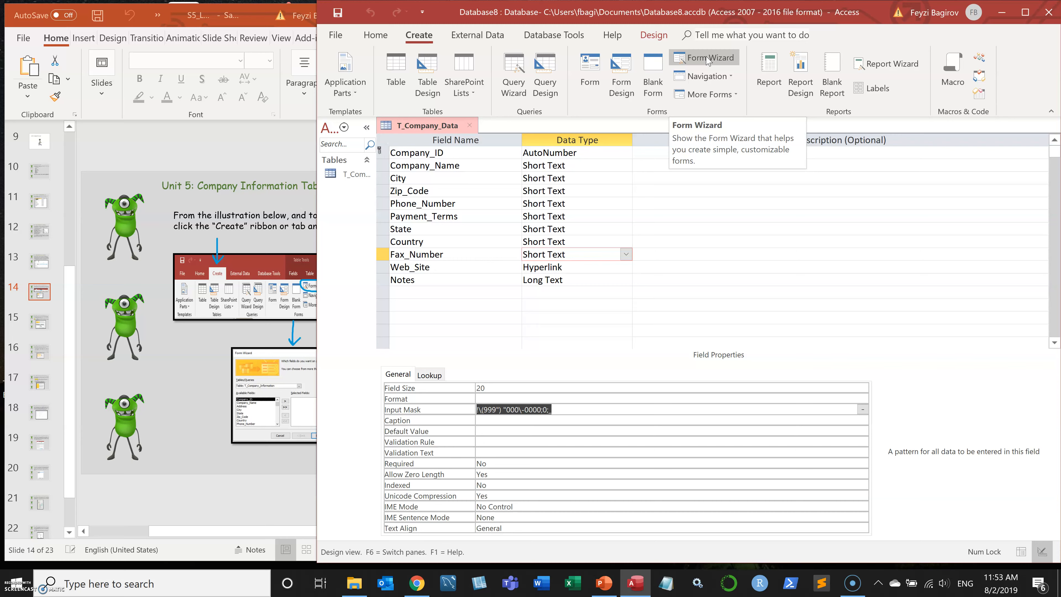
mouse_move(621, 74)
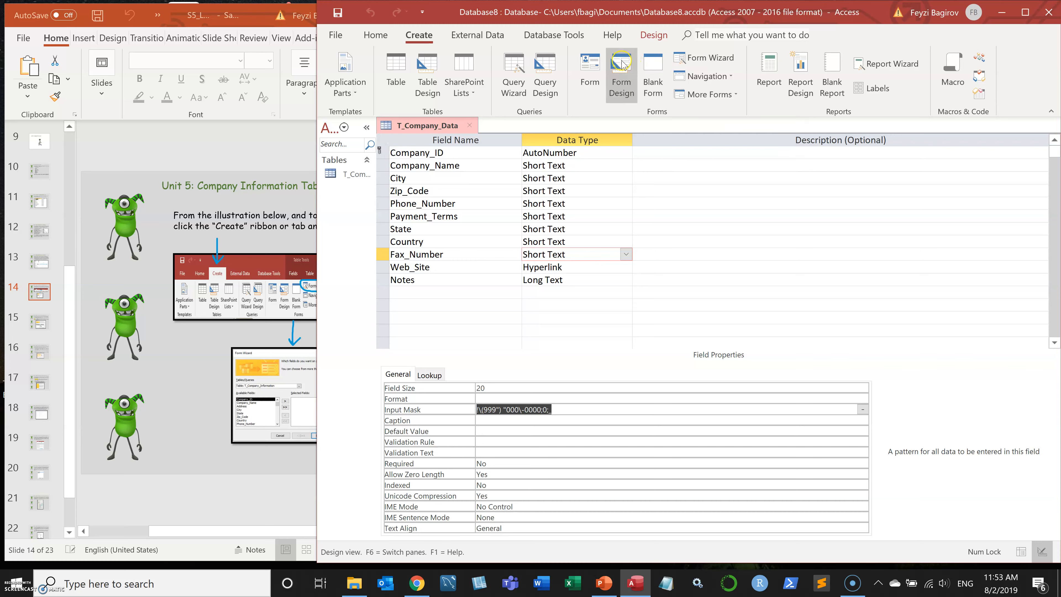
Step: Launch the Form Wizard from the Create ribbon, allowing it past the security warning
left_click(703, 57)
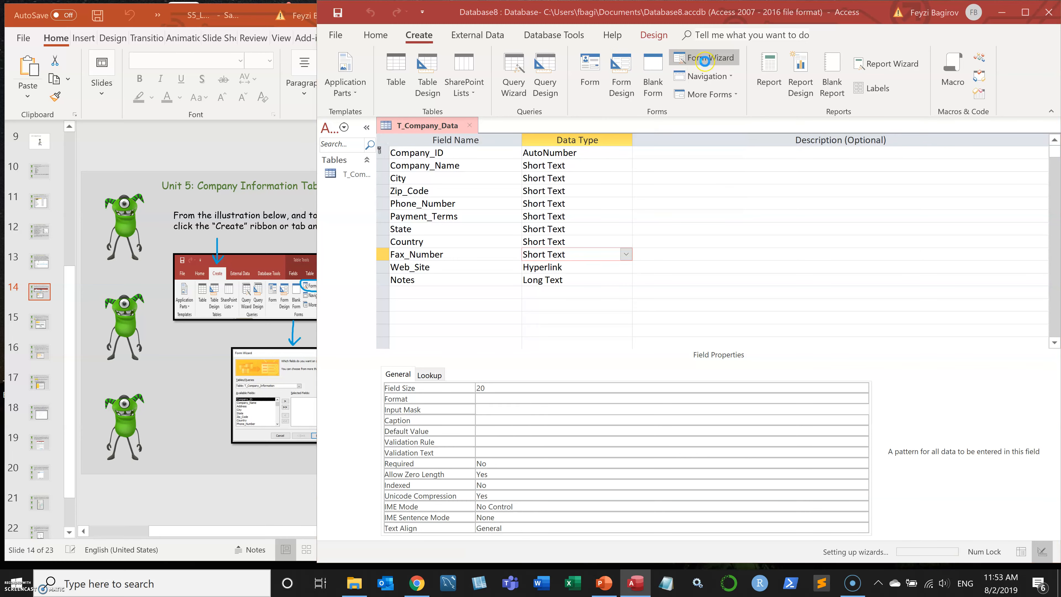
left_click(705, 57)
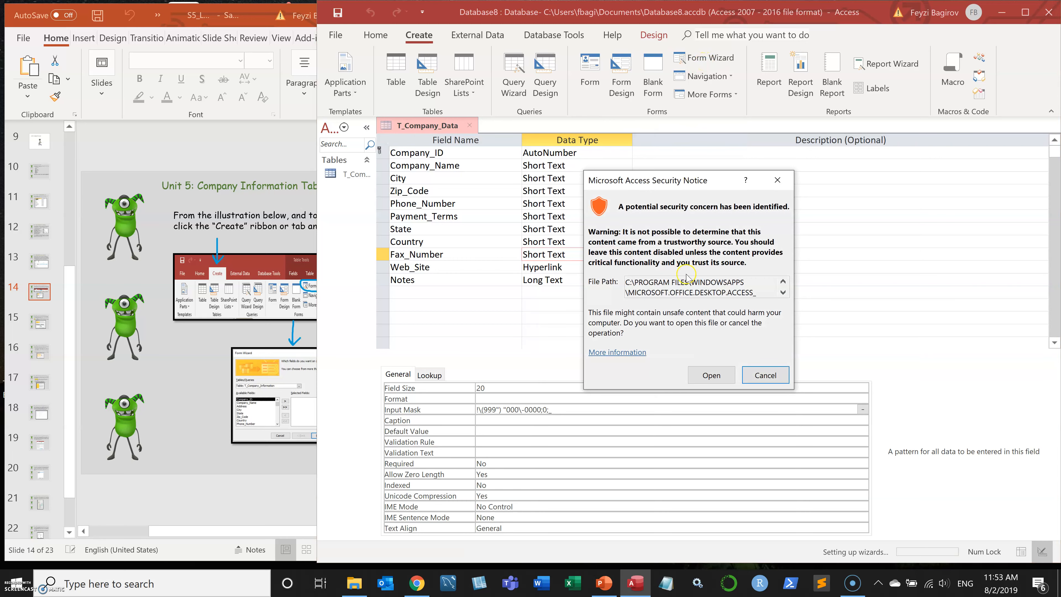
left_click(711, 374)
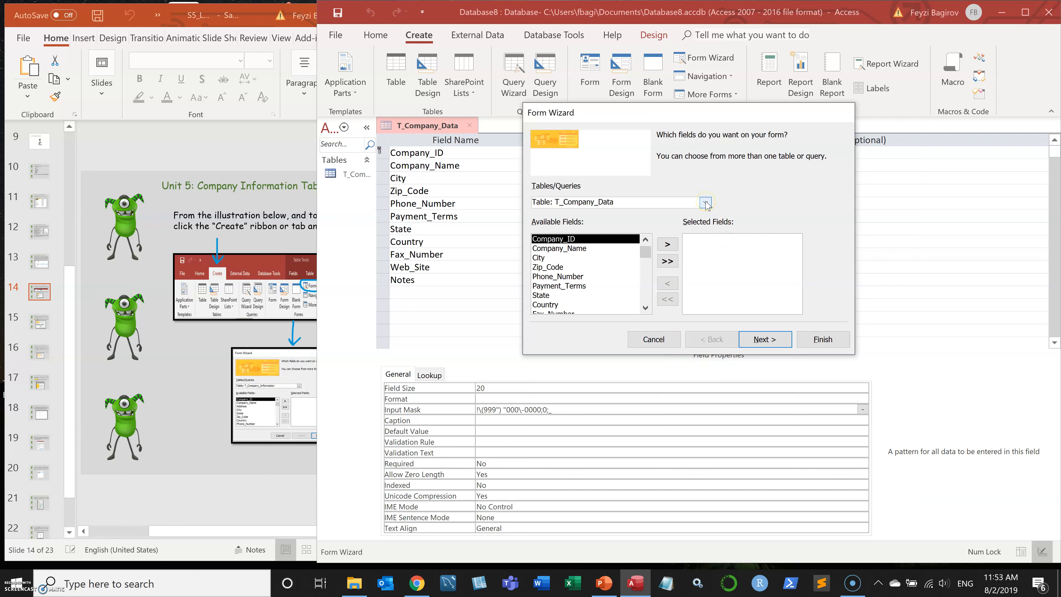
Step: Choose T_Company_Data as the source and try adding City and State, then send them back
left_click(706, 202)
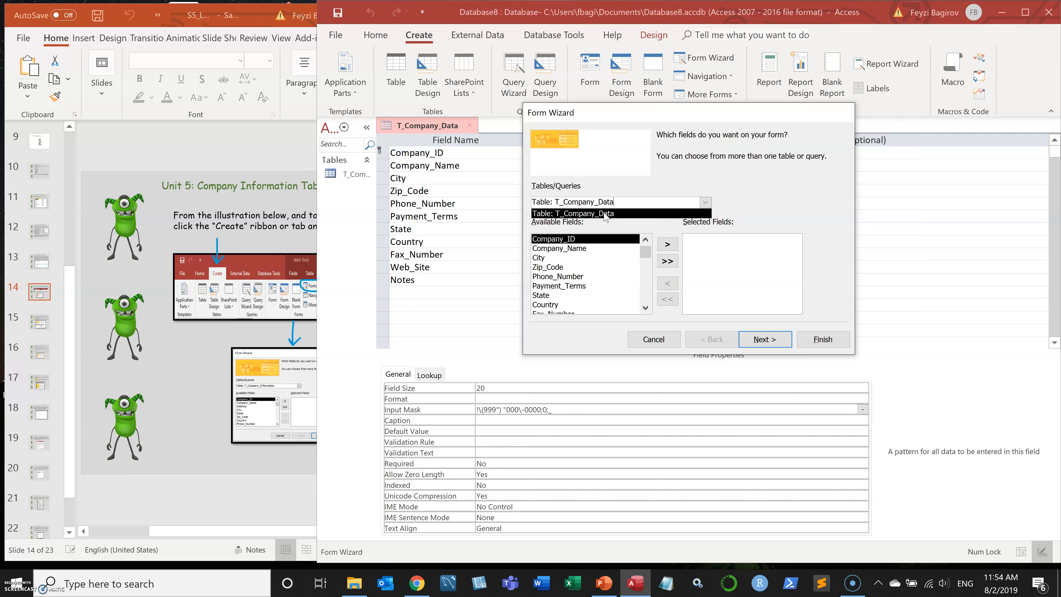
left_click(595, 212)
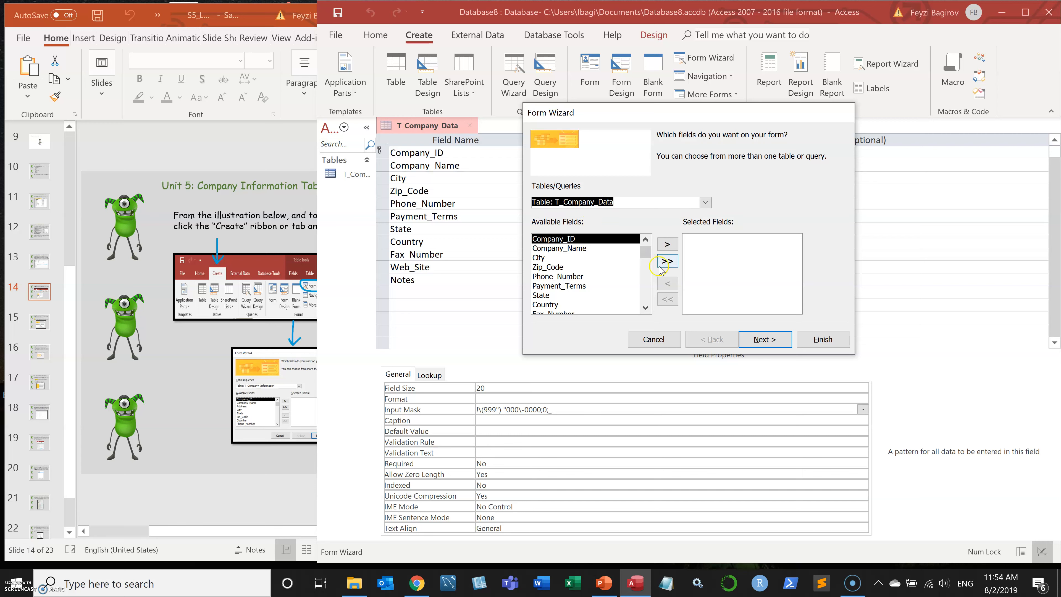
mouse_move(666, 243)
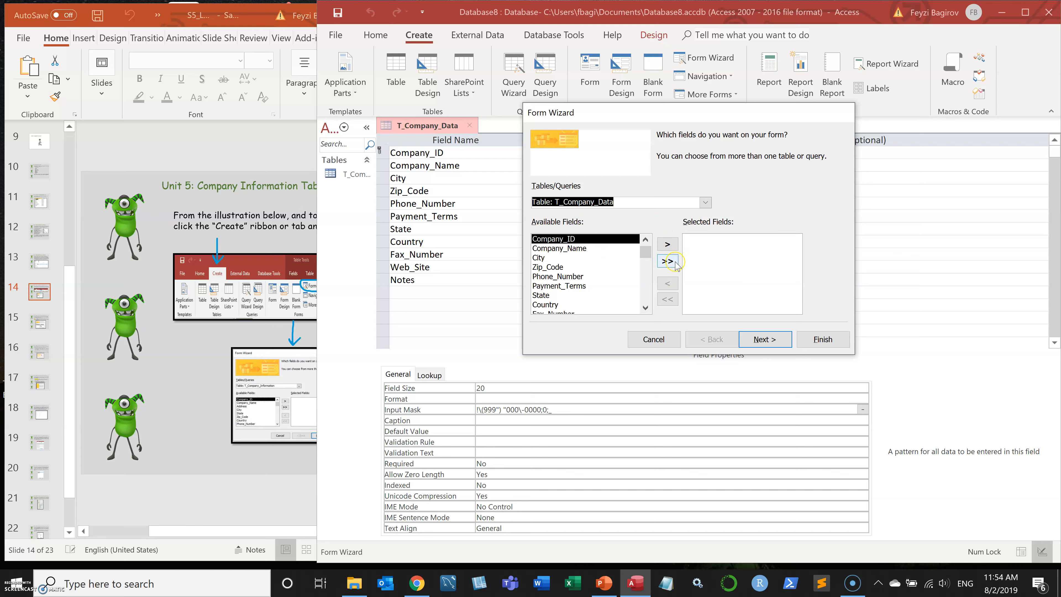
mouse_move(597, 253)
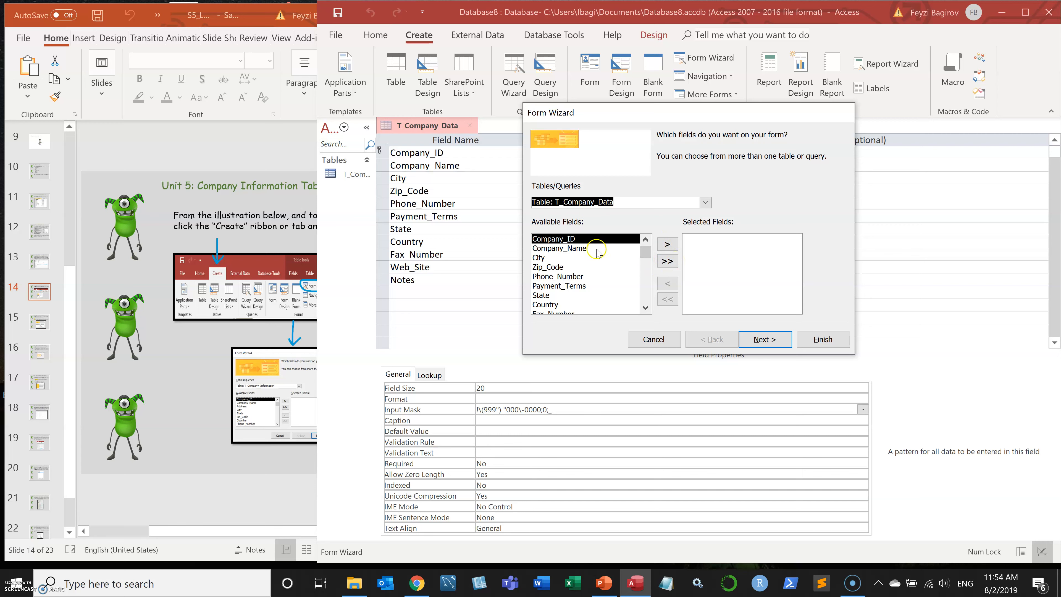
left_click(558, 247)
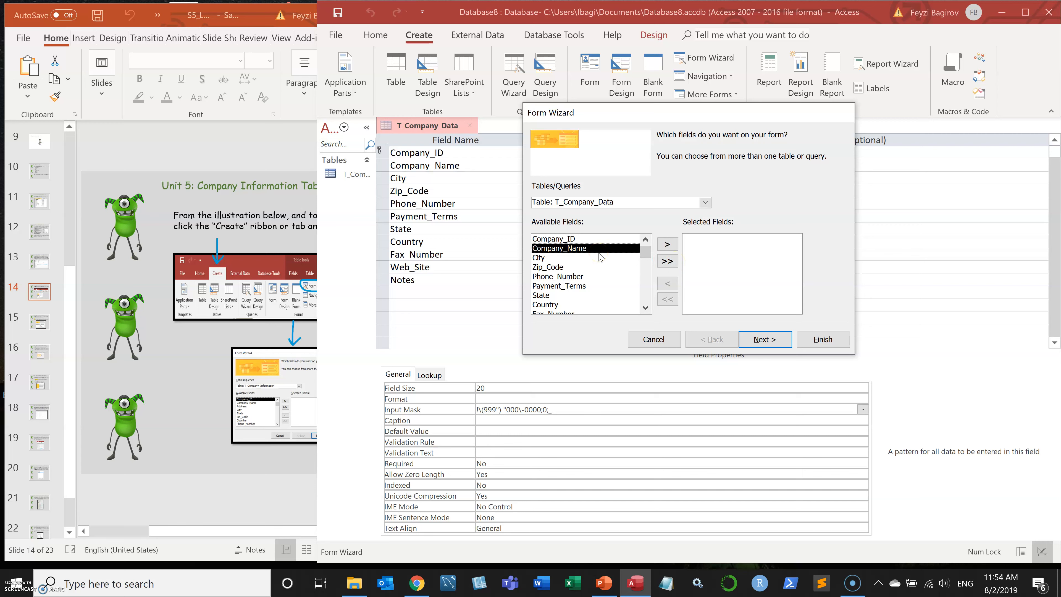
mouse_move(601, 258)
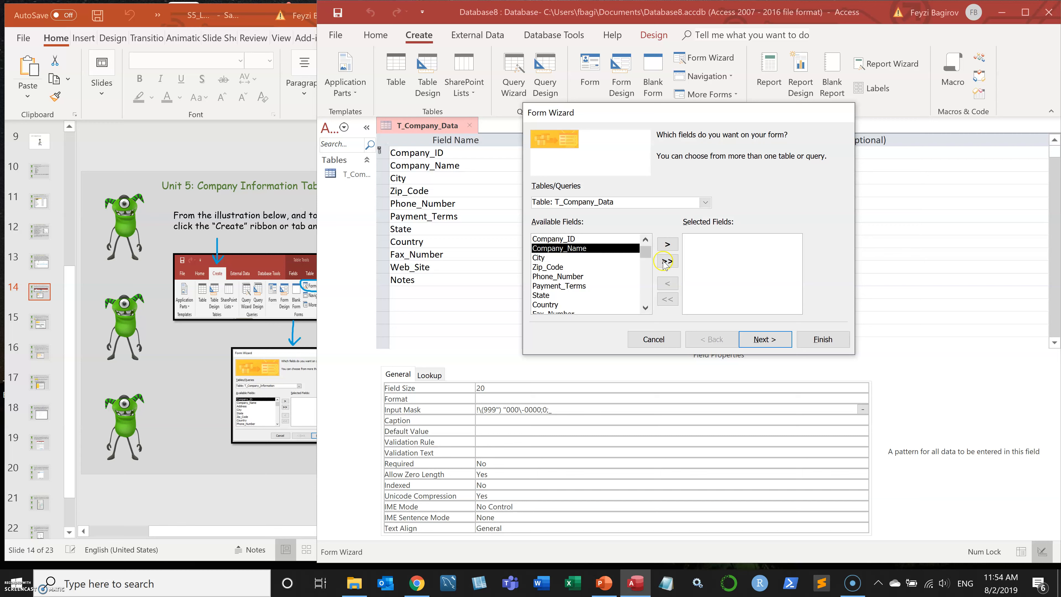
left_click(548, 257)
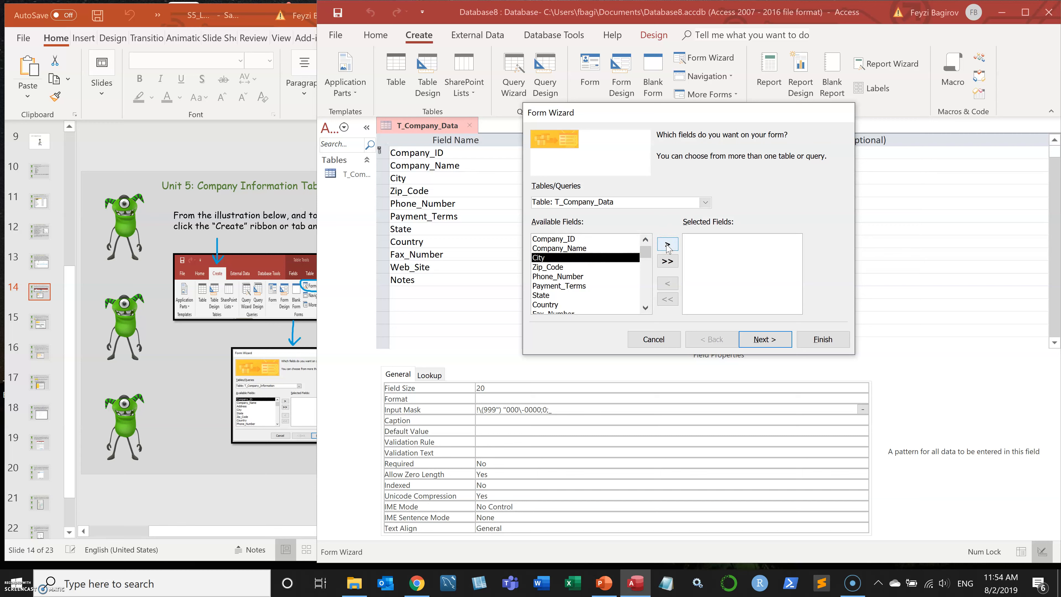
left_click(666, 244)
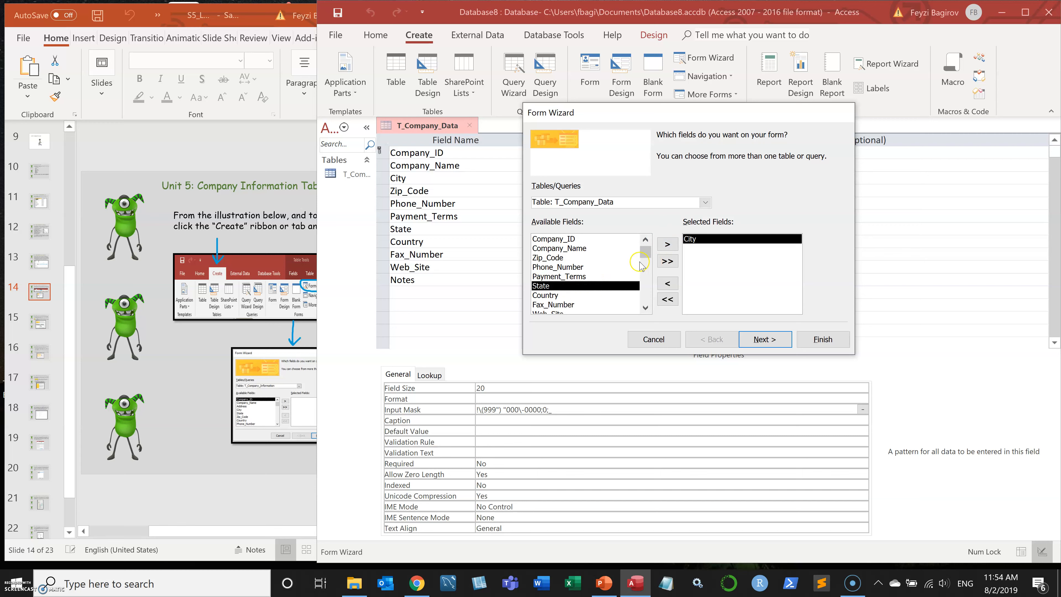
left_click(667, 243)
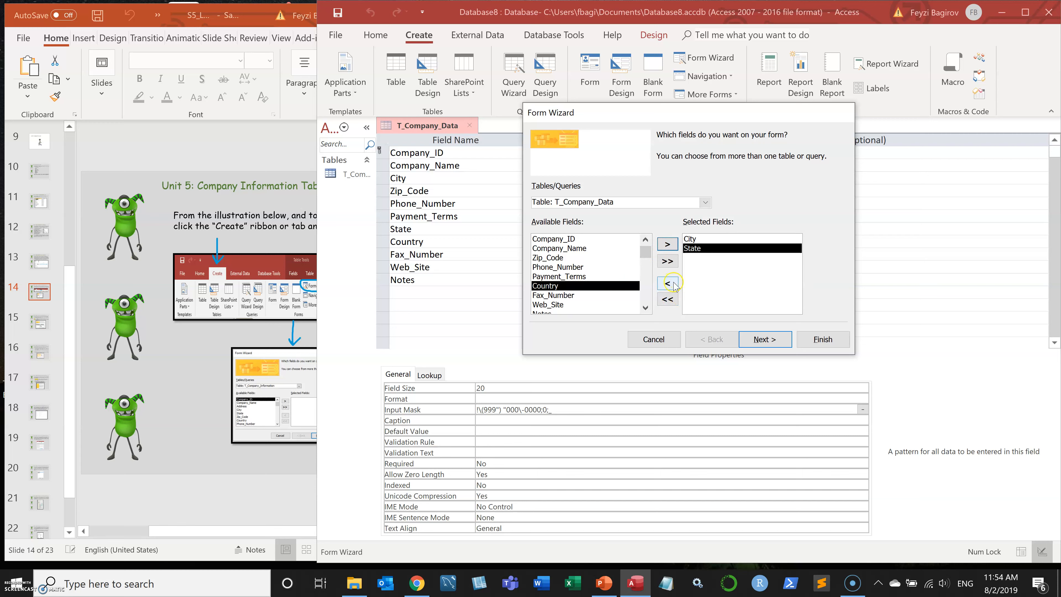
left_click(667, 283)
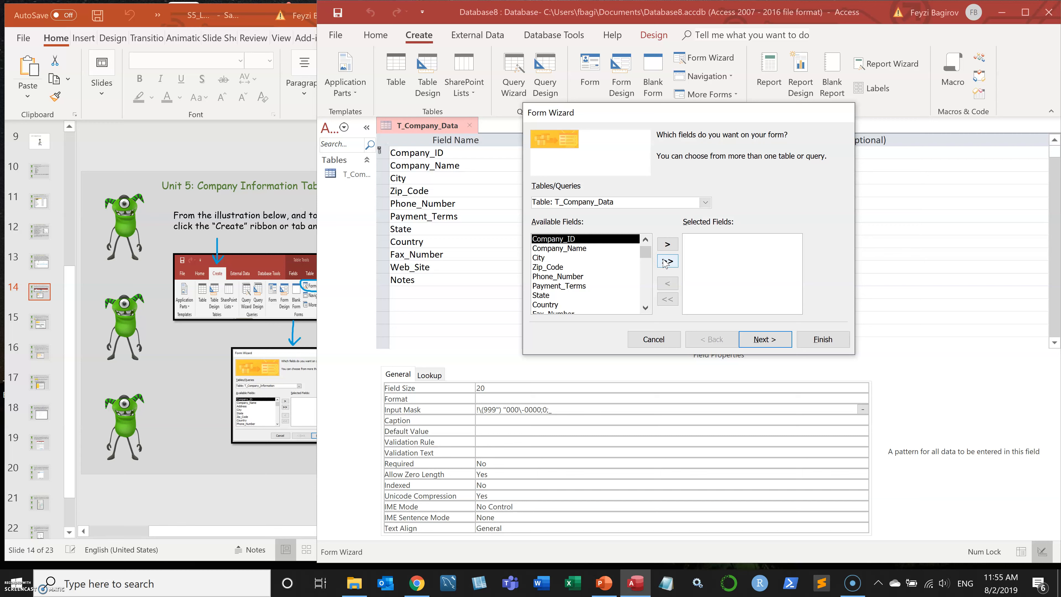
Step: Add all T_Company_Data fields to the form, then remove Company_ID
left_click(666, 261)
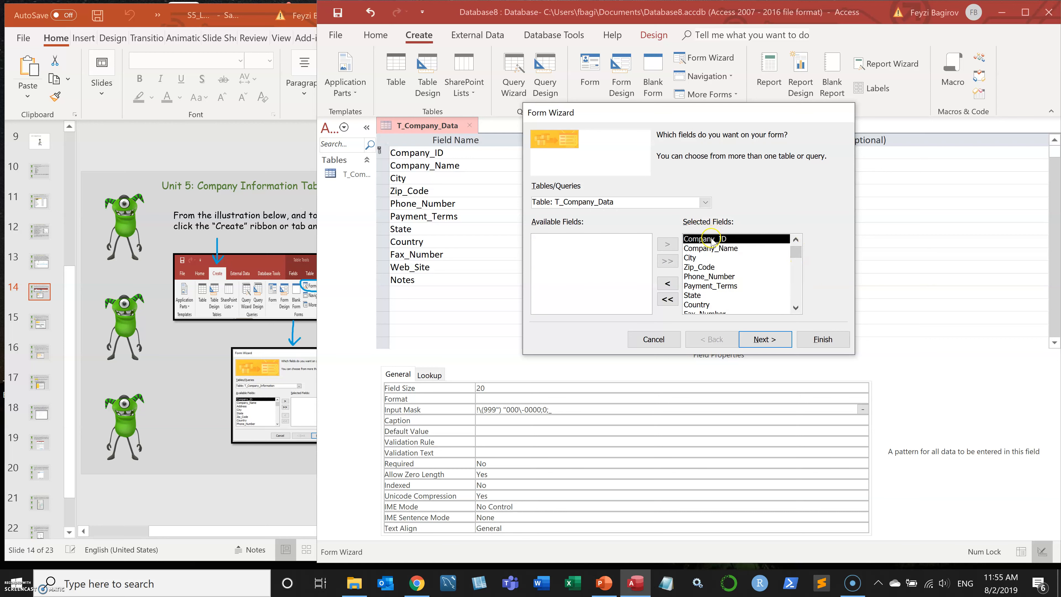
left_click(667, 282)
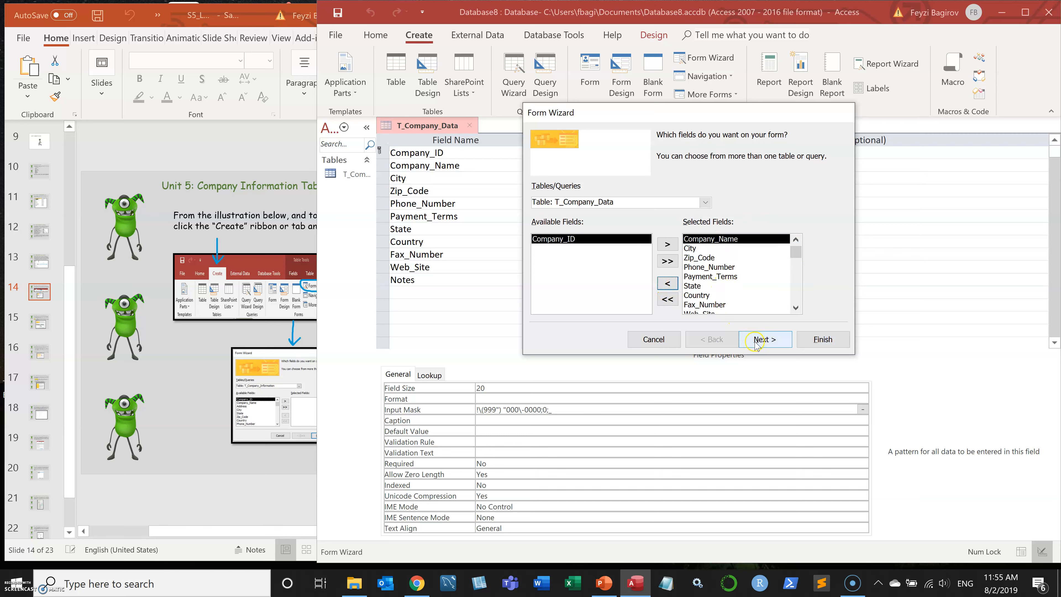
Step: Preview Tabular, Datasheet and Justified layouts, then settle on Columnar
left_click(764, 338)
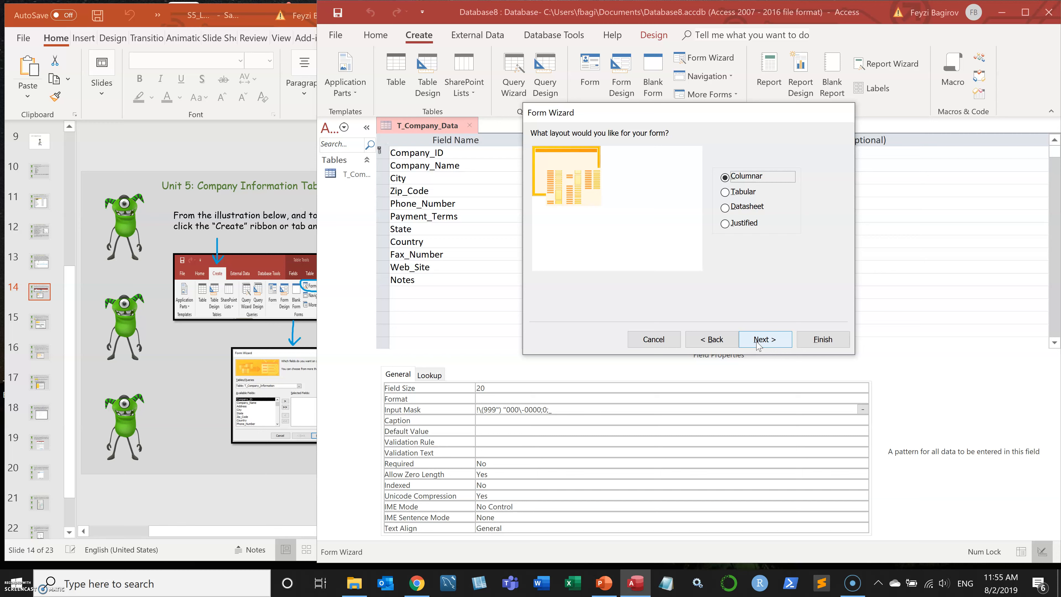
mouse_move(759, 303)
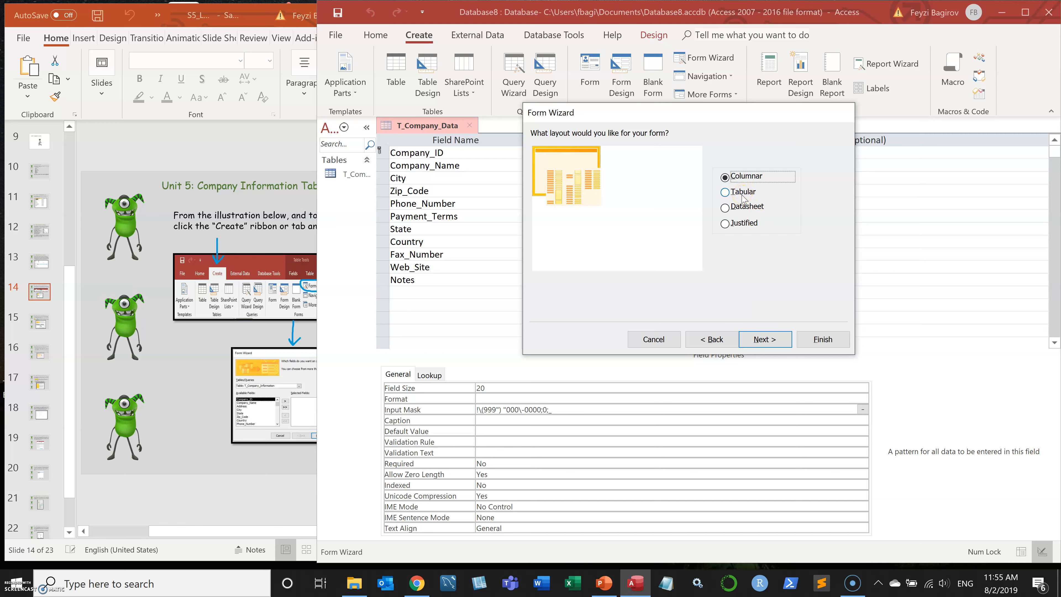
left_click(726, 192)
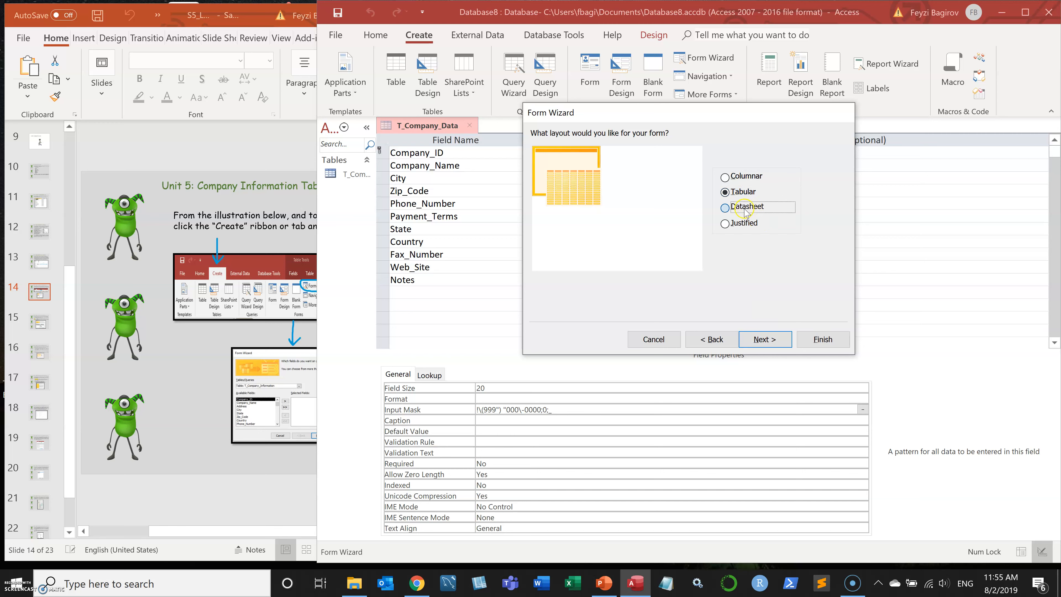
left_click(724, 223)
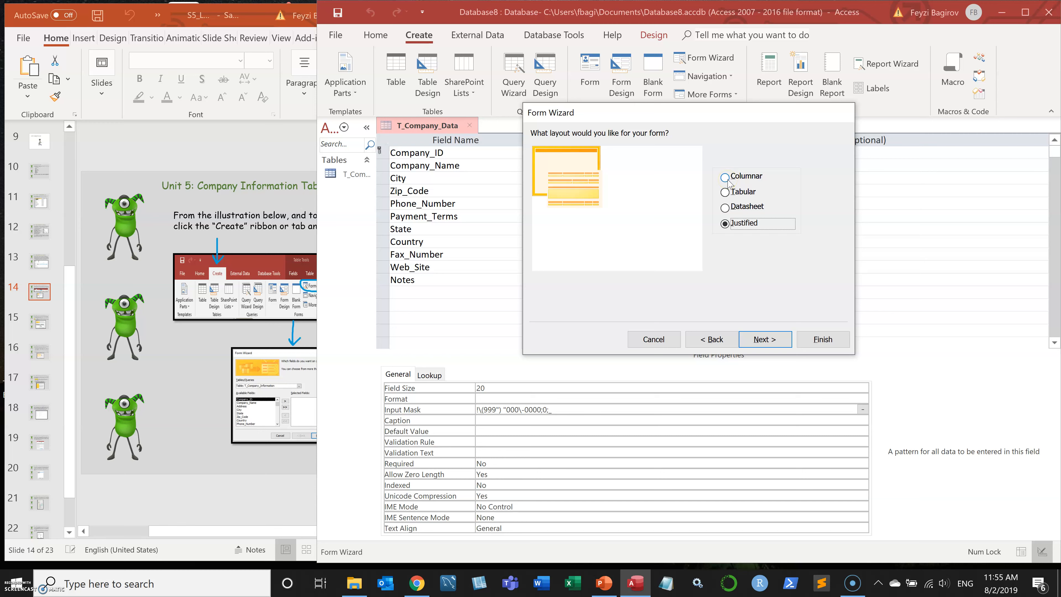
left_click(724, 176)
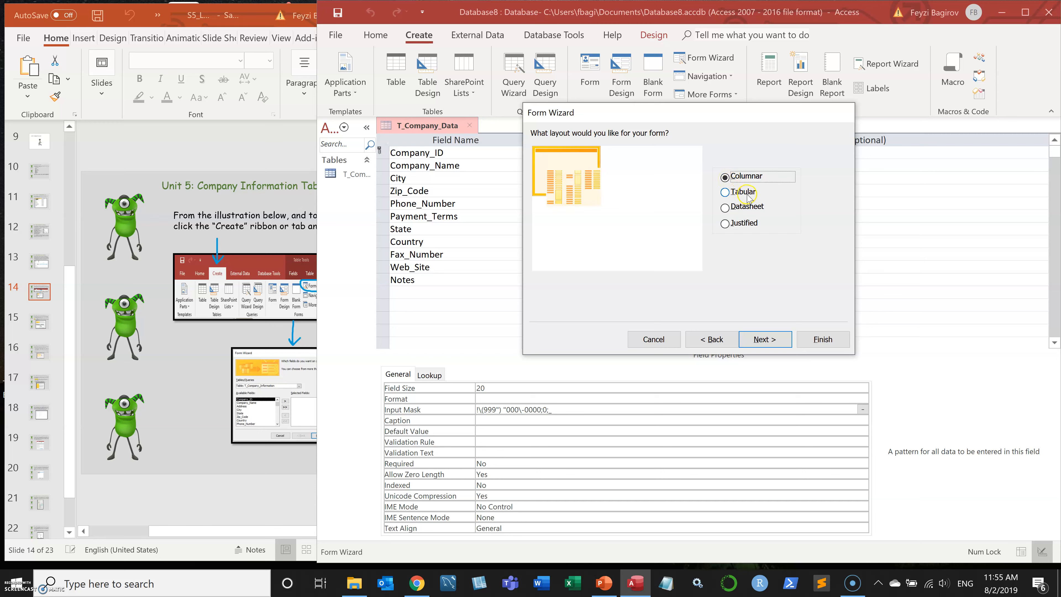
left_click(725, 176)
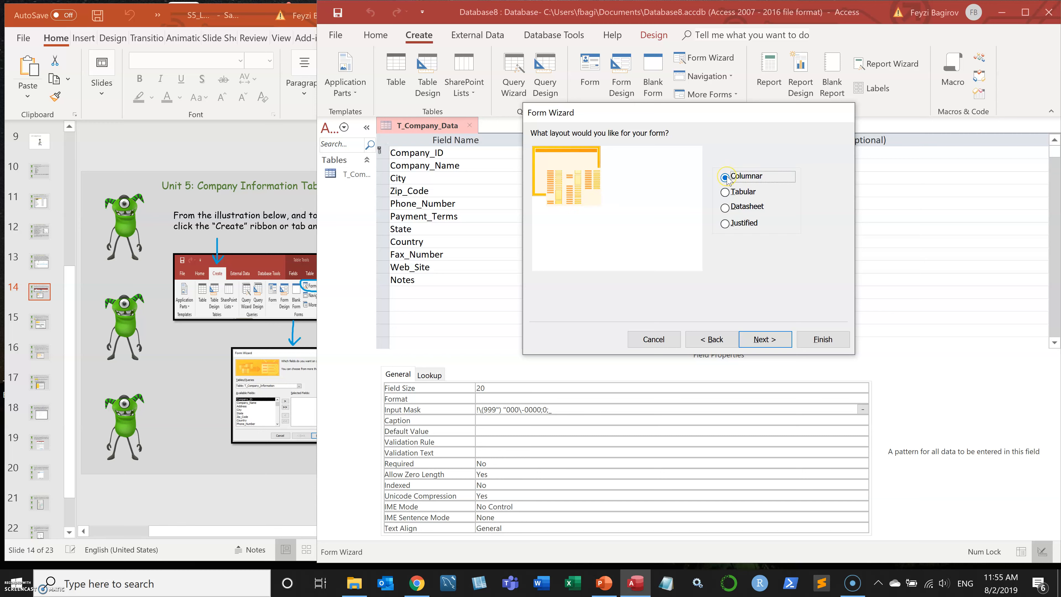
mouse_move(743, 227)
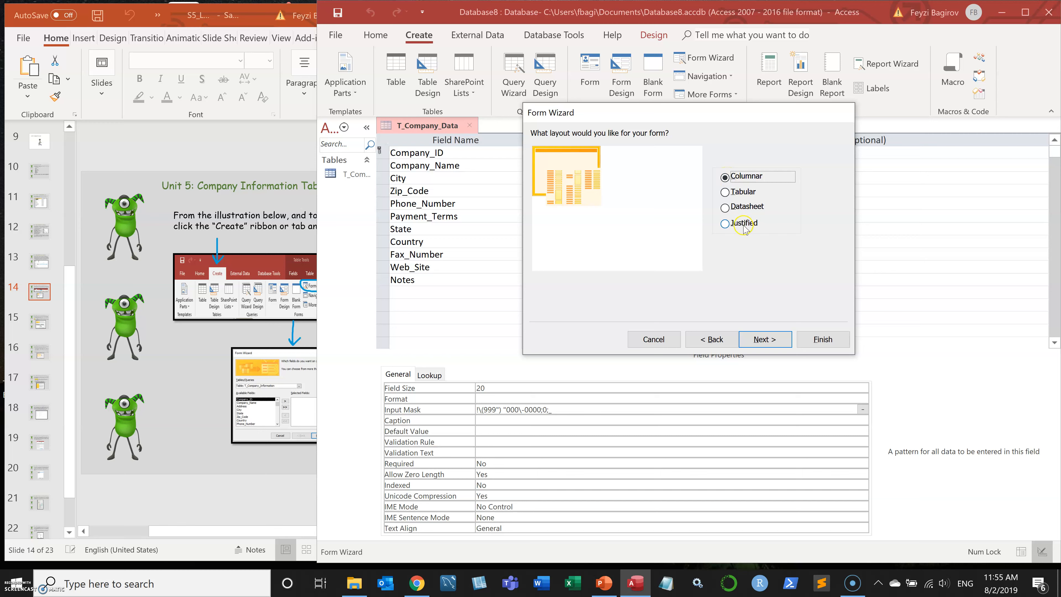
left_click(726, 223)
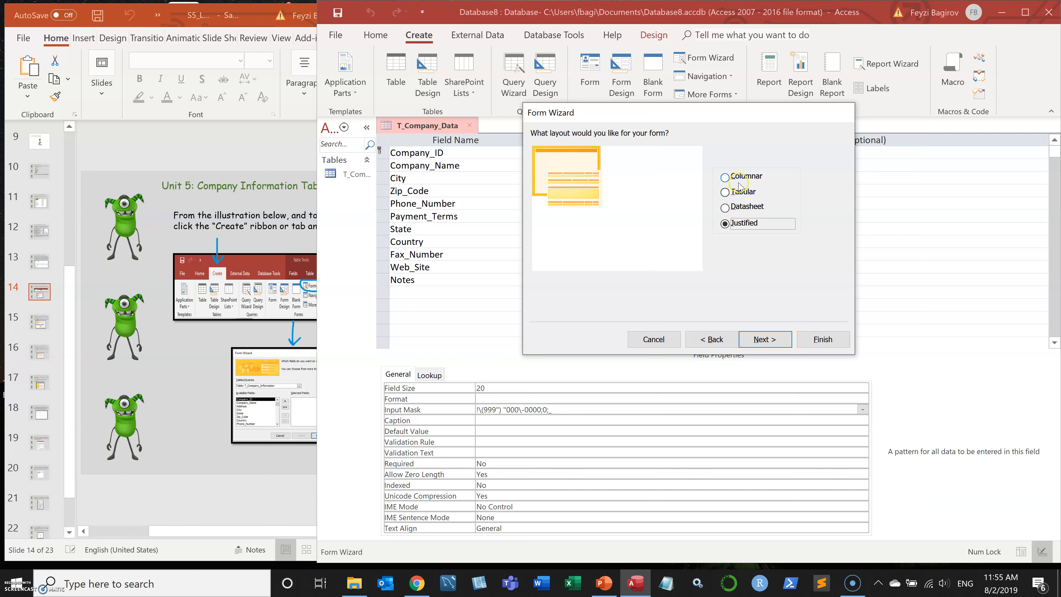
left_click(725, 176)
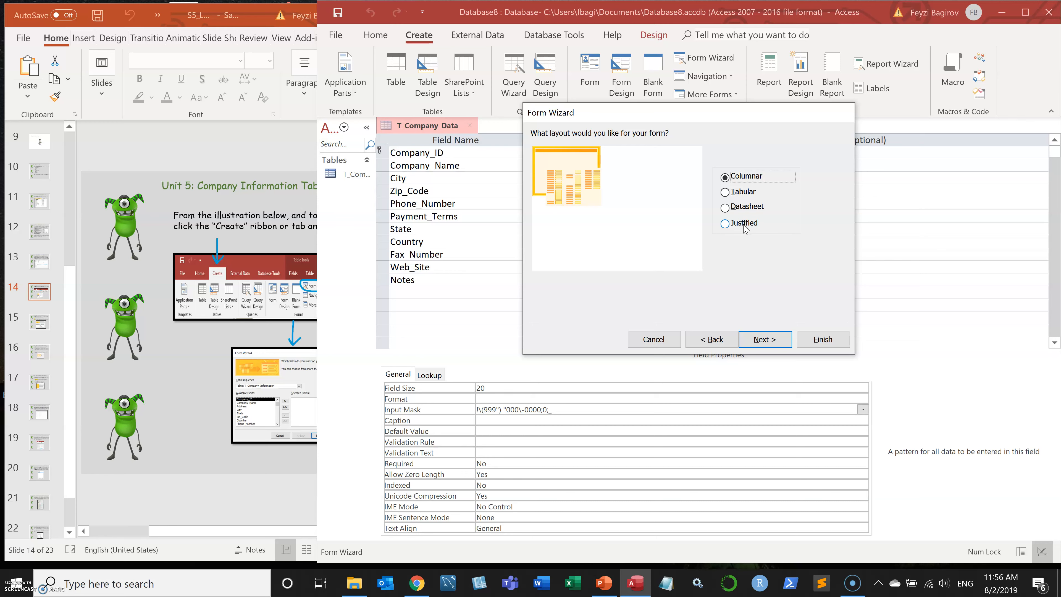
Step: Title the form Company Data, choose to modify its design, and finish into Design View
left_click(764, 339)
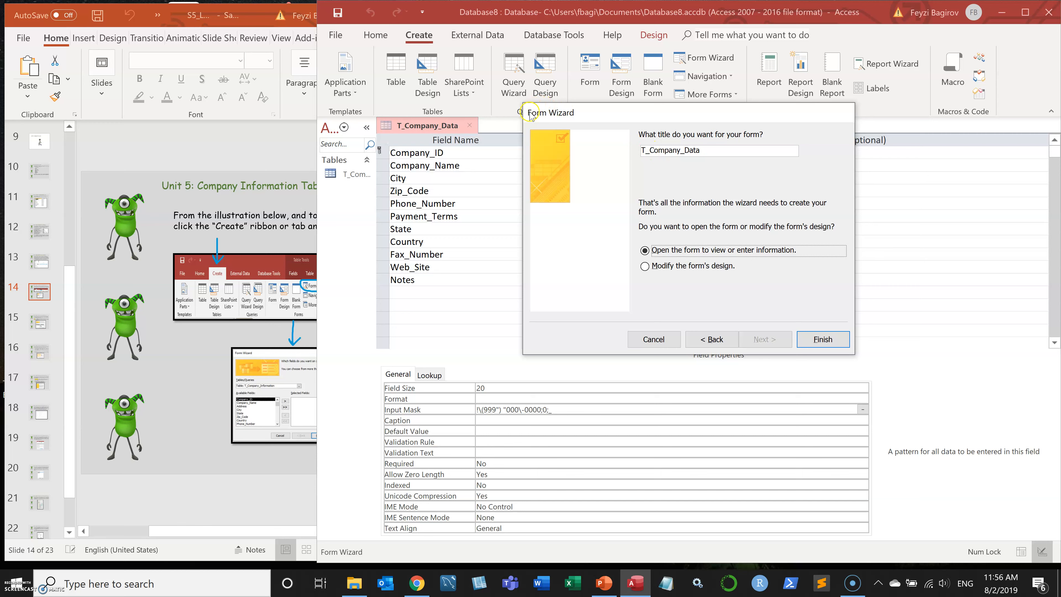
mouse_move(563, 115)
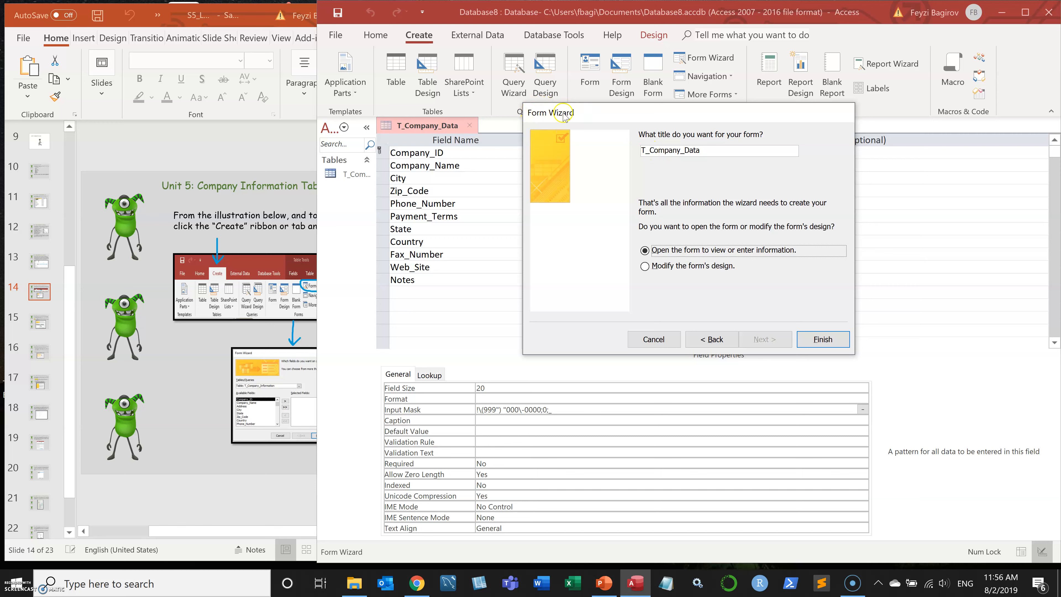
mouse_move(670, 150)
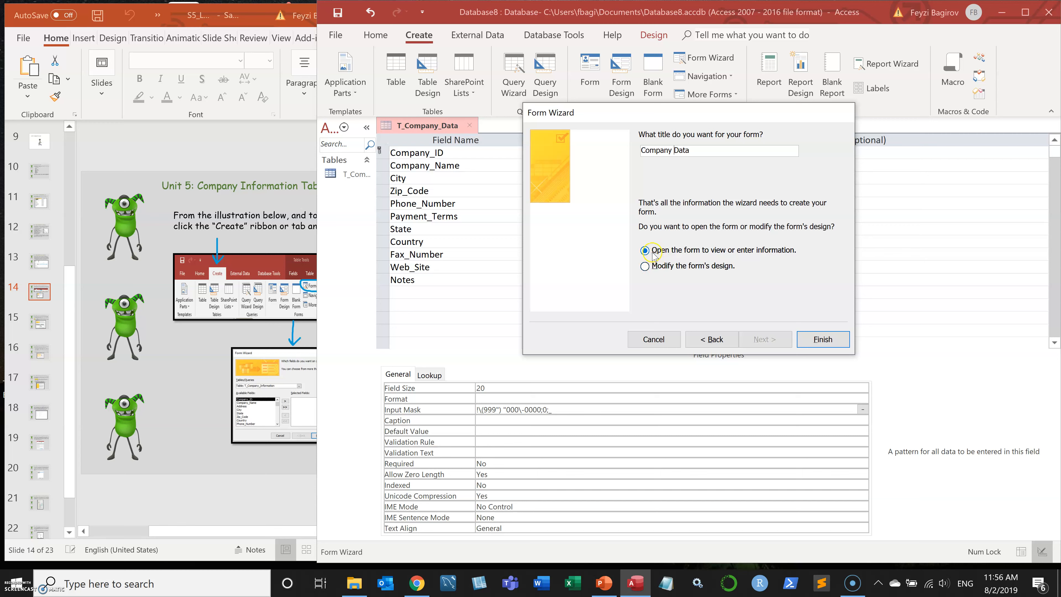
mouse_move(662, 268)
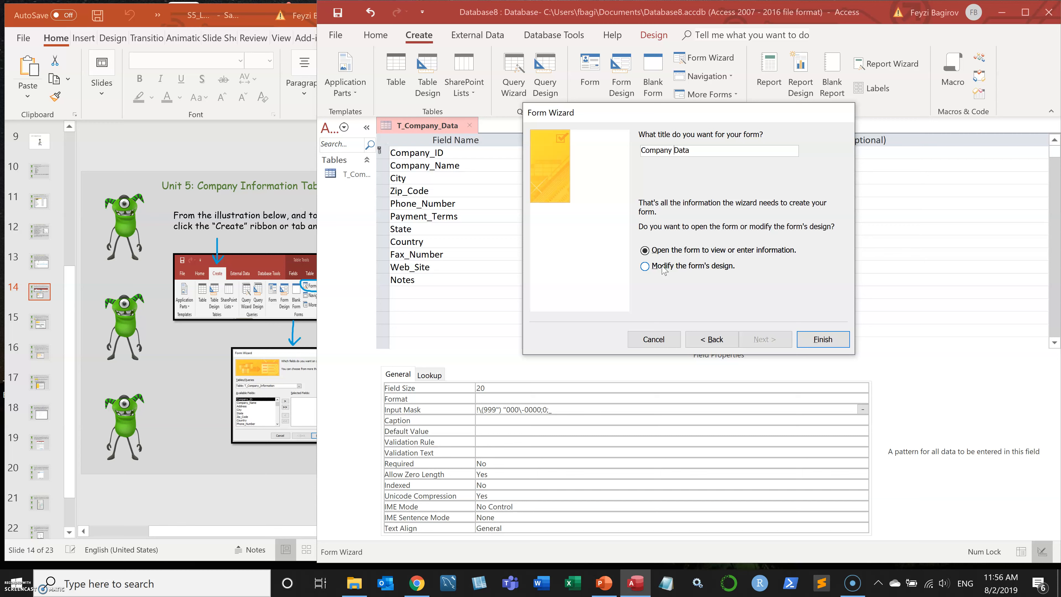
left_click(645, 265)
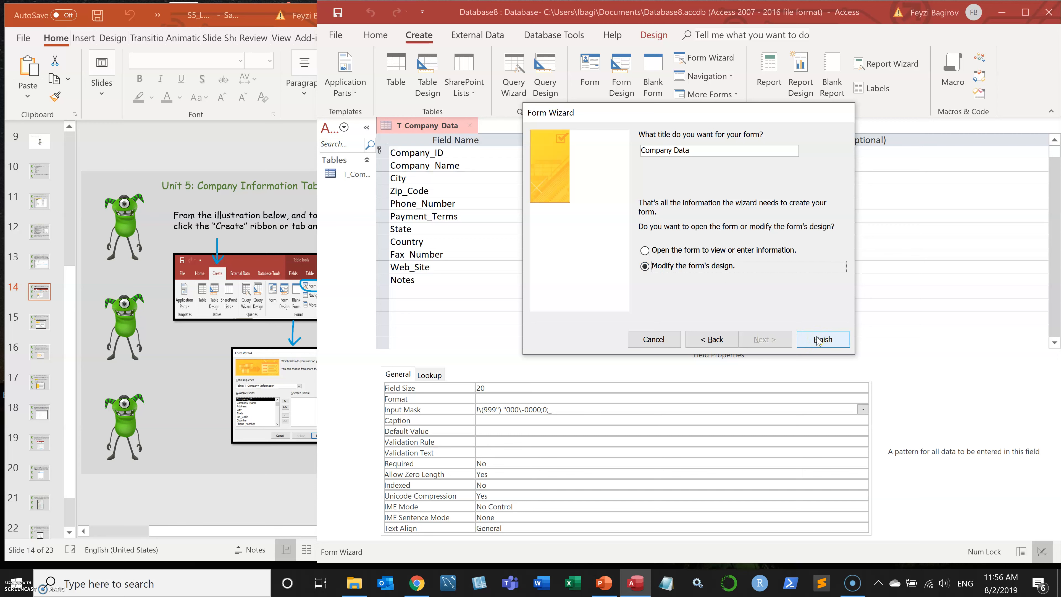
left_click(822, 338)
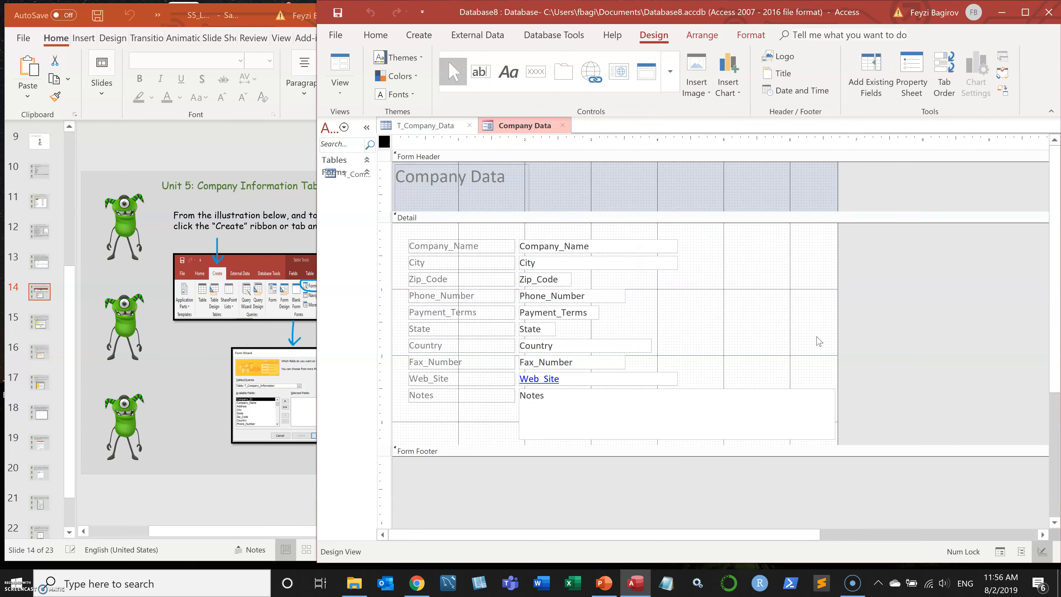